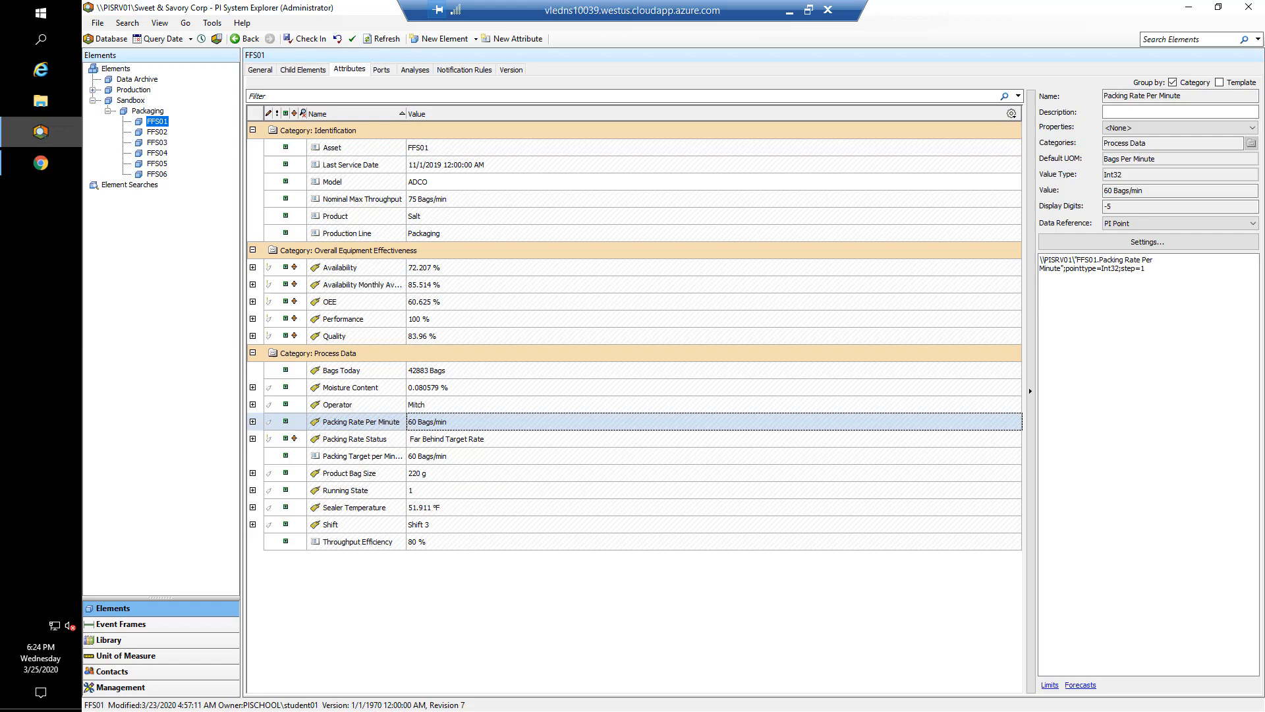
{"action": "mouse_move", "coordinate": [46, 167]}
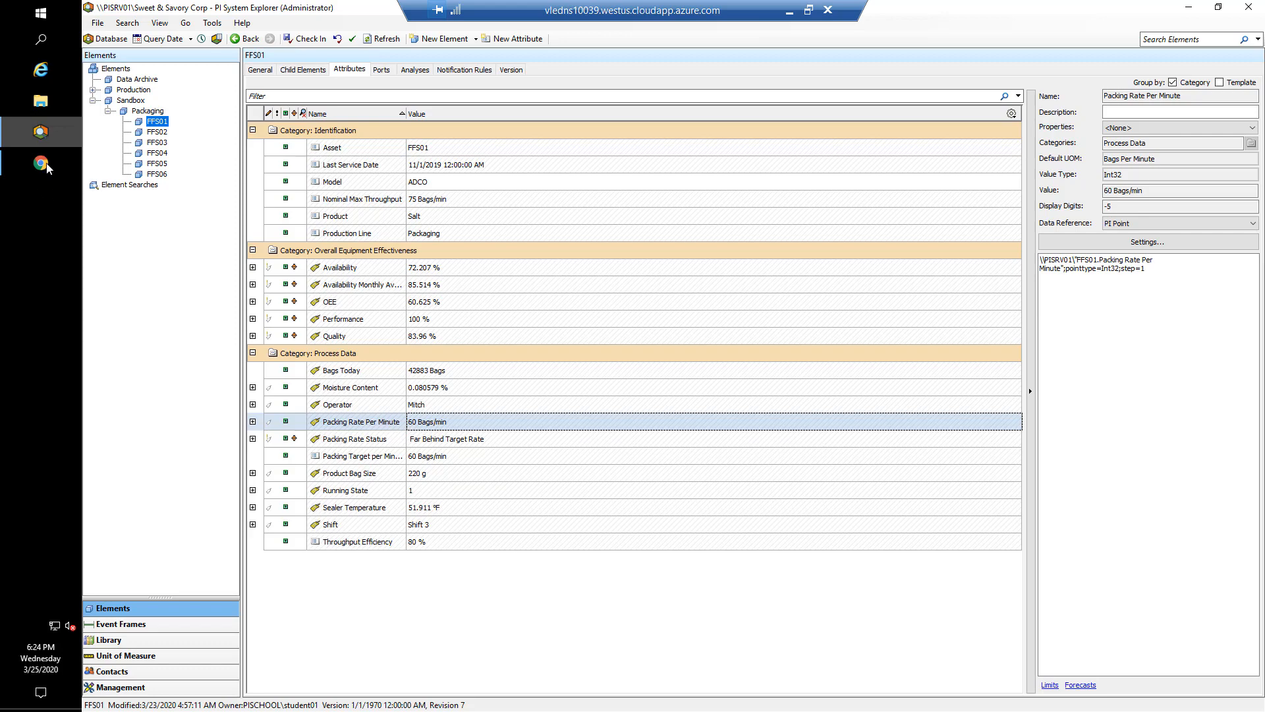
Switch to the browser showing the PI Vision All Displays page
{"action": "left_click", "coordinate": [41, 163]}
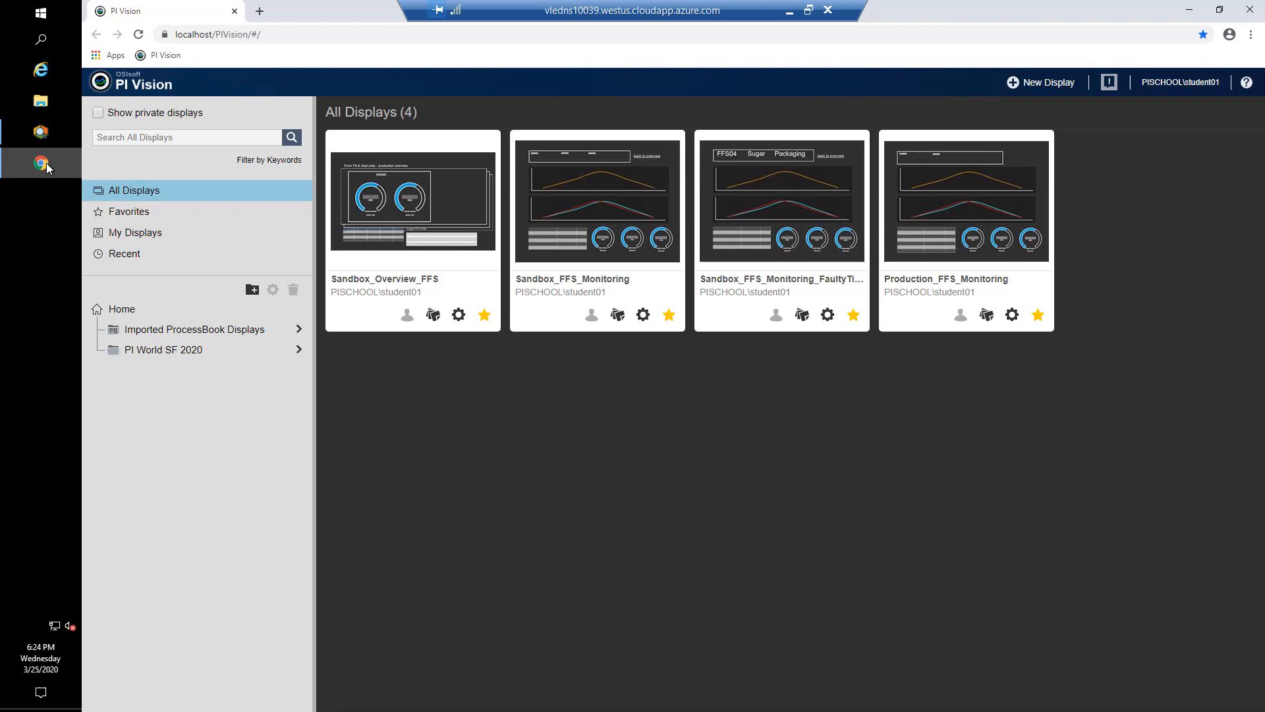
{"action": "mouse_move", "coordinate": [495, 240]}
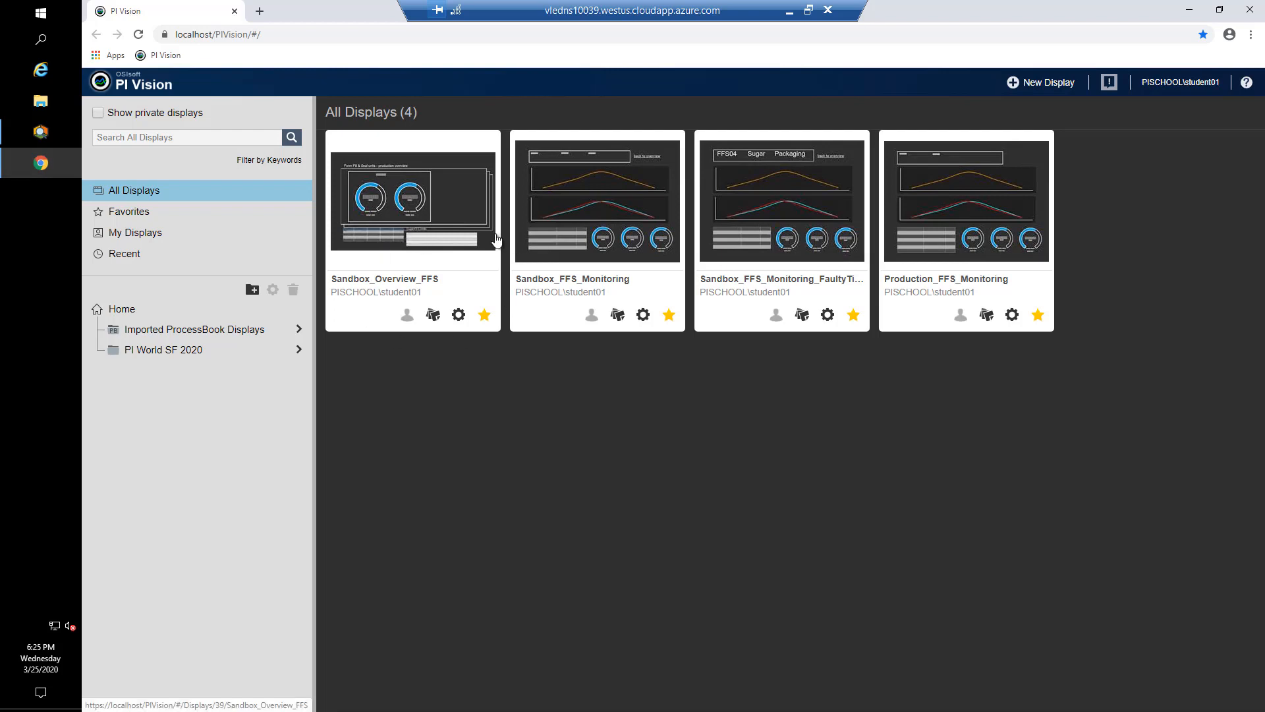
{"action": "mouse_move", "coordinate": [476, 239]}
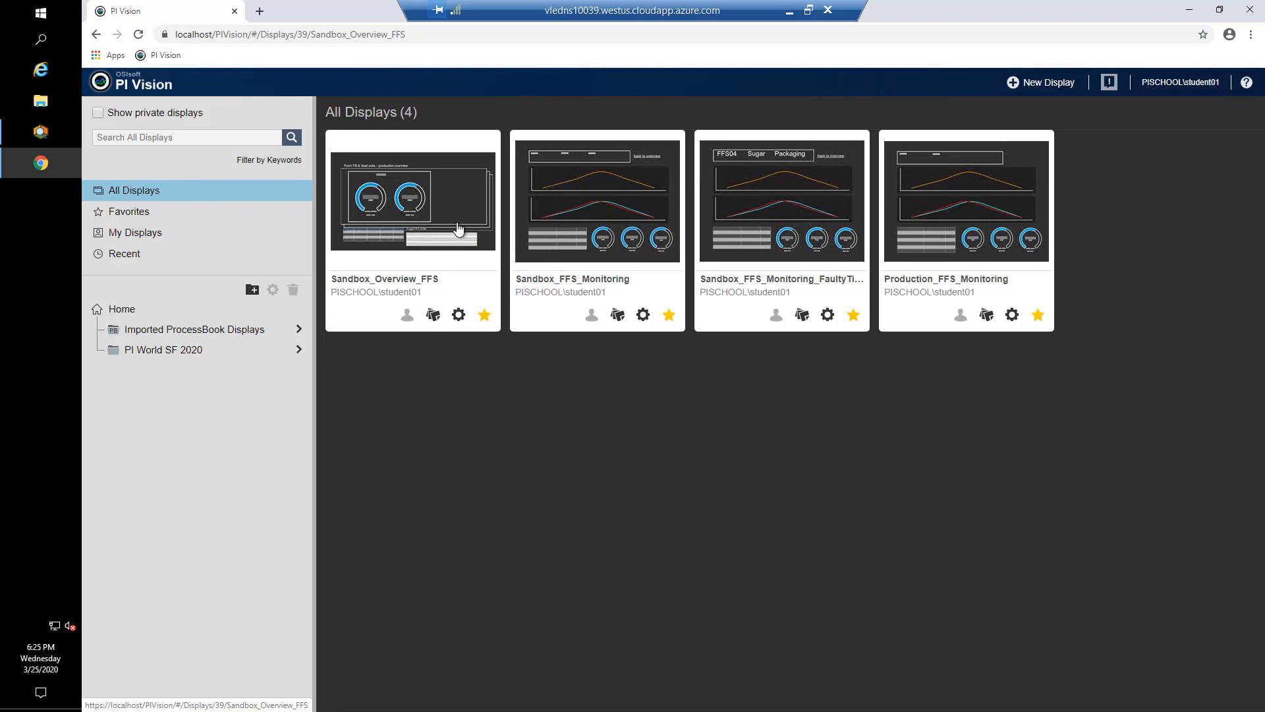
Open the Sandbox_Overview_FFS display from the All Displays page
{"action": "left_click", "coordinate": [413, 199]}
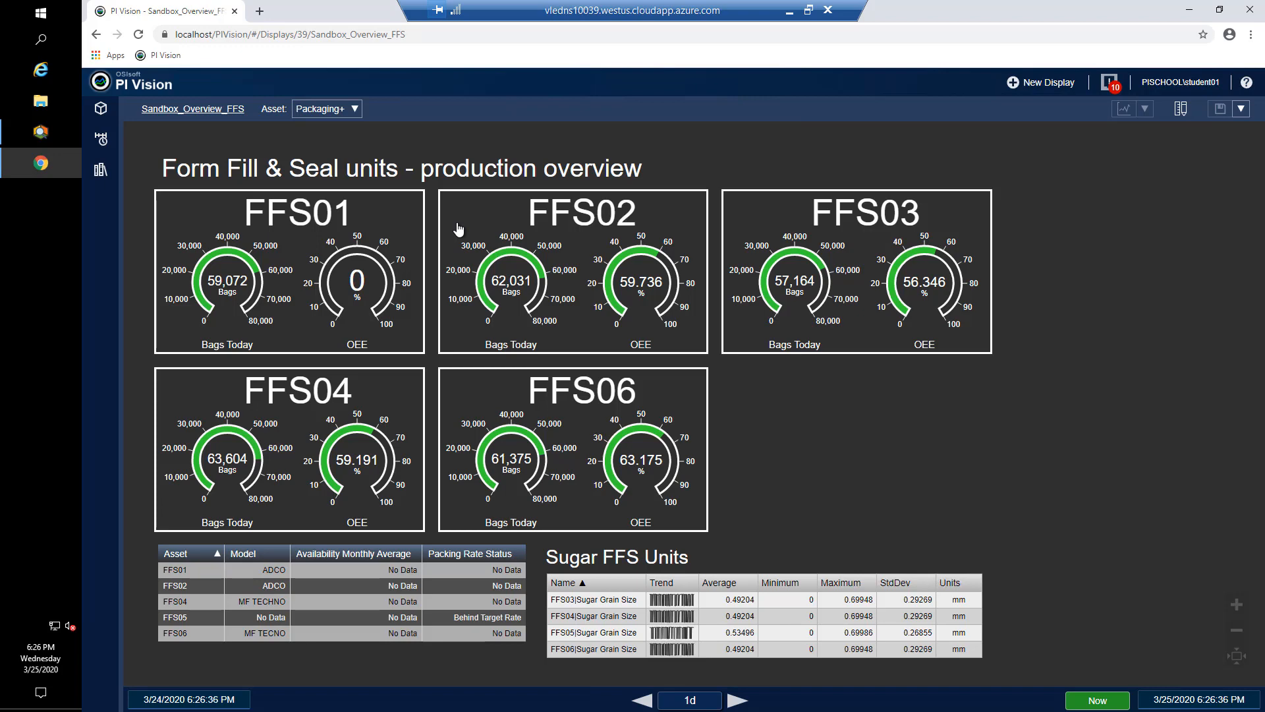
{"action": "mouse_move", "coordinate": [353, 224]}
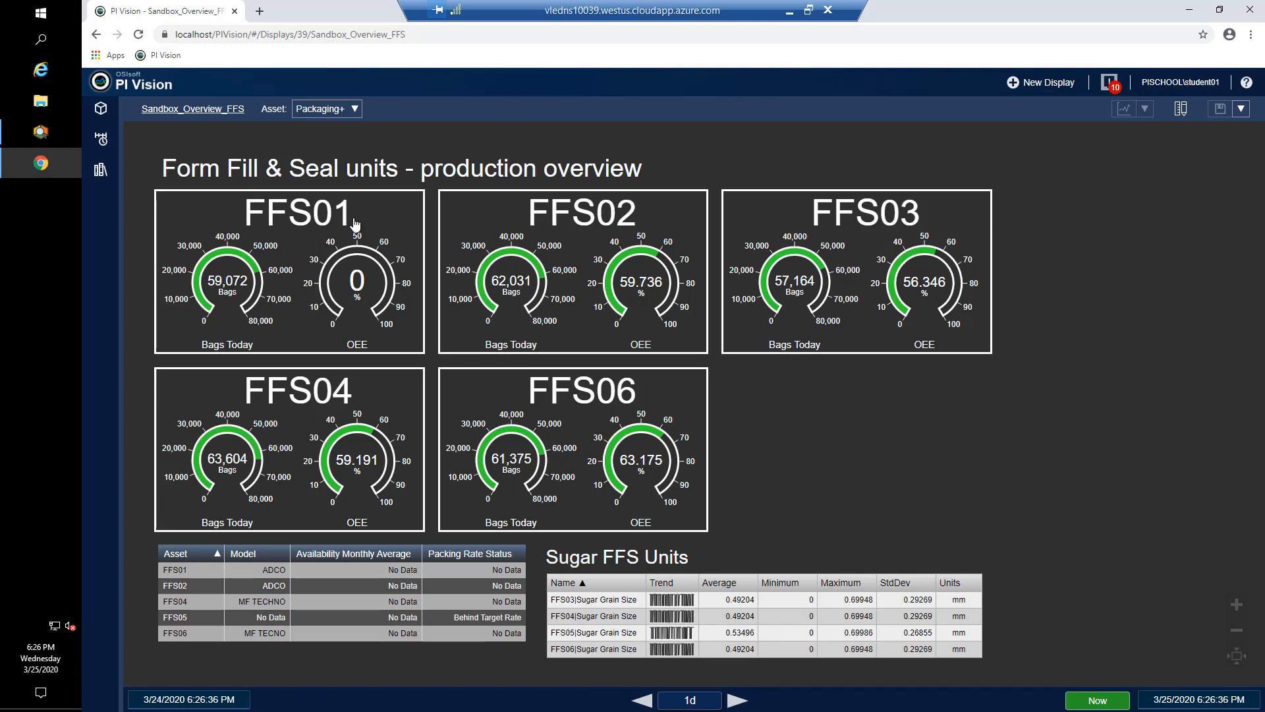
{"action": "mouse_move", "coordinate": [355, 224]}
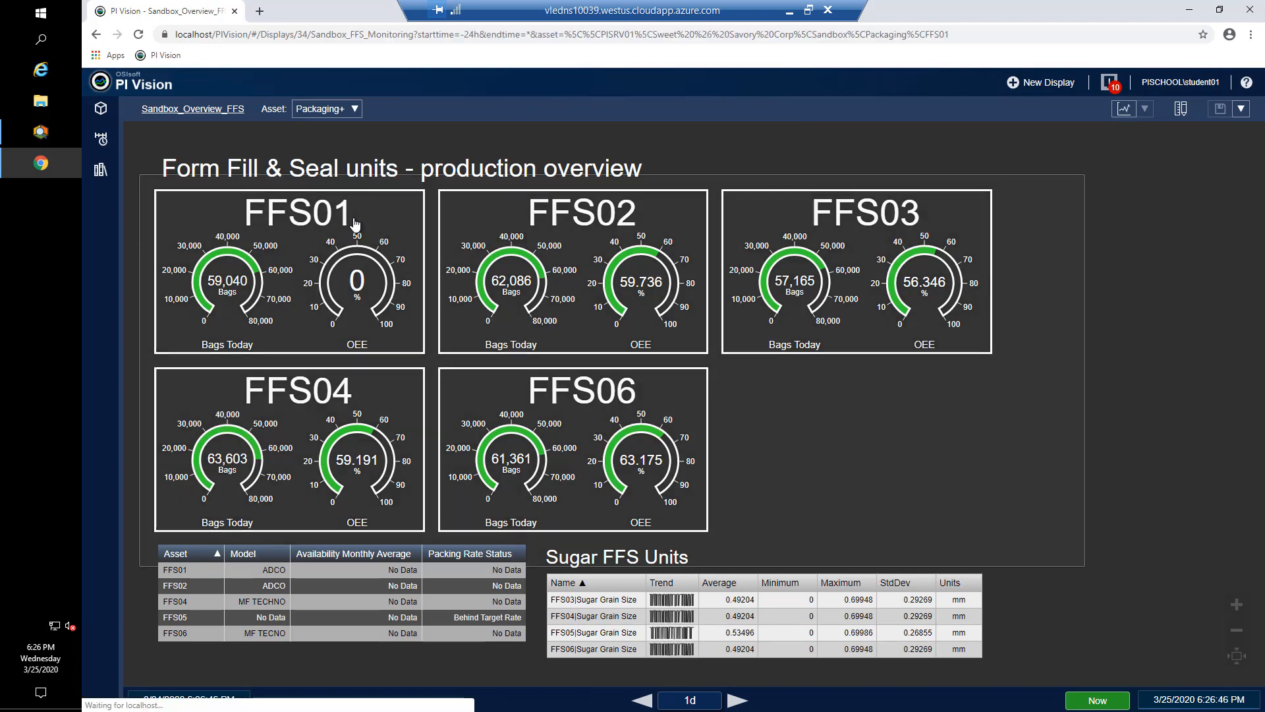
Drill from the overview into FFS01's Sandbox_FFS_Monitoring display
{"action": "left_click", "coordinate": [299, 211]}
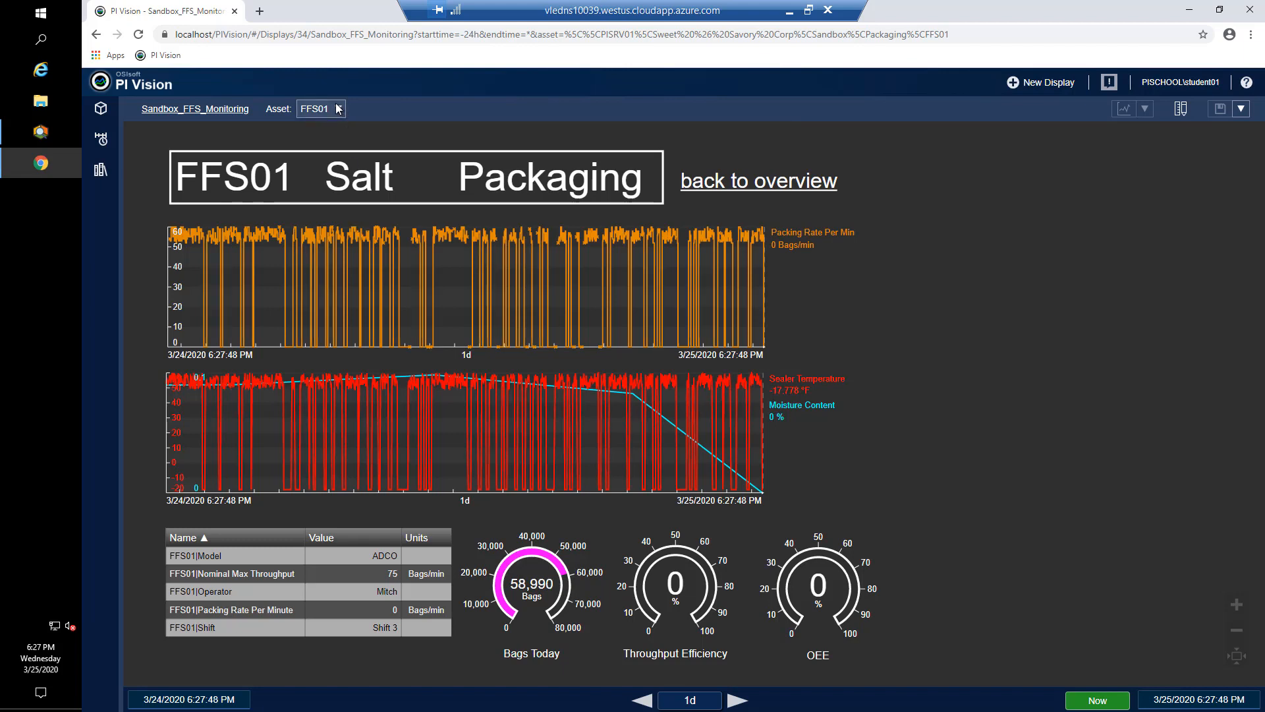
Switch the monitoring display's asset to FFS03, then to FFS06 Sugar Packaging
{"action": "left_click", "coordinate": [338, 108]}
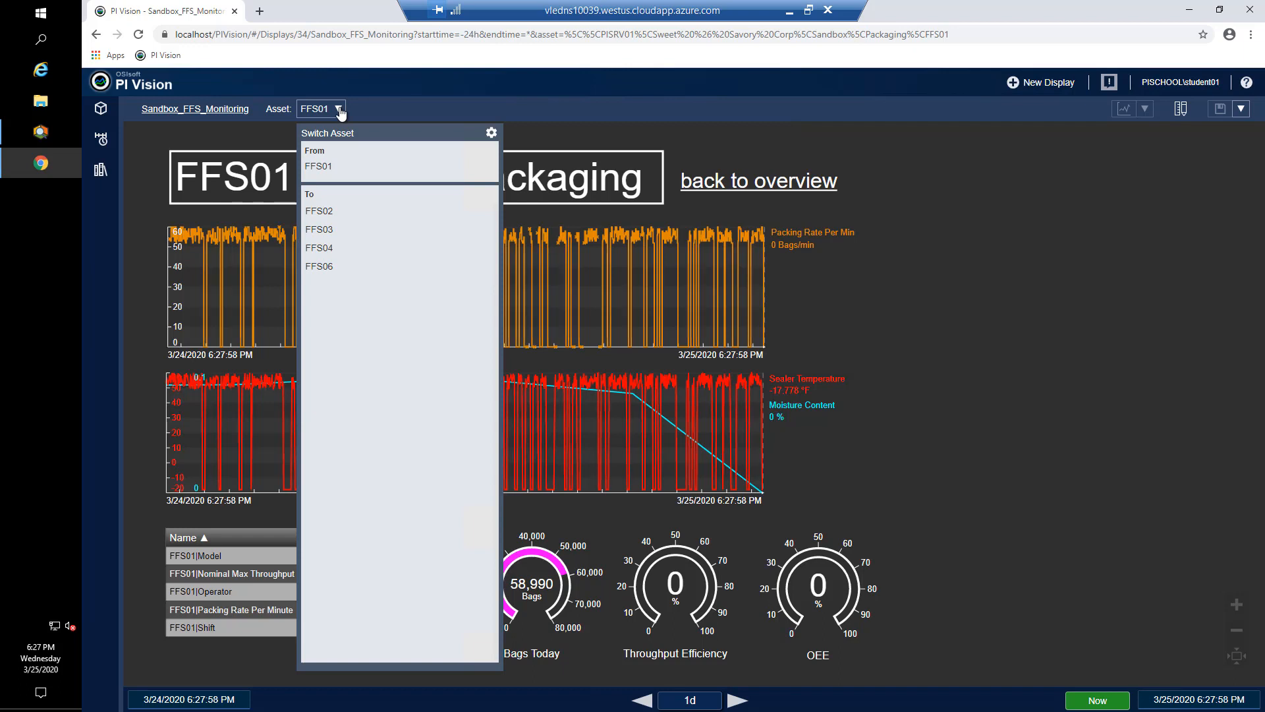
{"action": "mouse_move", "coordinate": [317, 229]}
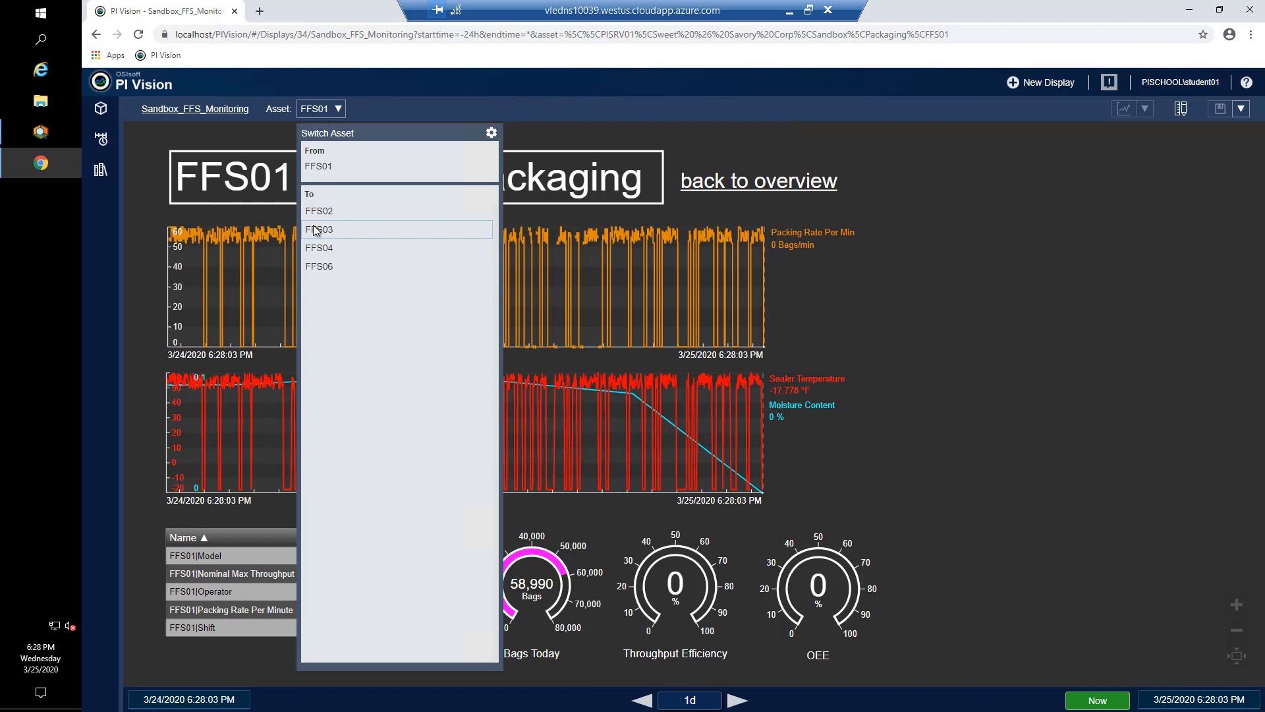
{"action": "left_click", "coordinate": [318, 229]}
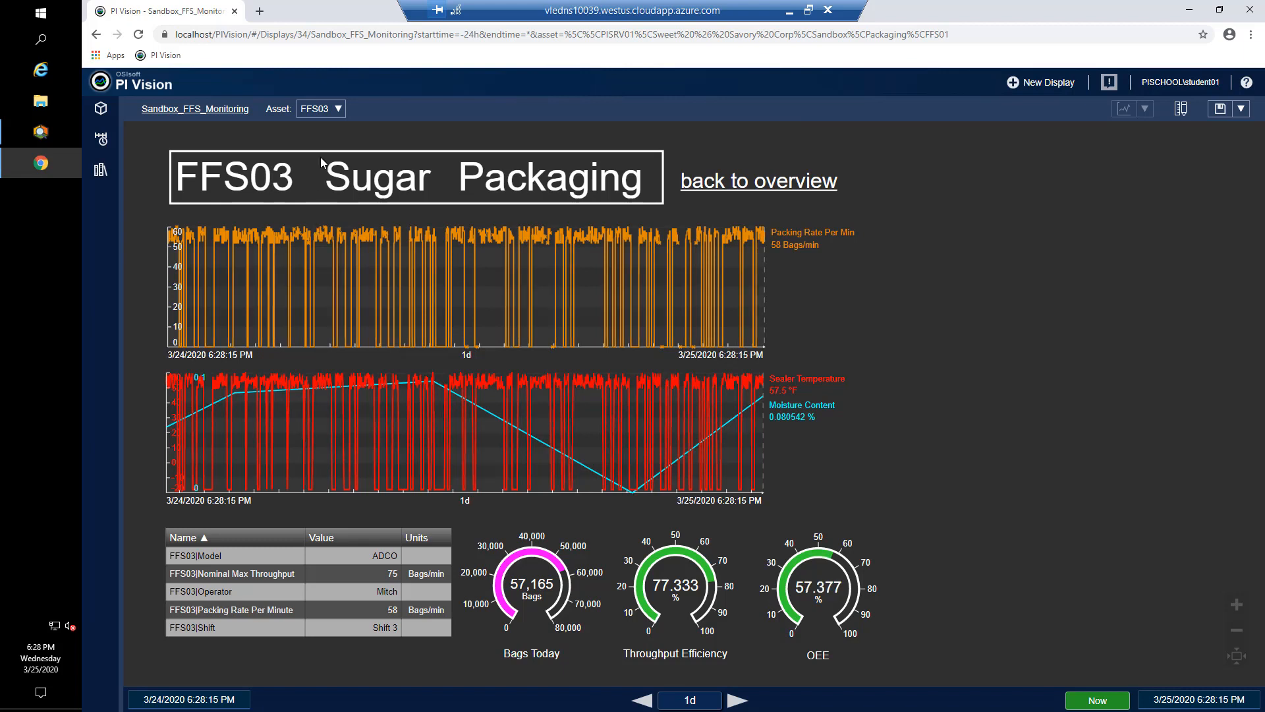
{"action": "left_click", "coordinate": [320, 108]}
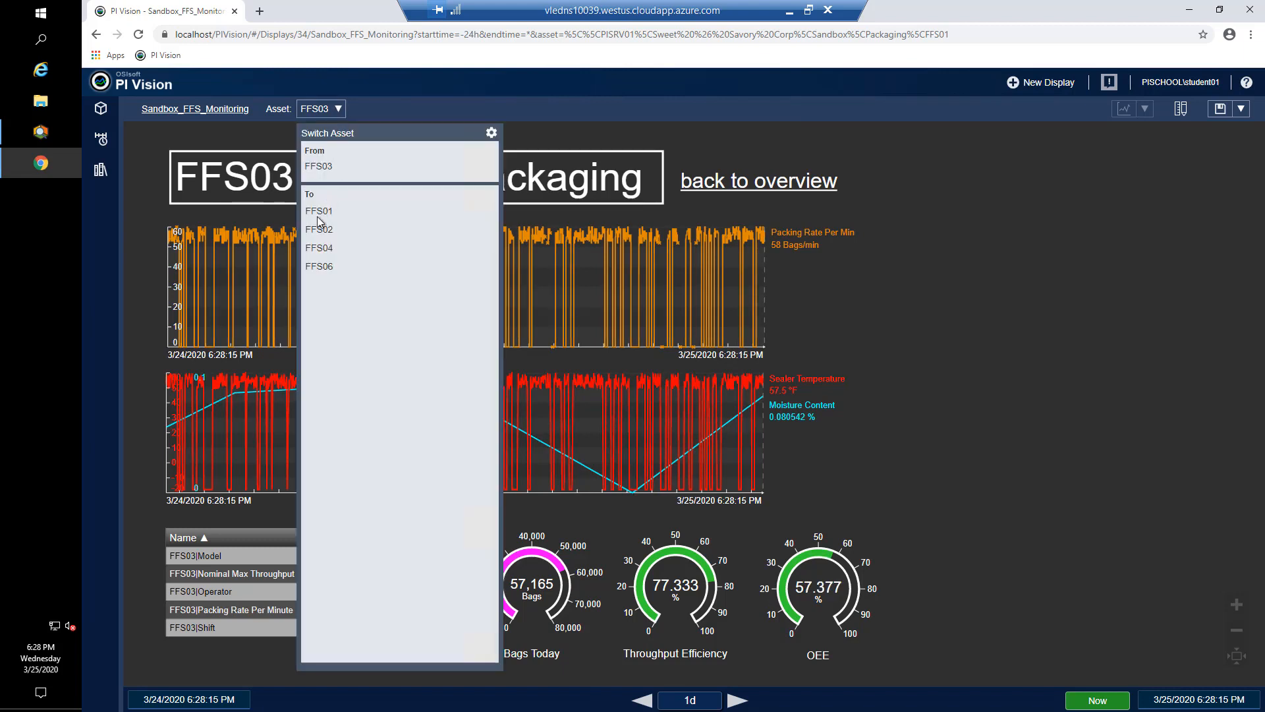
{"action": "mouse_move", "coordinate": [319, 248]}
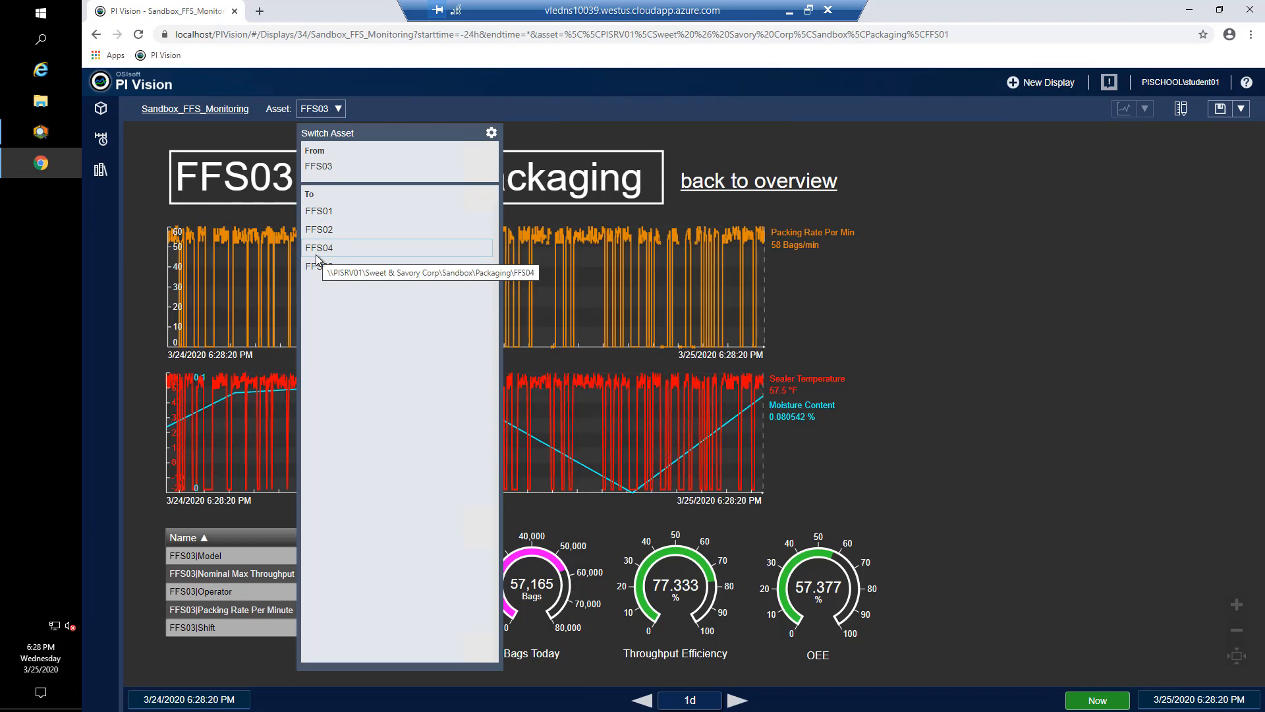
{"action": "mouse_move", "coordinate": [319, 265]}
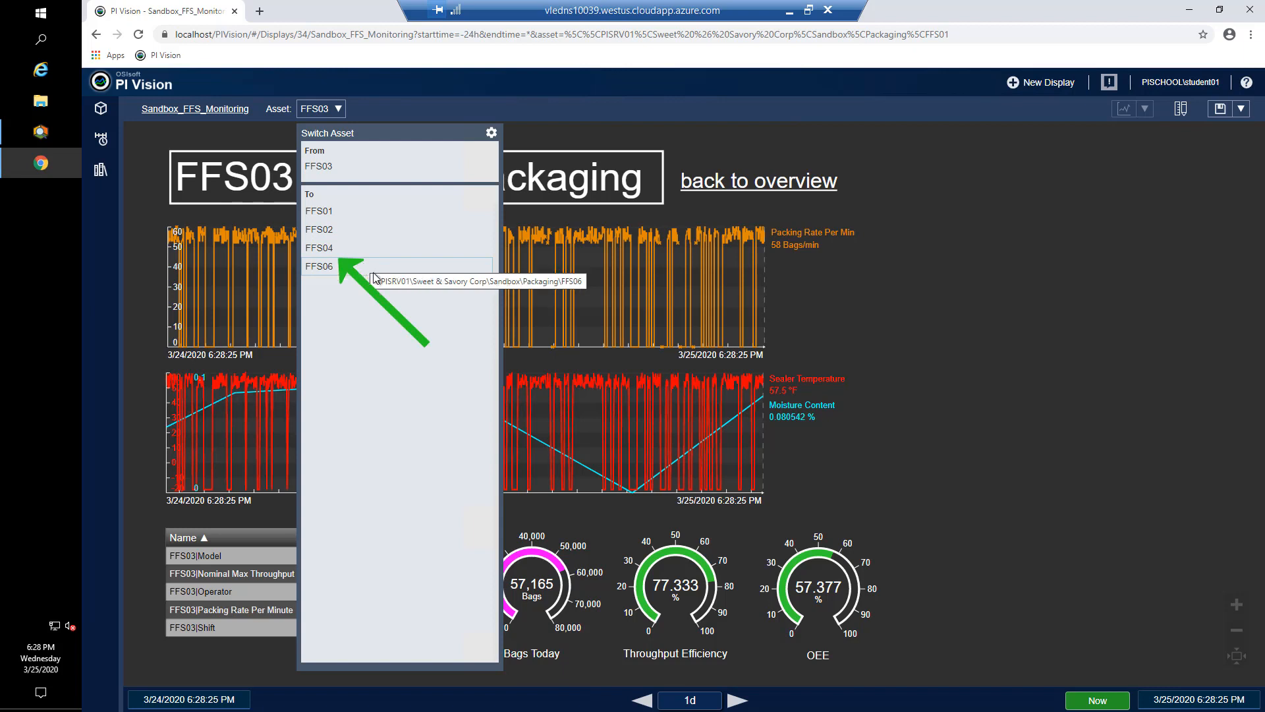
{"action": "mouse_move", "coordinate": [373, 282]}
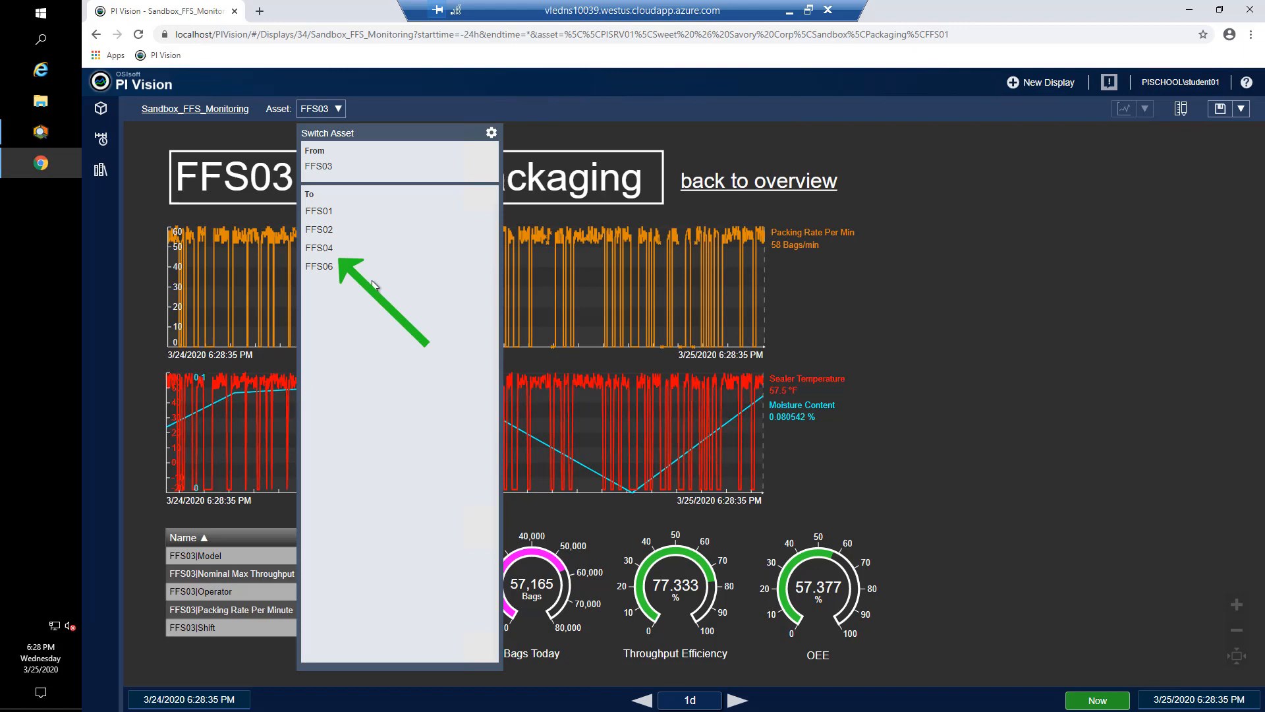
{"action": "mouse_move", "coordinate": [333, 202]}
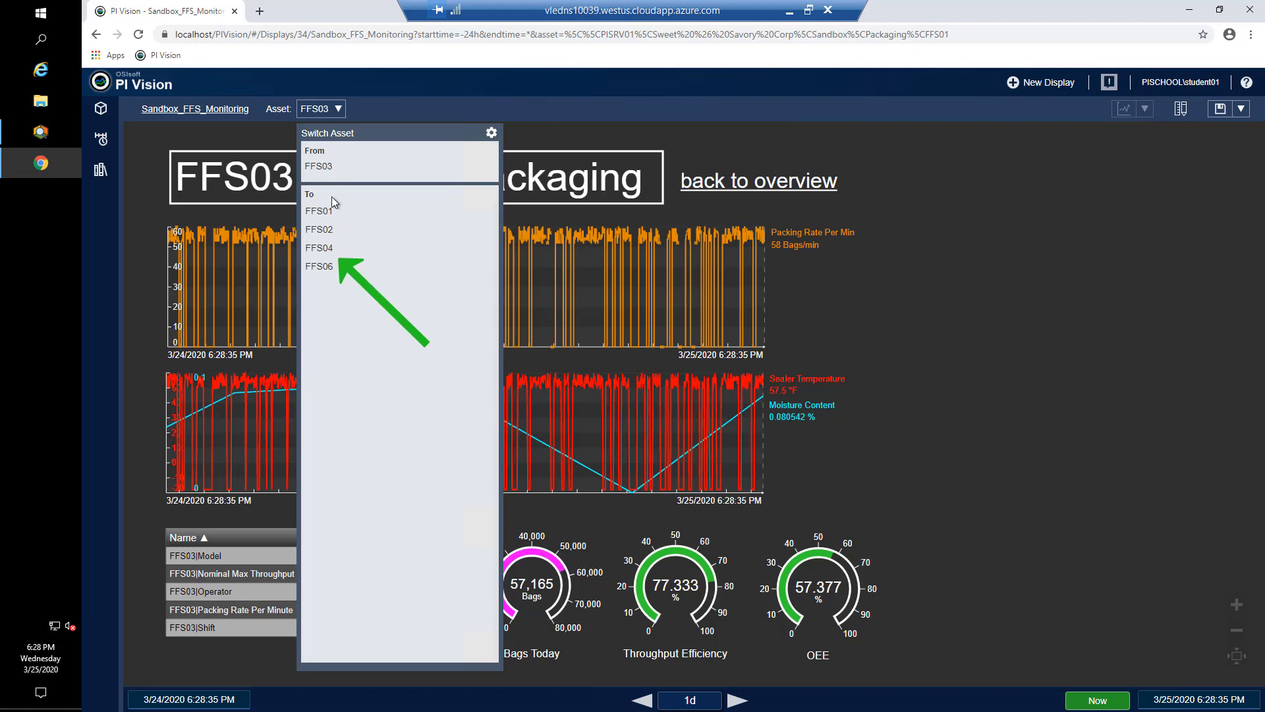
{"action": "left_click", "coordinate": [319, 266]}
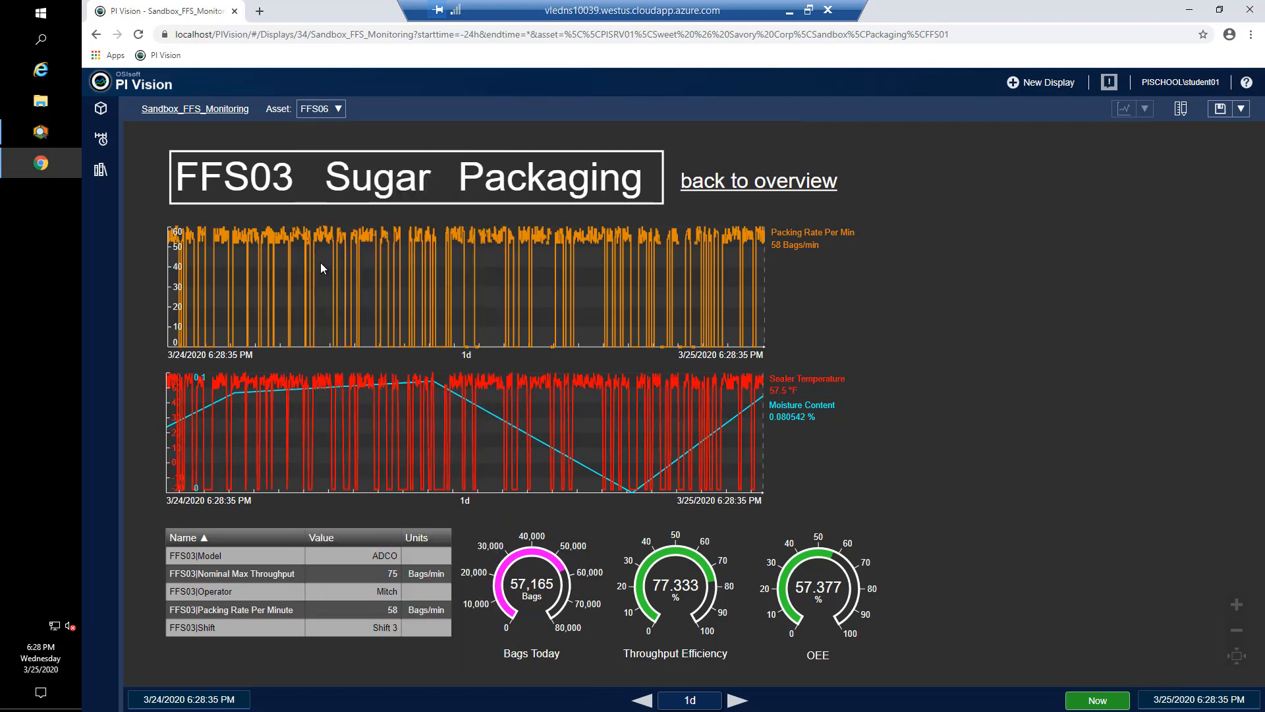
{"action": "left_click", "coordinate": [321, 108]}
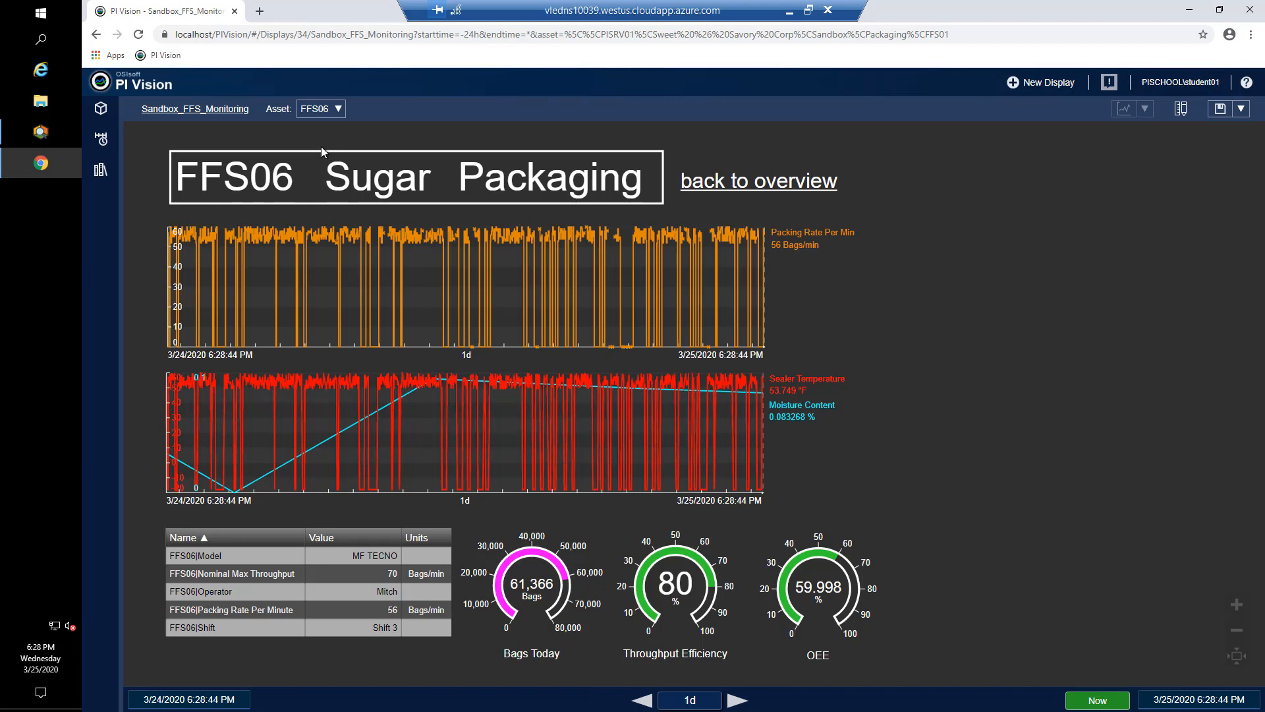
{"action": "mouse_move", "coordinate": [337, 163]}
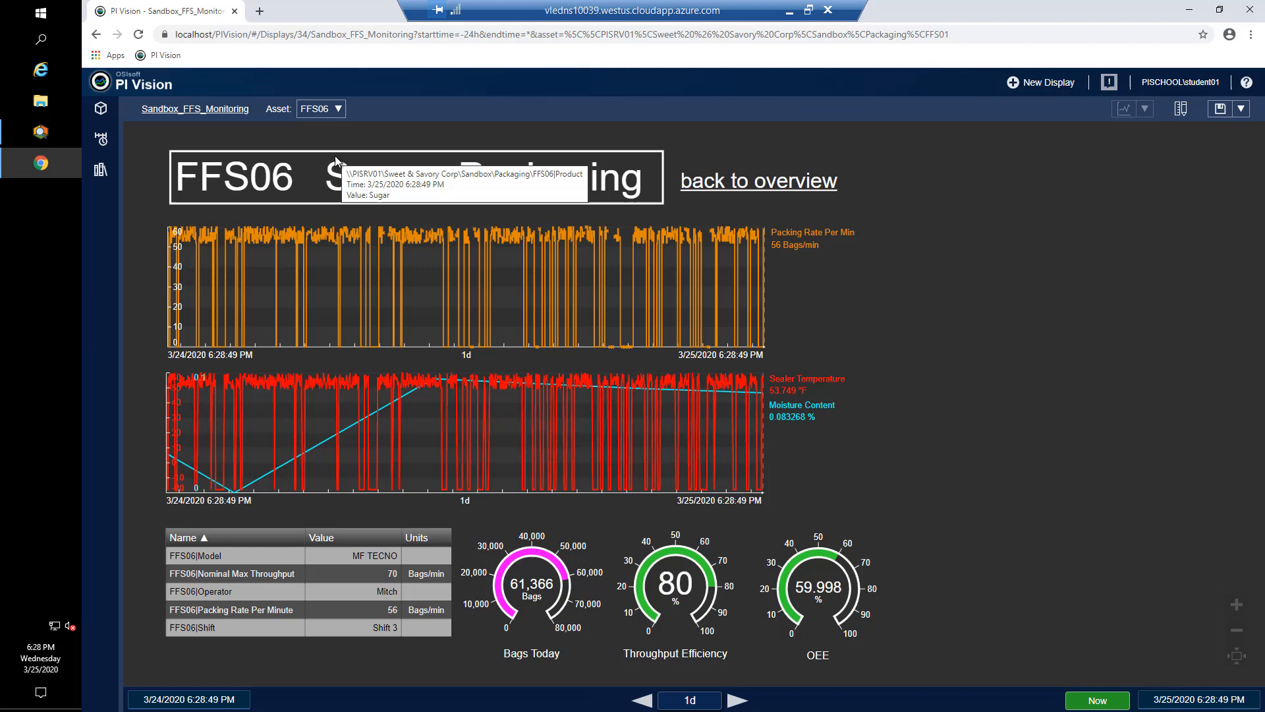
{"action": "mouse_move", "coordinate": [621, 103]}
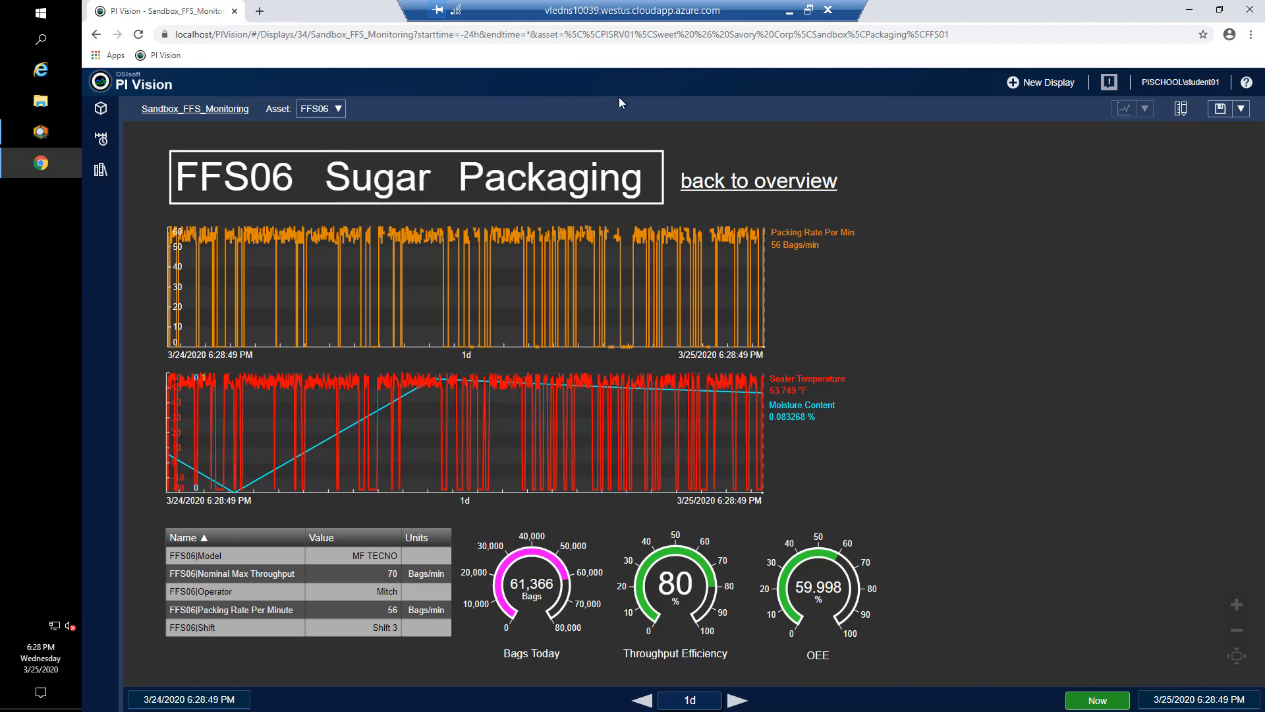
{"action": "mouse_move", "coordinate": [733, 181]}
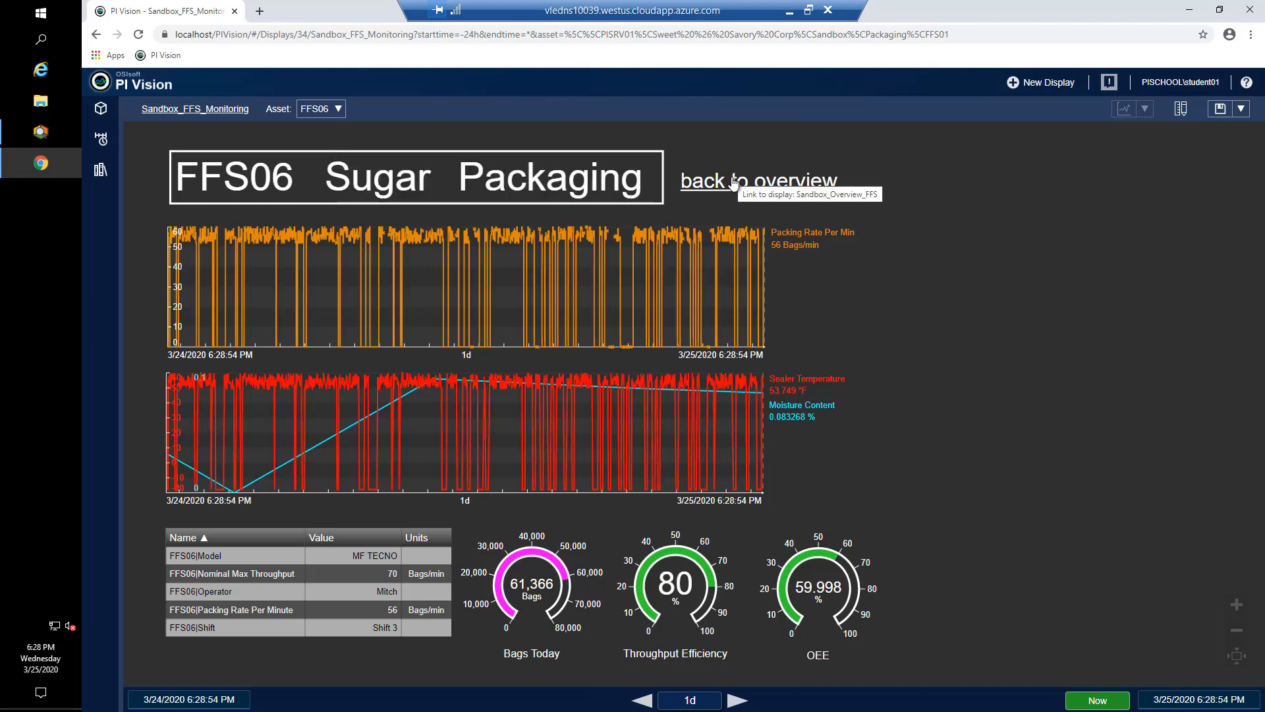
Return to the Sandbox_Overview_FFS display and show the preset time ranges (1h to 1mo)
{"action": "left_click", "coordinate": [757, 180]}
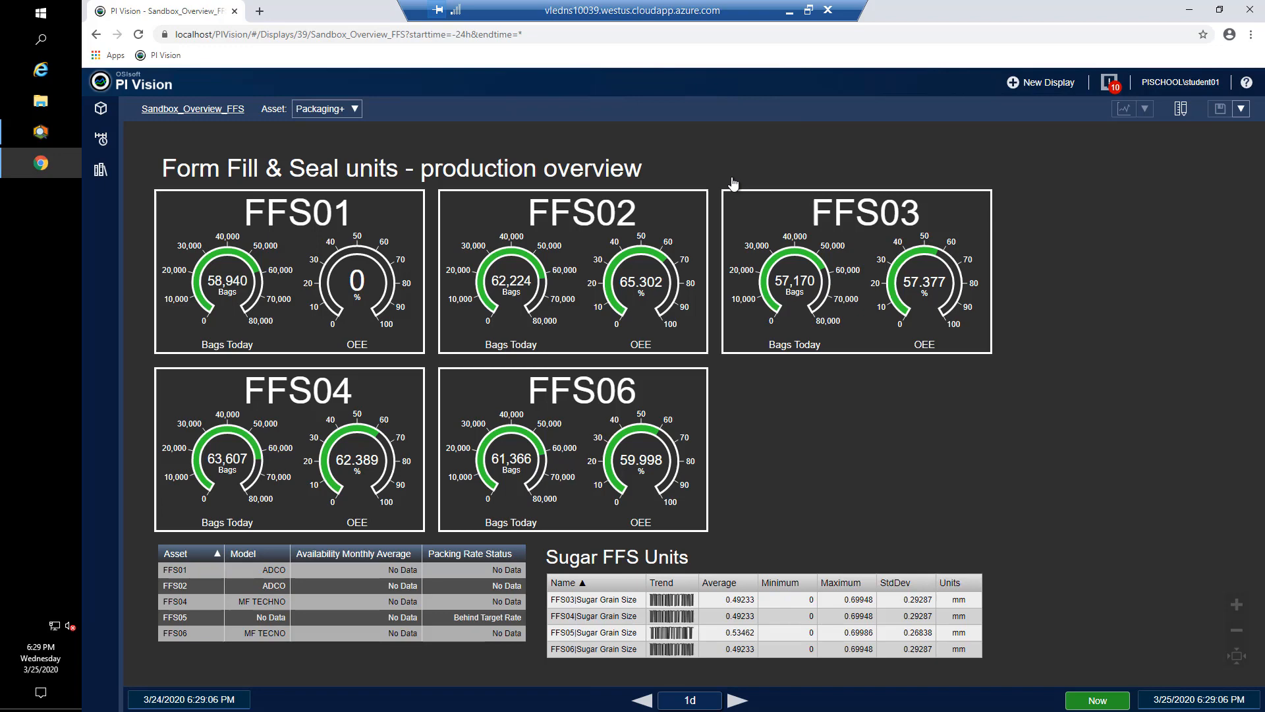
{"action": "mouse_move", "coordinate": [782, 620]}
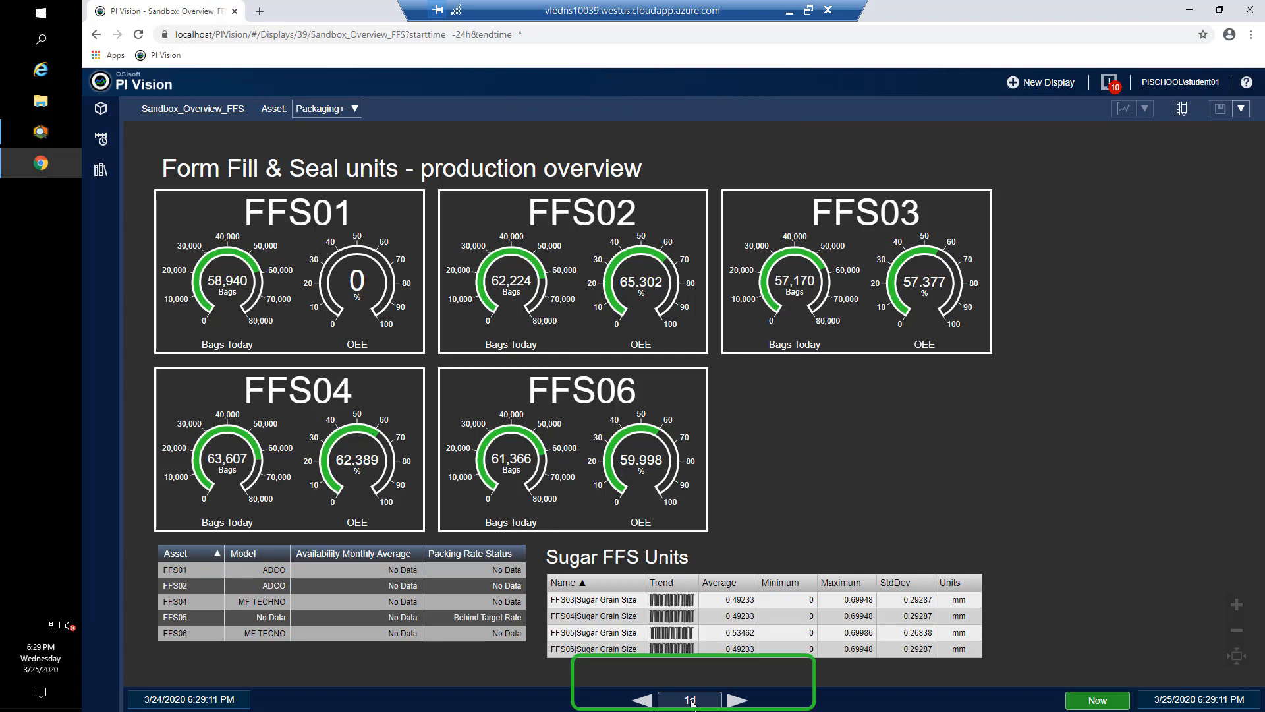
{"action": "left_click", "coordinate": [689, 700]}
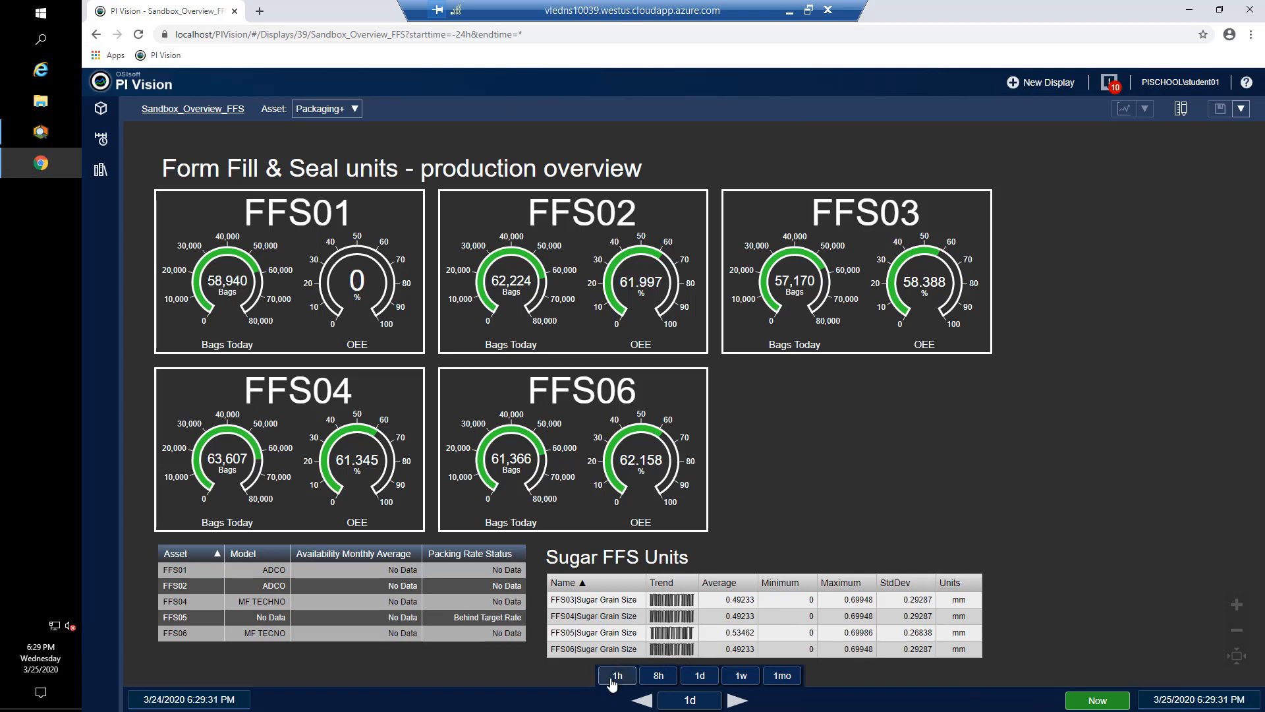
{"action": "left_click", "coordinate": [617, 674]}
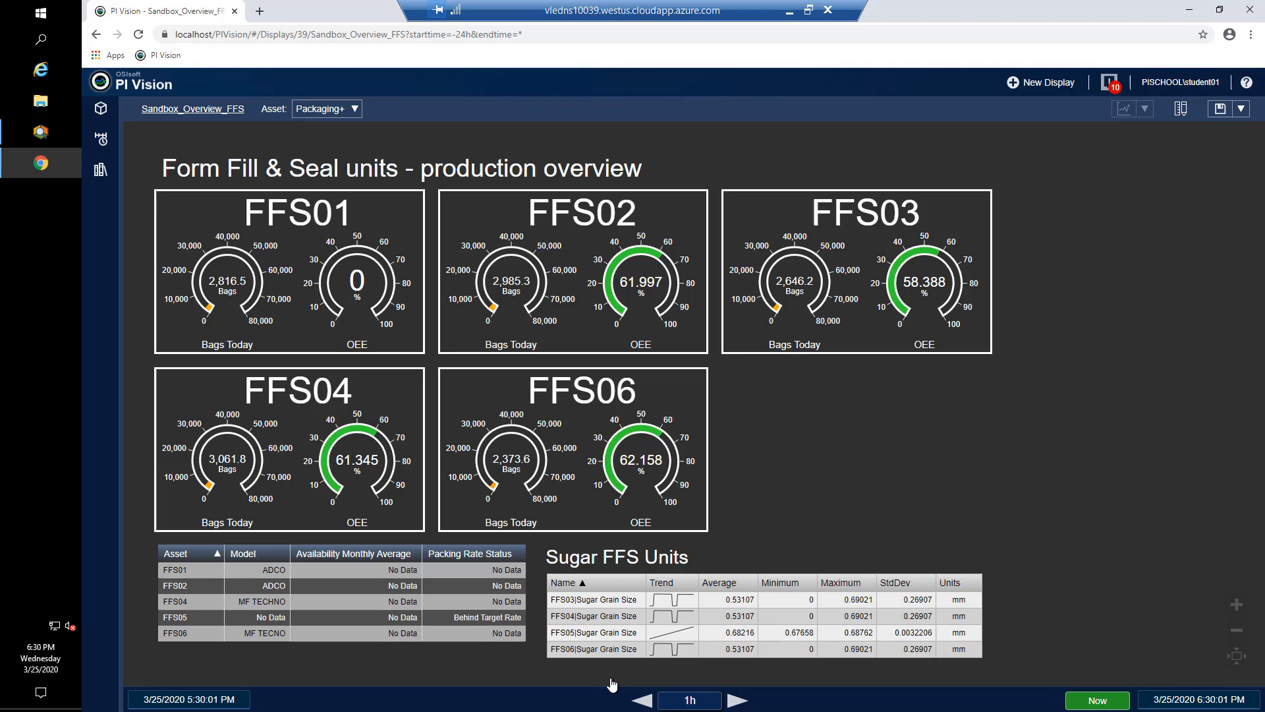
{"action": "mouse_move", "coordinate": [661, 598]}
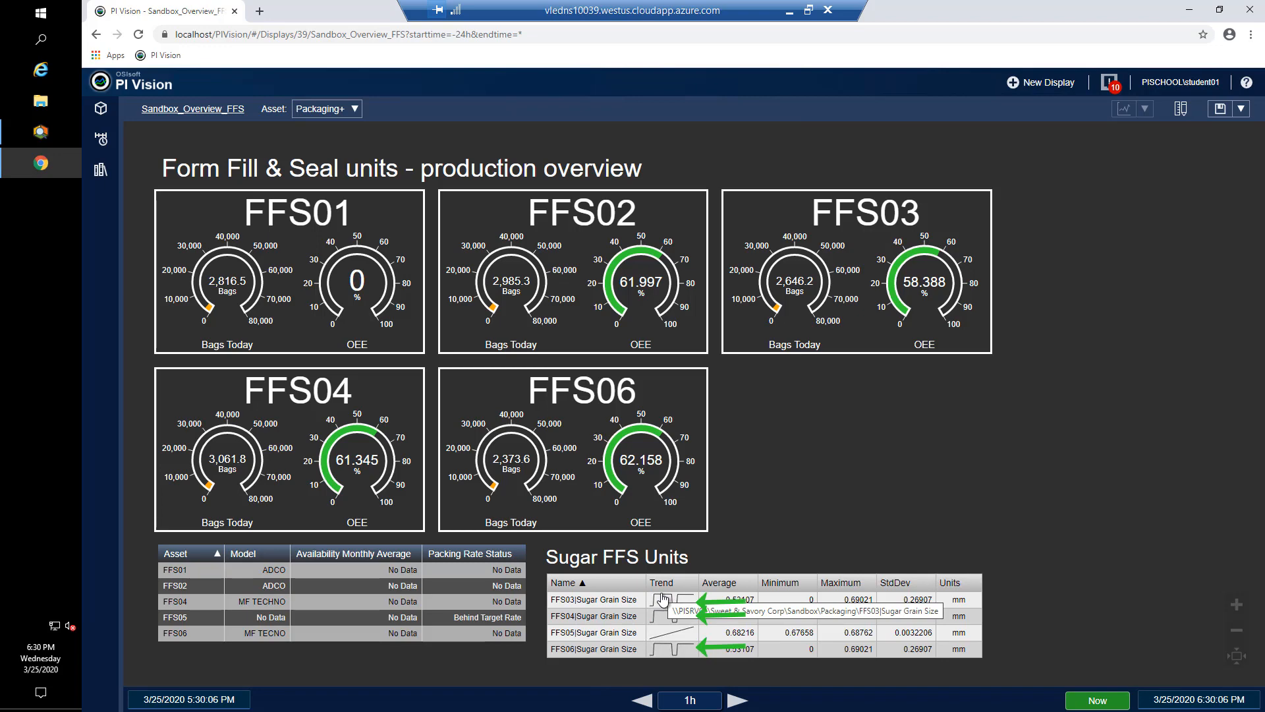
{"action": "mouse_move", "coordinate": [677, 644]}
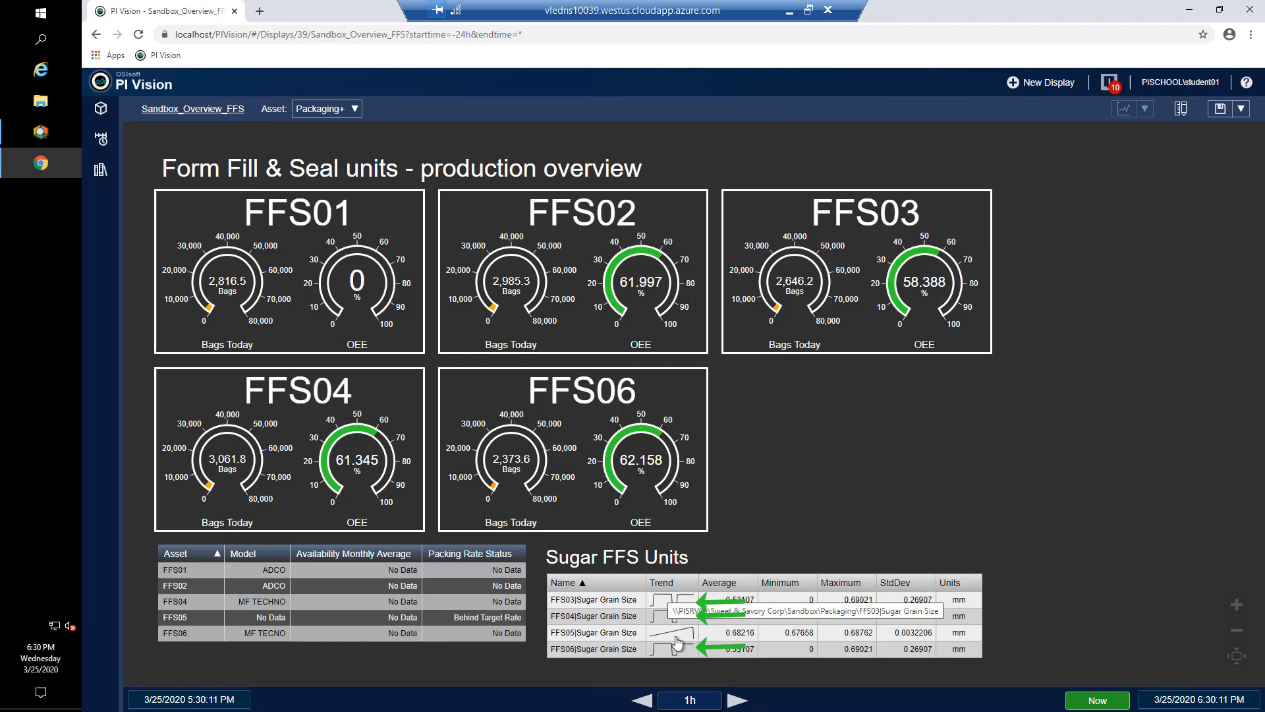
{"action": "mouse_move", "coordinate": [678, 649]}
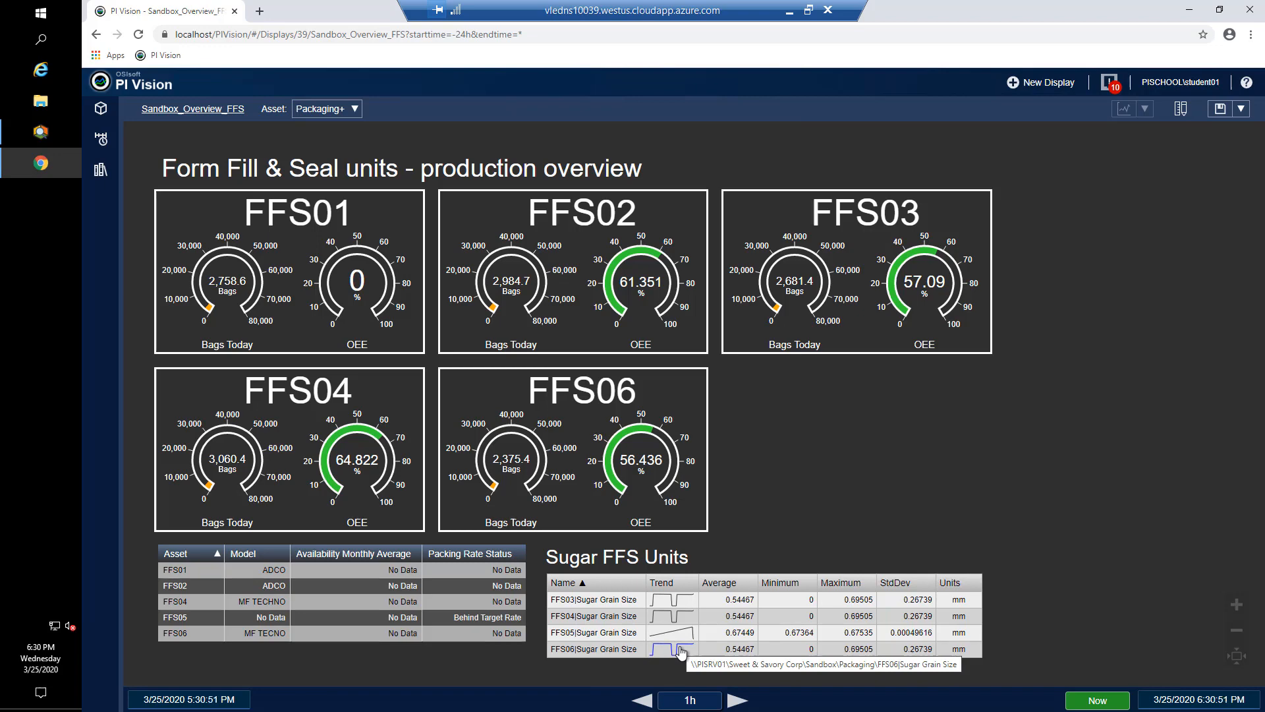
{"action": "mouse_move", "coordinate": [659, 365]}
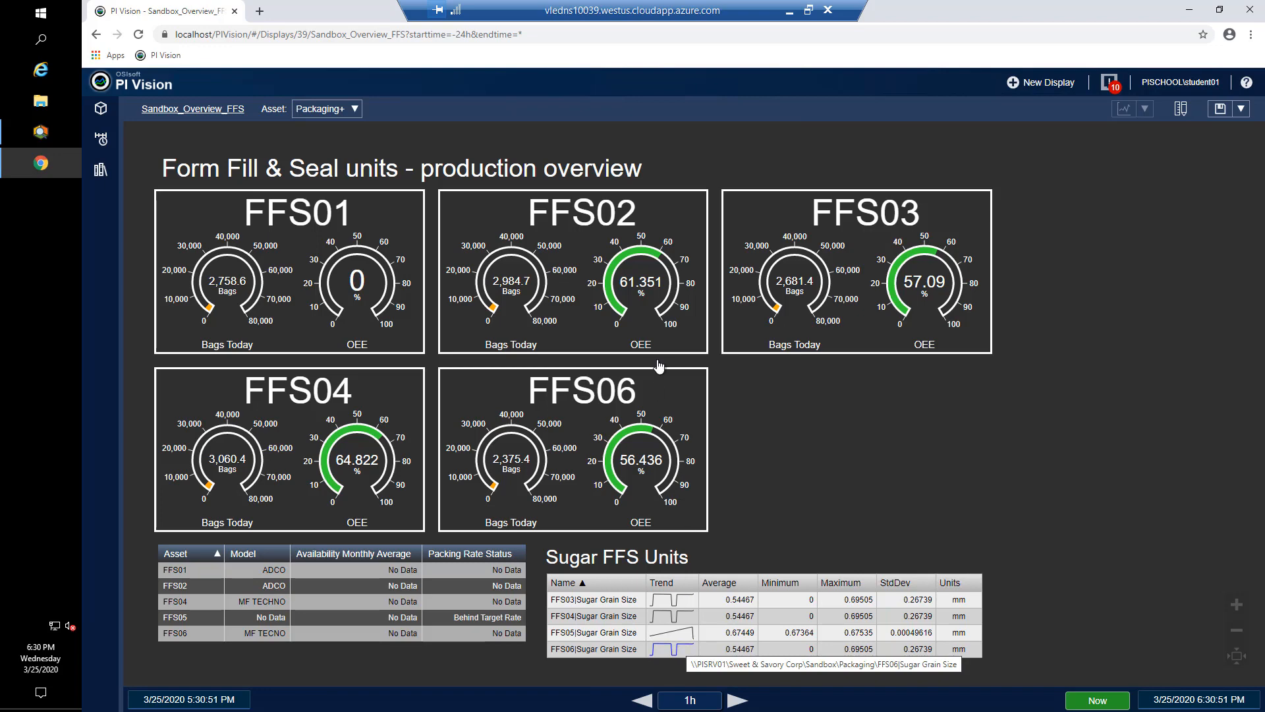
{"action": "mouse_move", "coordinate": [386, 213]}
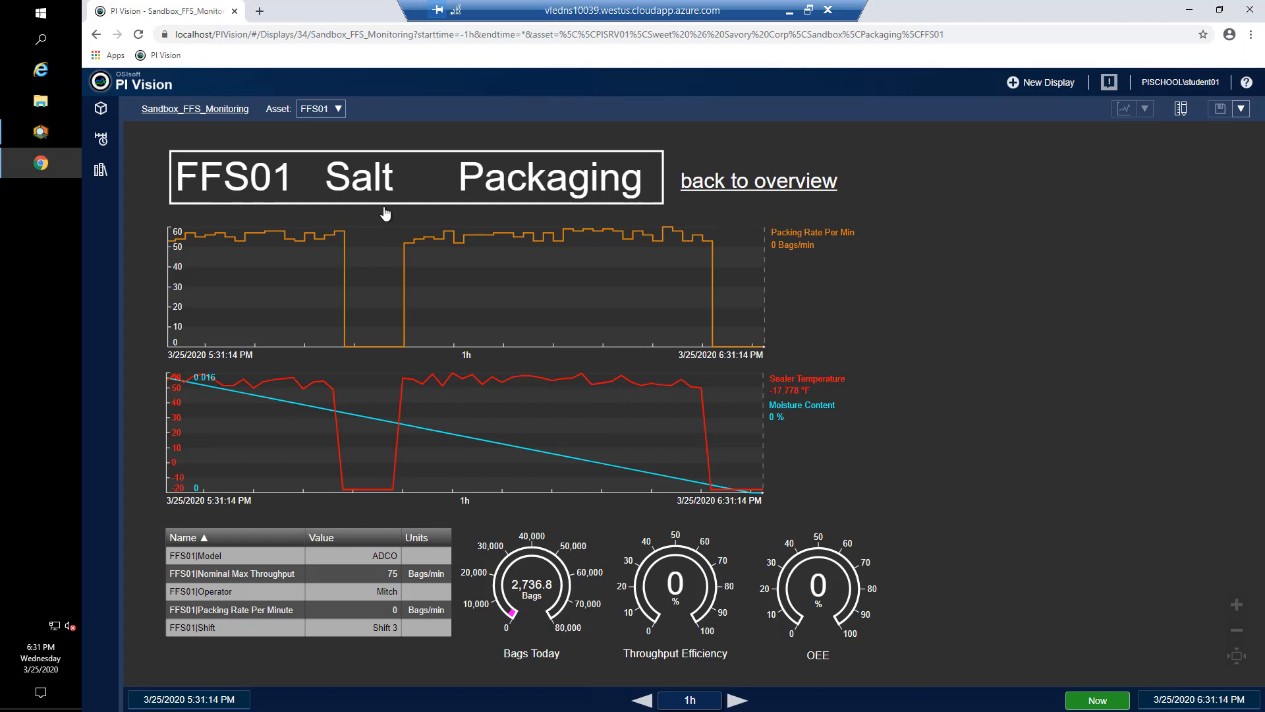
{"action": "mouse_move", "coordinate": [517, 383]}
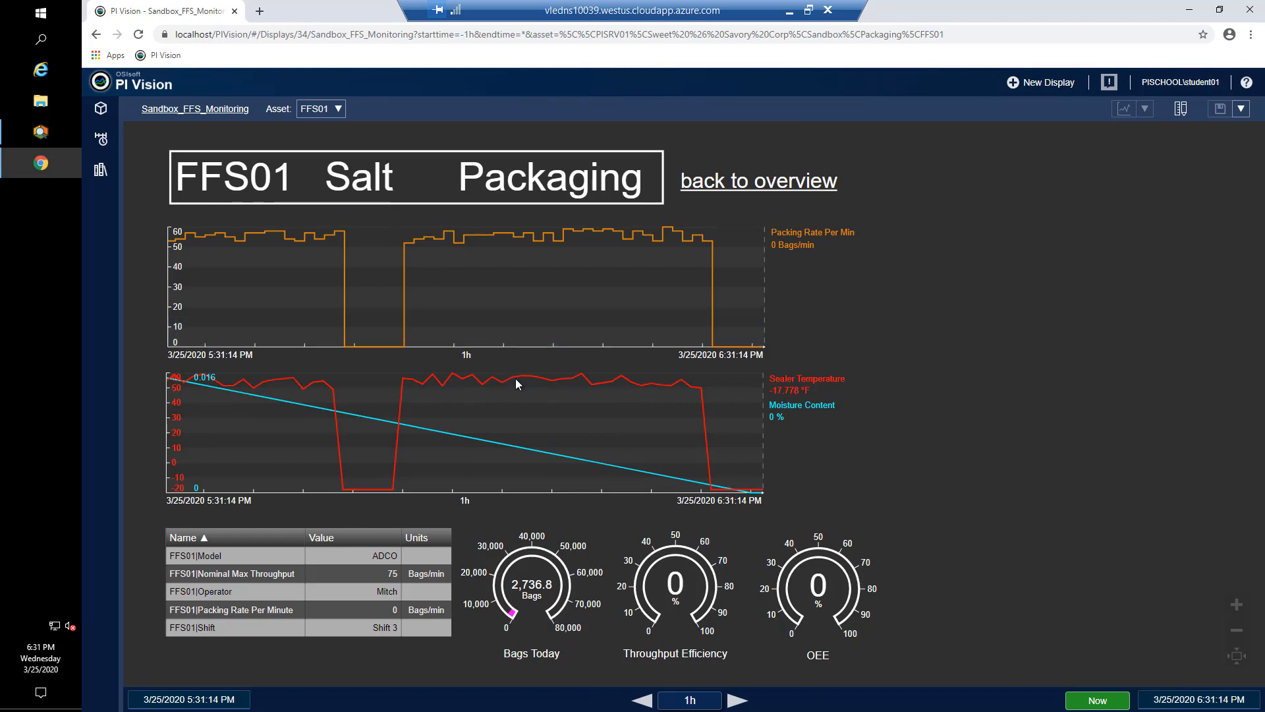
{"action": "mouse_move", "coordinate": [517, 384]}
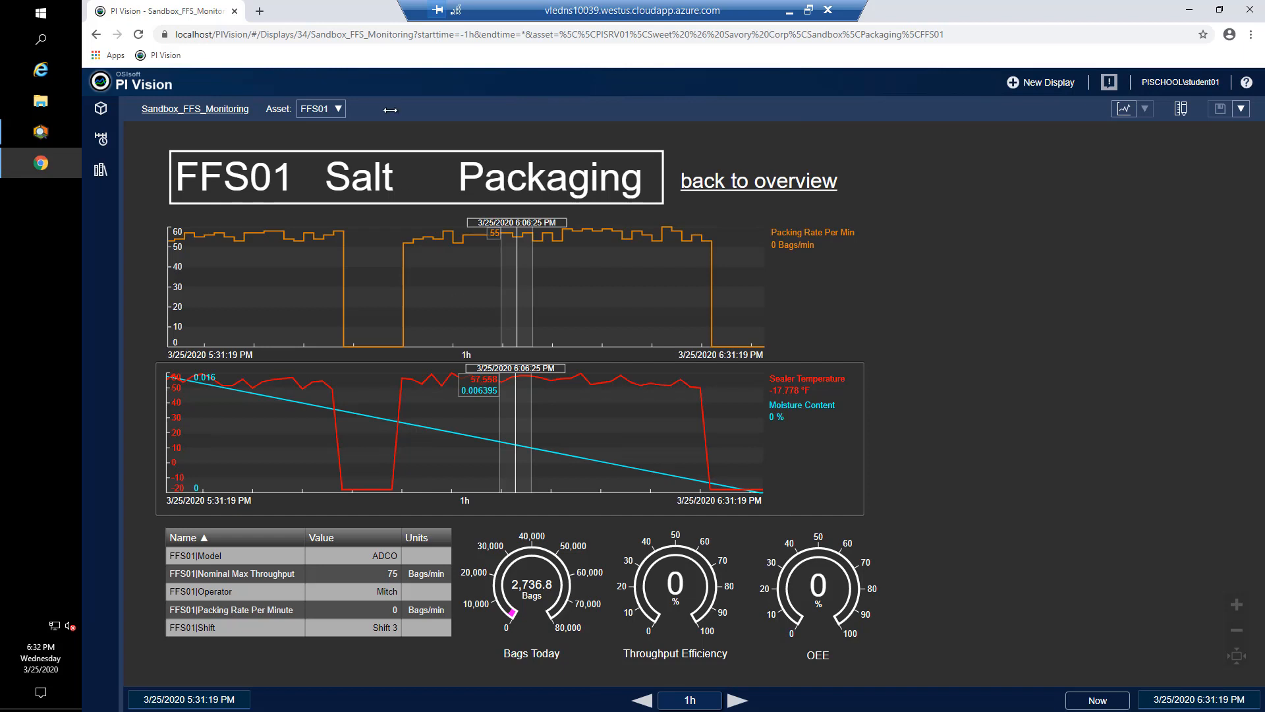
Switch the monitoring display's asset from FFS01 to FFS03 Sugar Packaging
{"action": "left_click", "coordinate": [337, 108]}
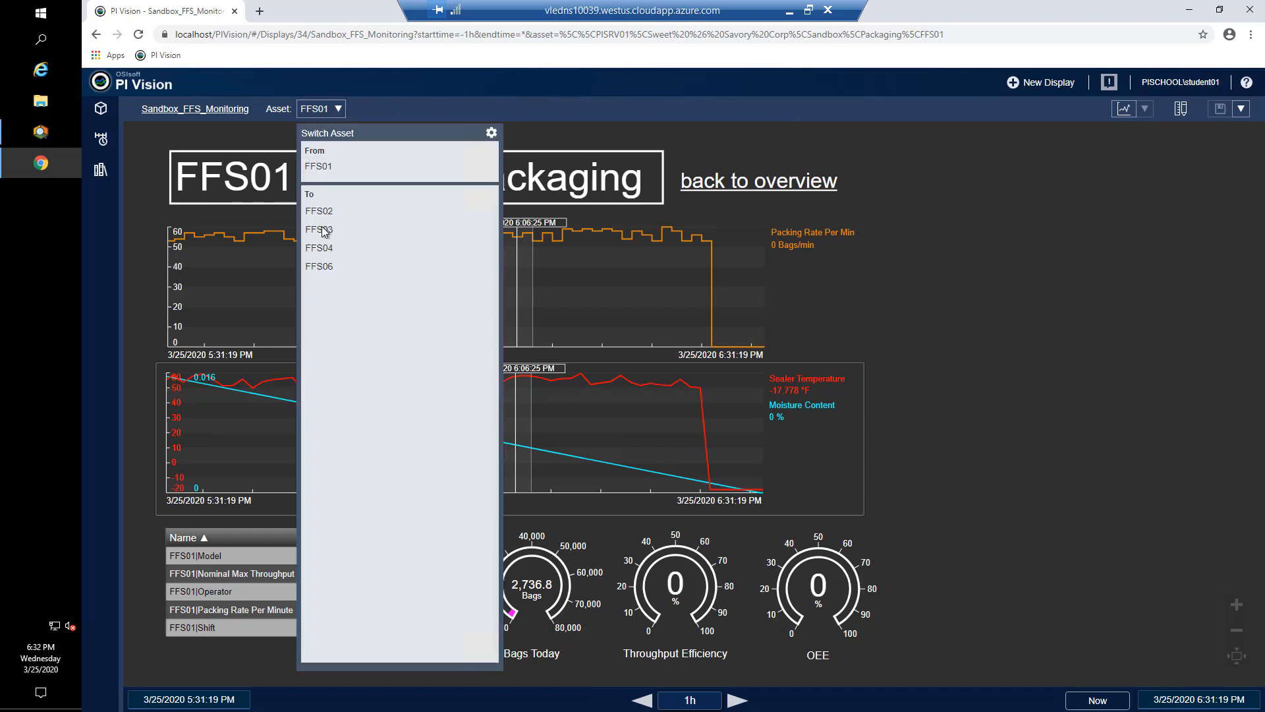
{"action": "left_click", "coordinate": [319, 229]}
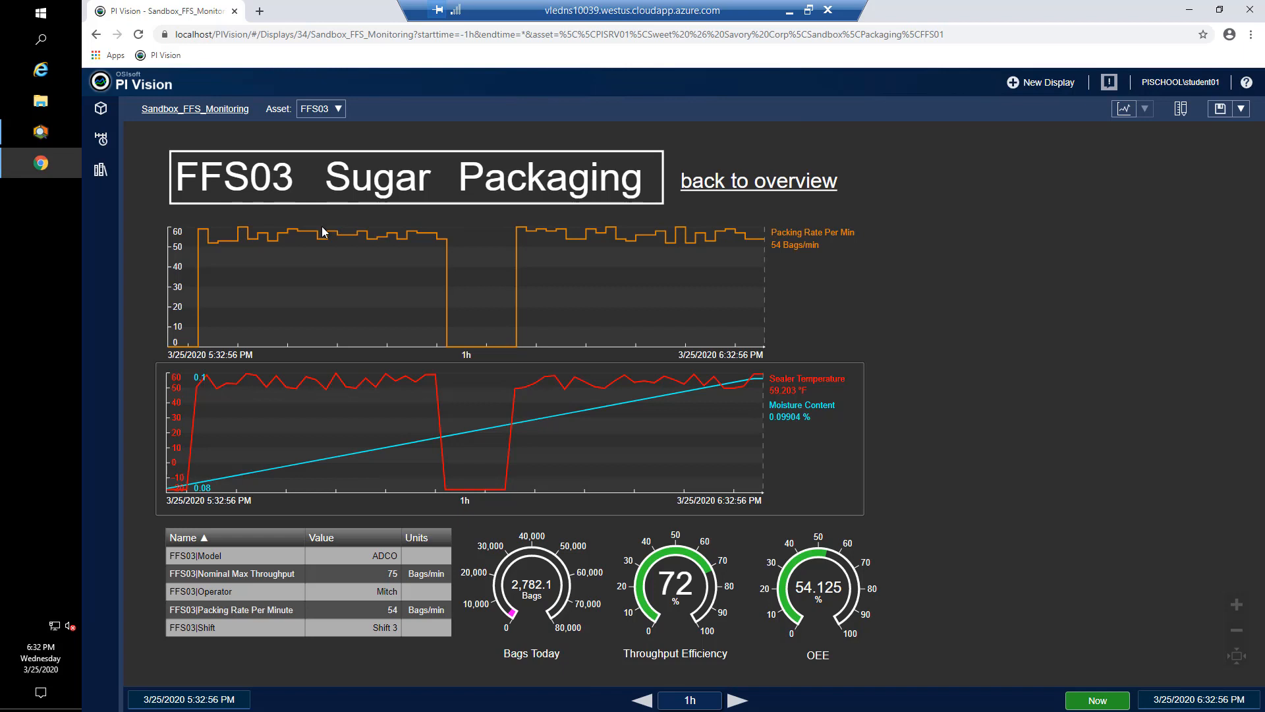
{"action": "mouse_move", "coordinate": [1150, 119]}
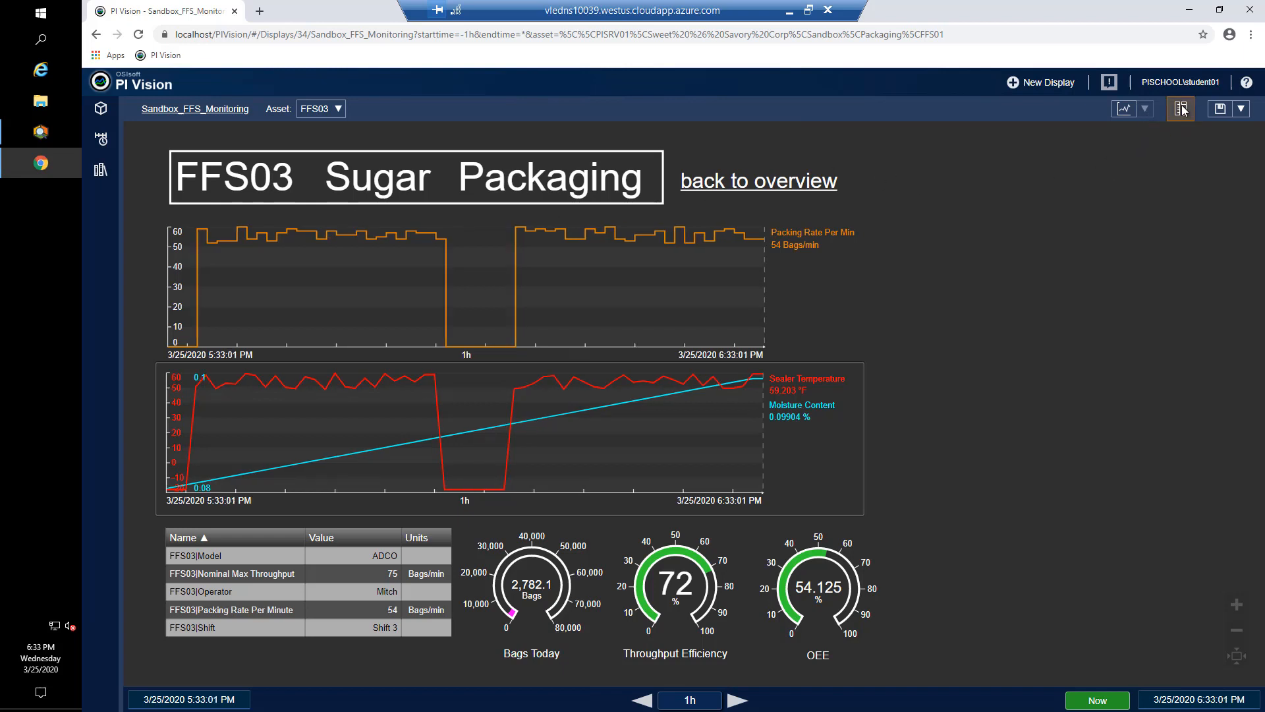
Enter edit mode and browse Sweet & Savory Corp > Sandbox > Packaging to FFS03's attributes
{"action": "left_click", "coordinate": [1180, 108]}
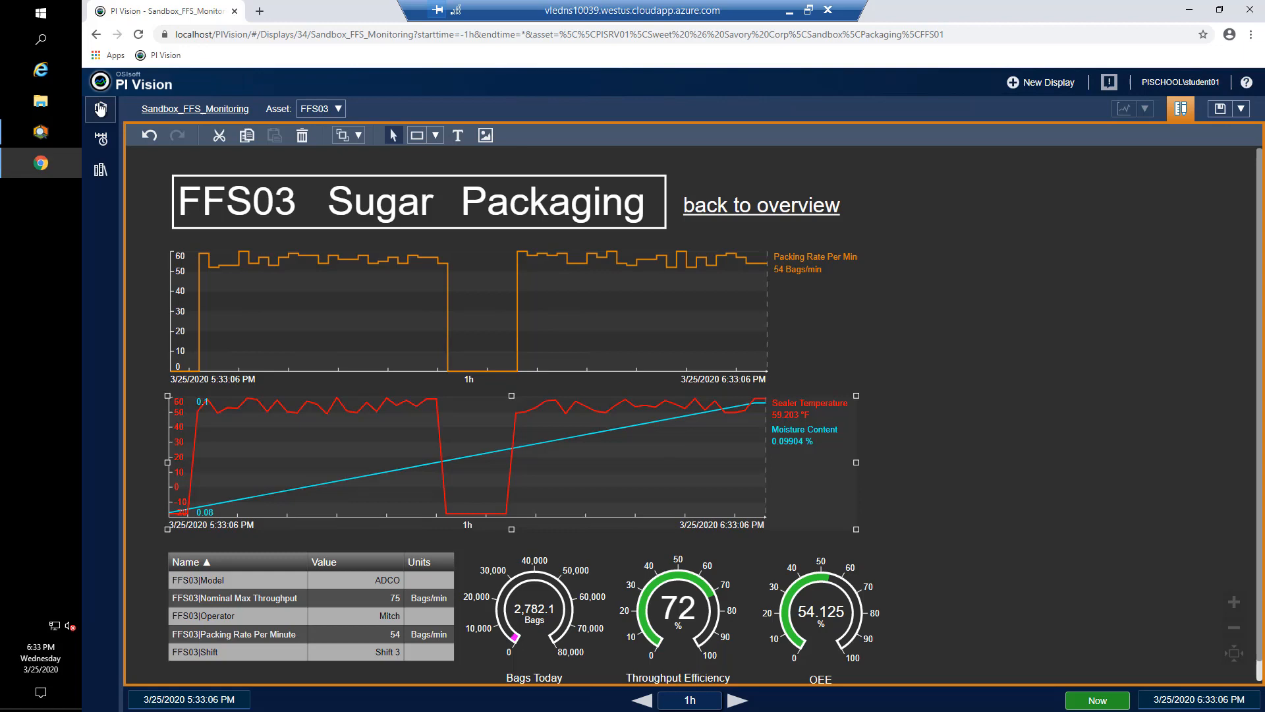
{"action": "left_click", "coordinate": [101, 110]}
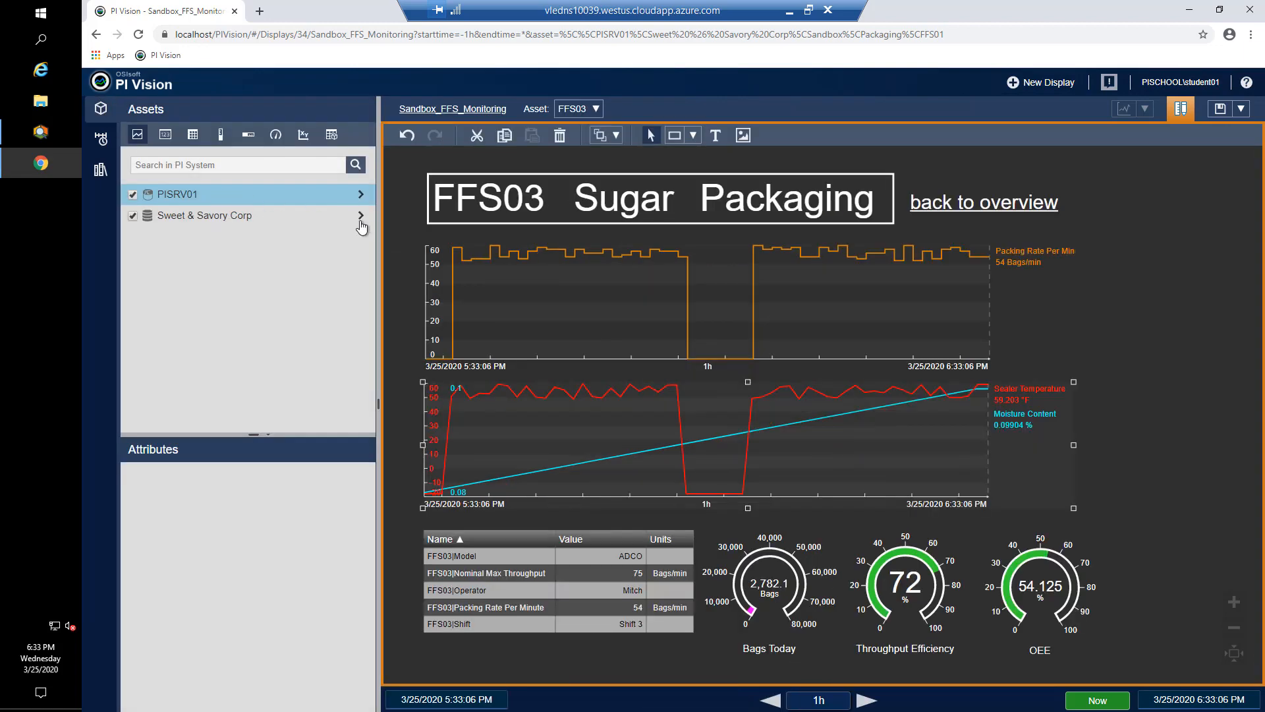
{"action": "left_click", "coordinate": [361, 215]}
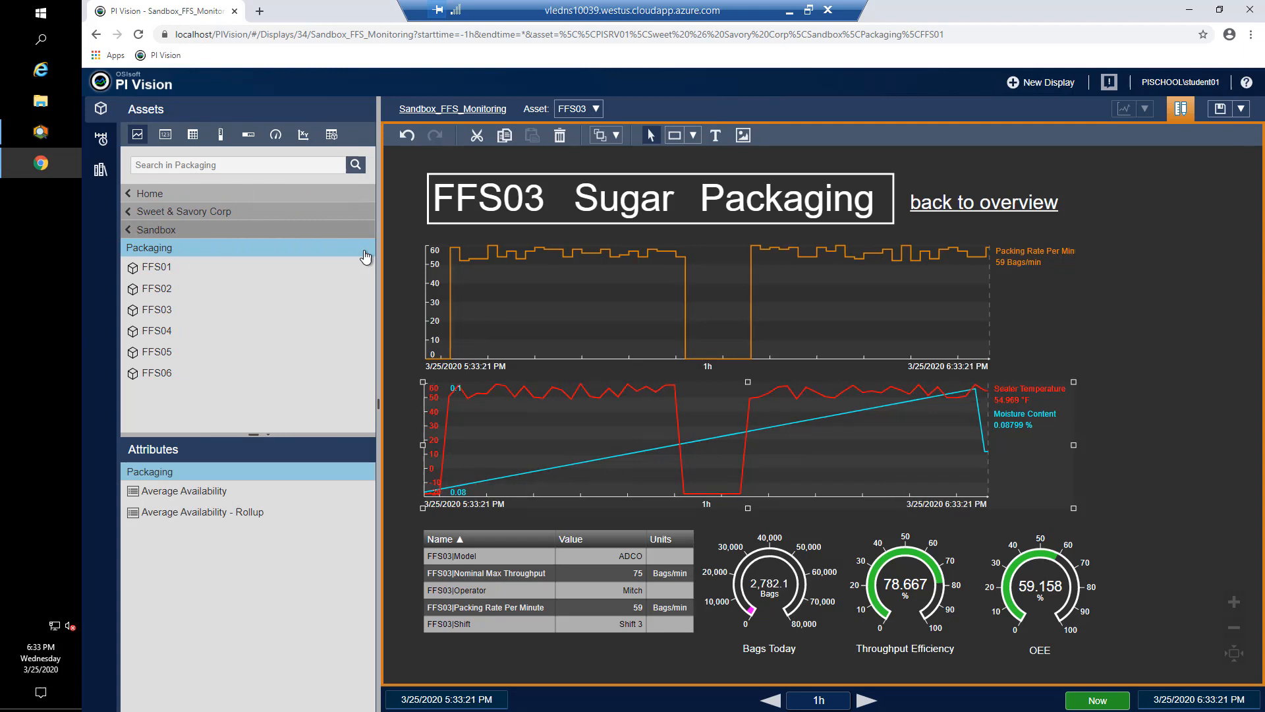
{"action": "left_click", "coordinate": [488, 197]}
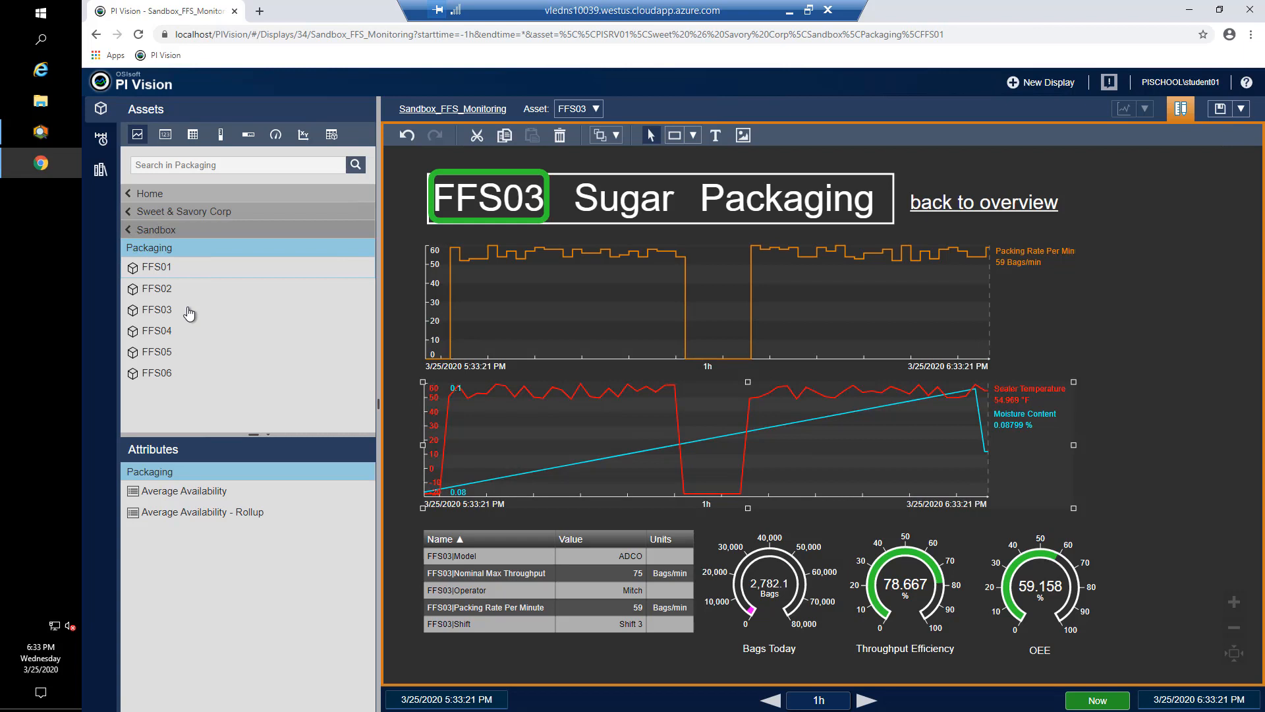
{"action": "left_click", "coordinate": [155, 309]}
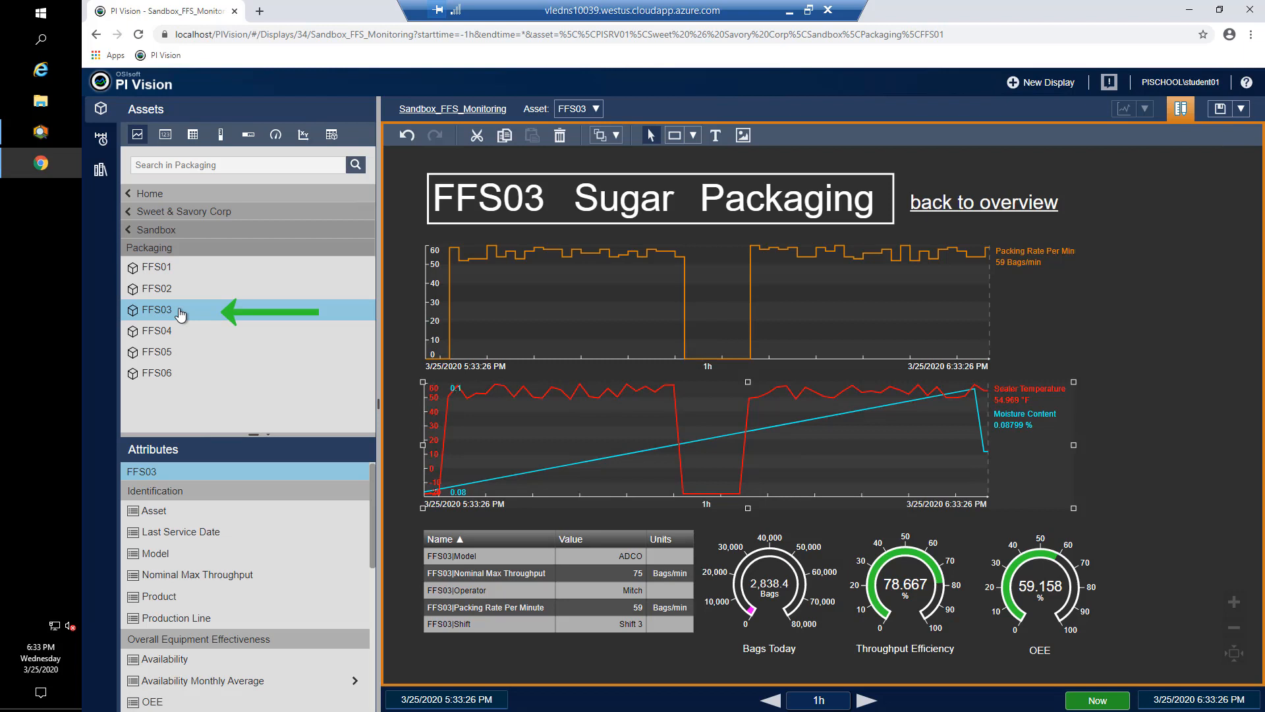
{"action": "mouse_move", "coordinate": [174, 539]}
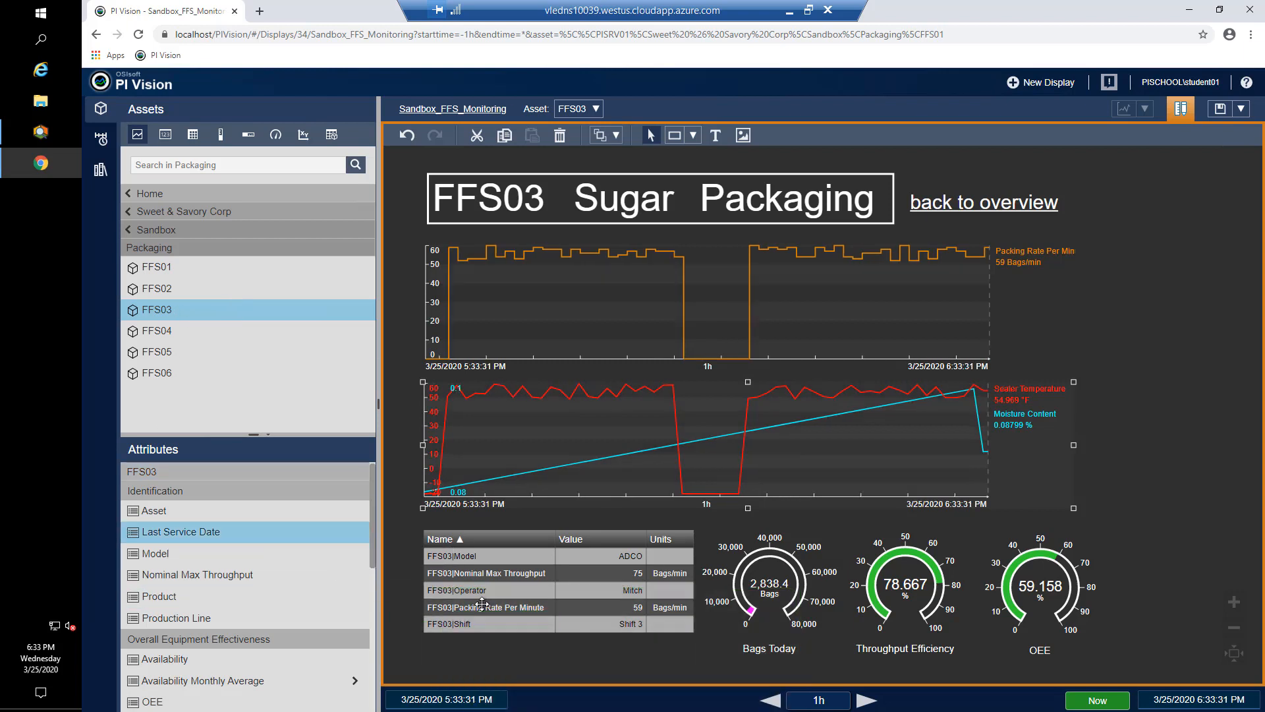
Add Last Service Date to the attributes table and switch the asset to FFS01
{"action": "left_click", "coordinate": [484, 606]}
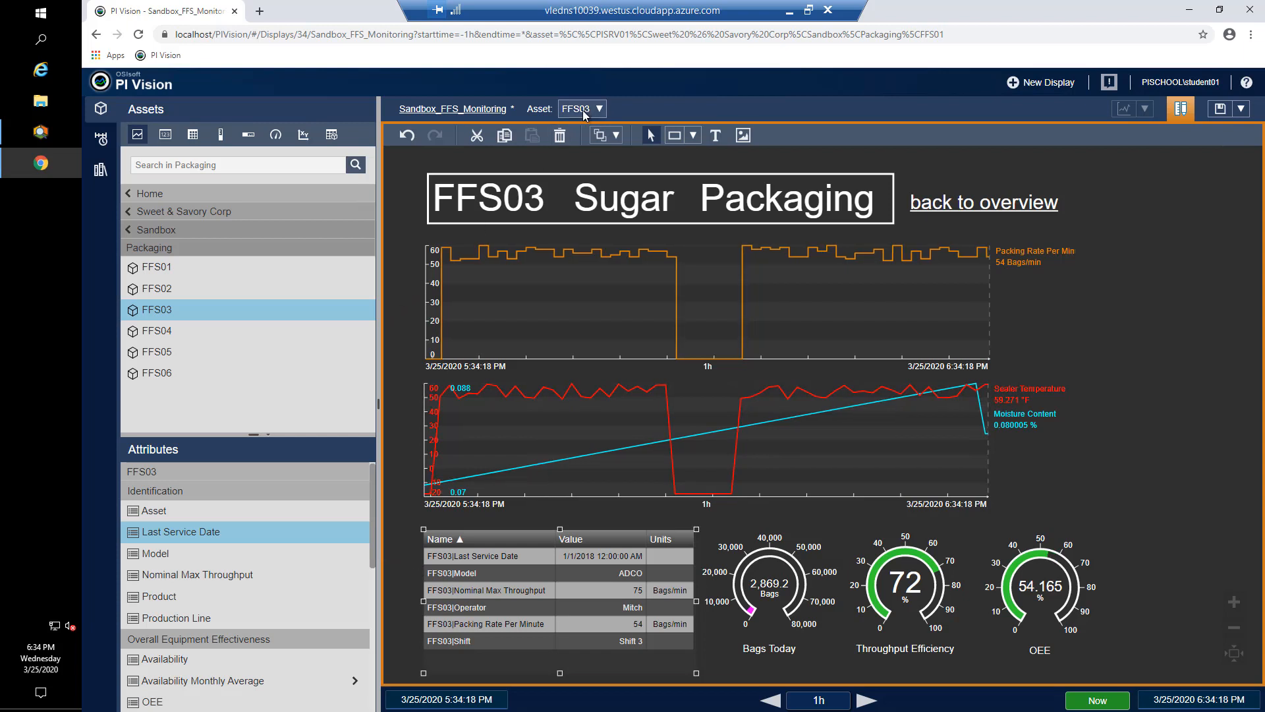
{"action": "left_click", "coordinate": [577, 108]}
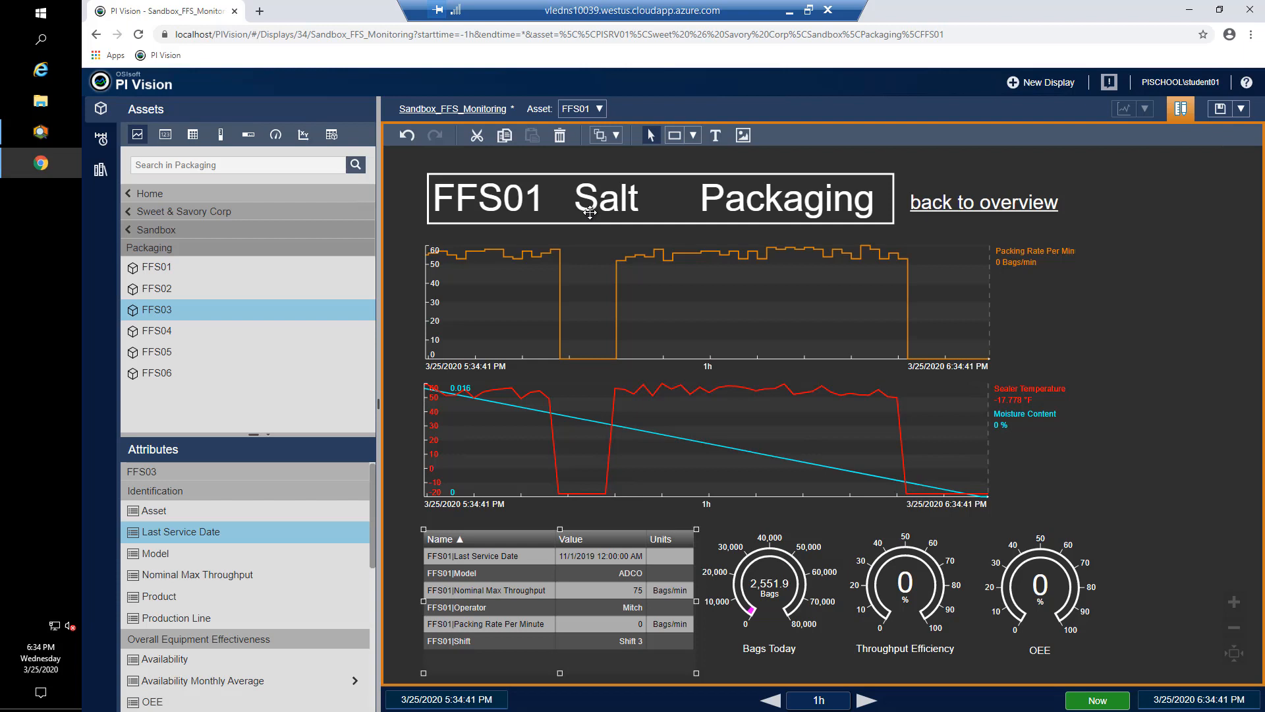
{"action": "mouse_move", "coordinate": [1181, 109]}
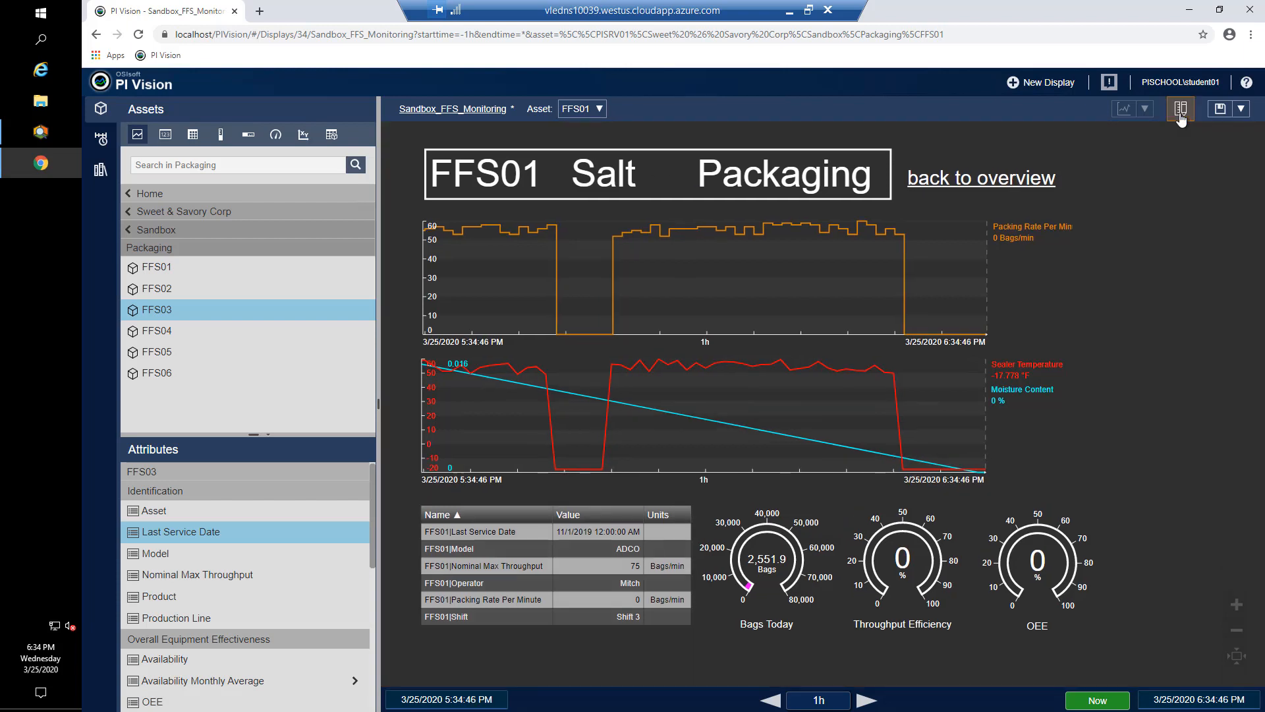
{"action": "mouse_move", "coordinate": [1221, 109]}
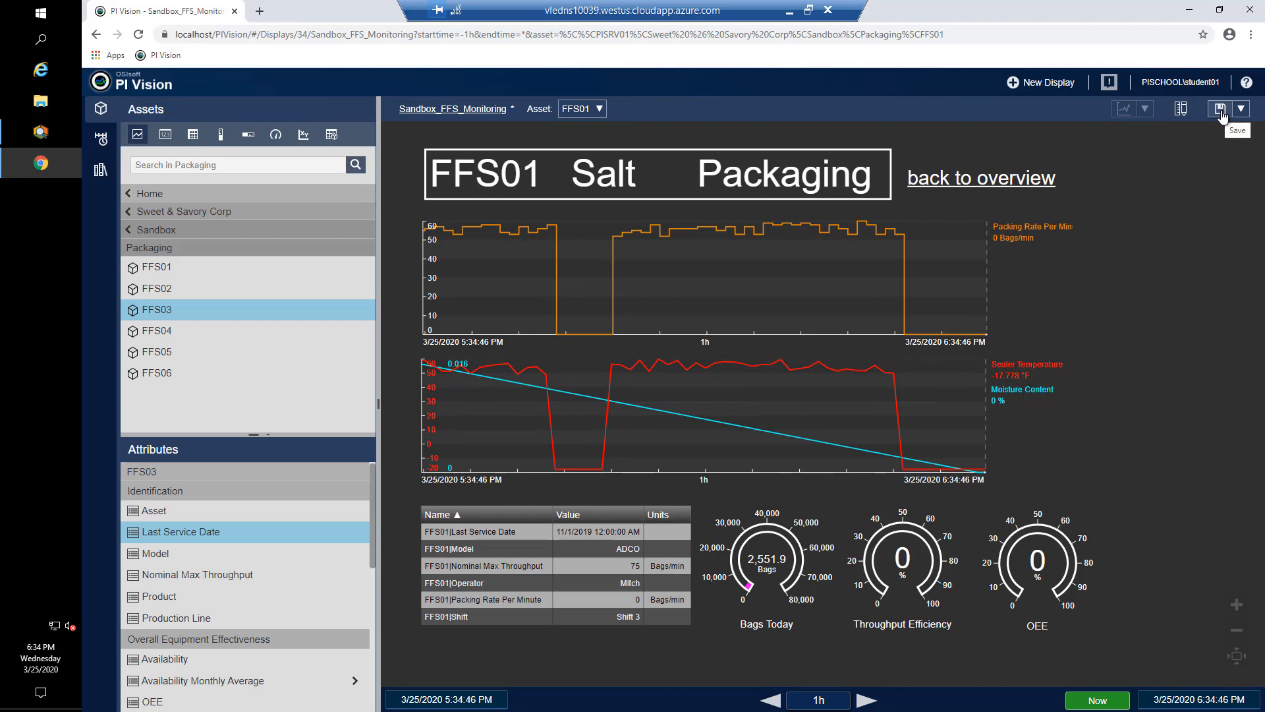
Save the display and step the asset through FFS02, FFS03 and FFS04
{"action": "left_click", "coordinate": [1221, 110]}
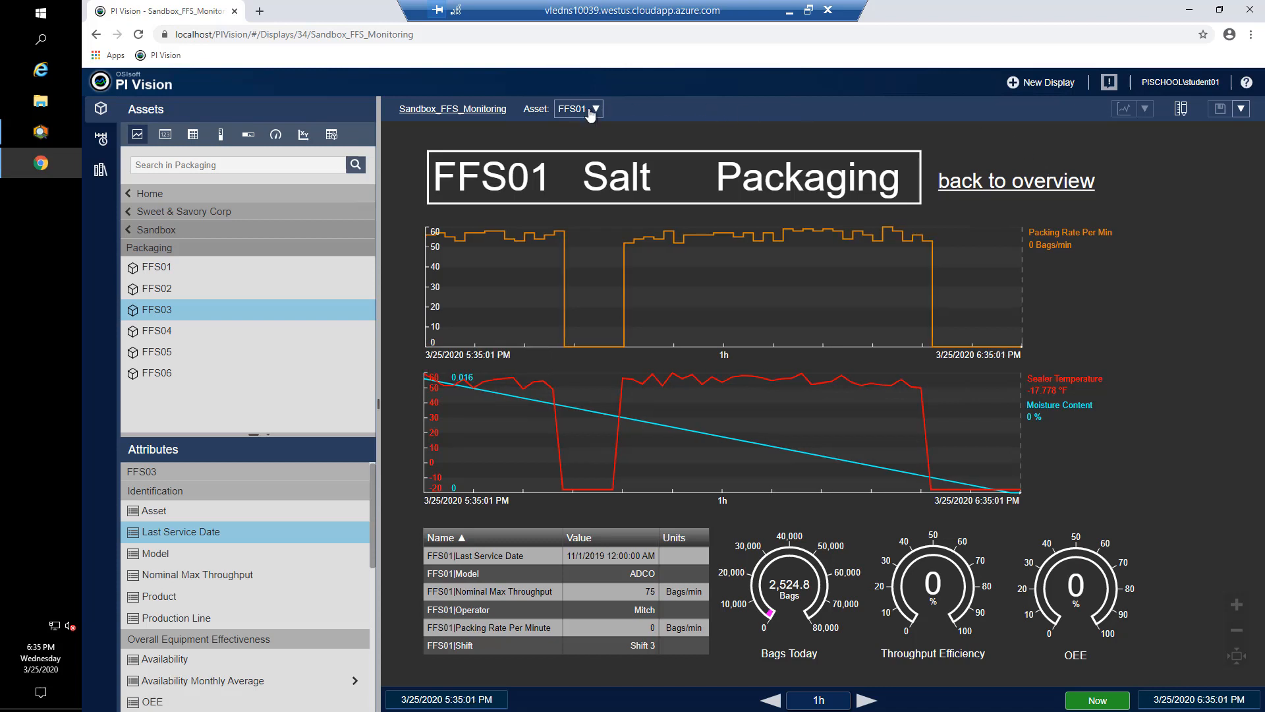
{"action": "left_click", "coordinate": [578, 109]}
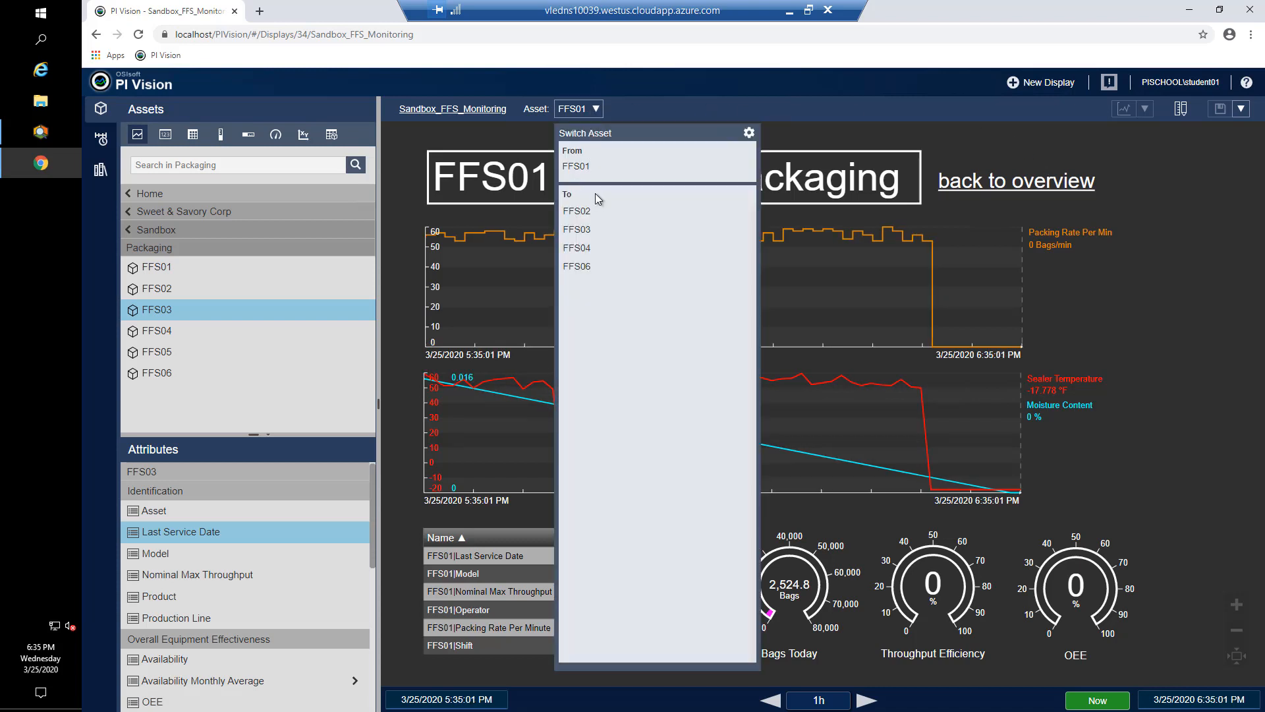
{"action": "left_click", "coordinate": [576, 211]}
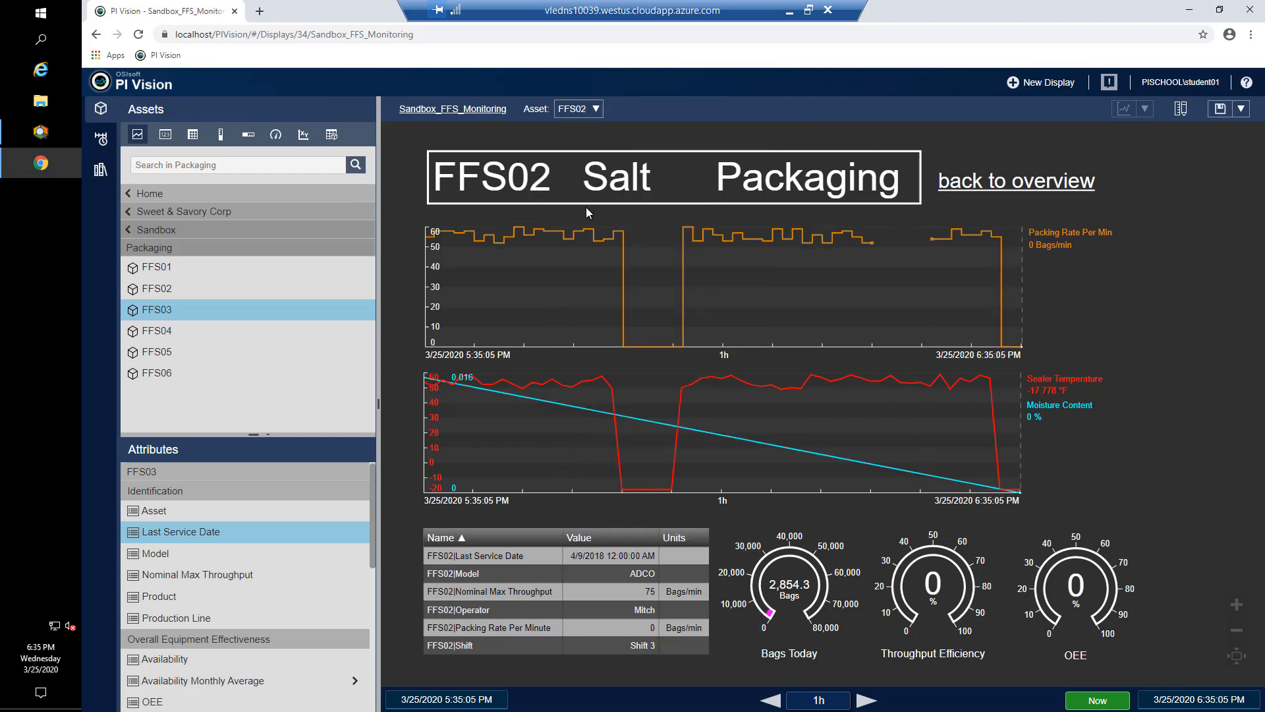
{"action": "mouse_move", "coordinate": [580, 88]}
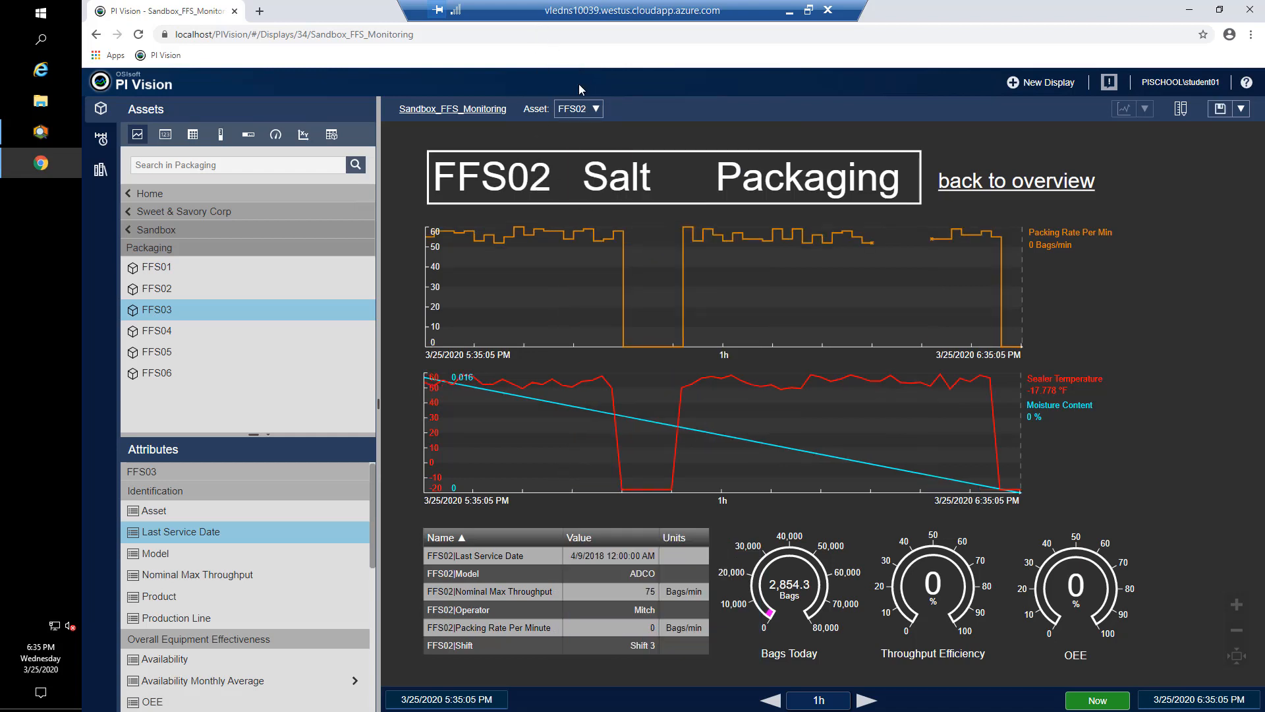
{"action": "left_click", "coordinate": [578, 109]}
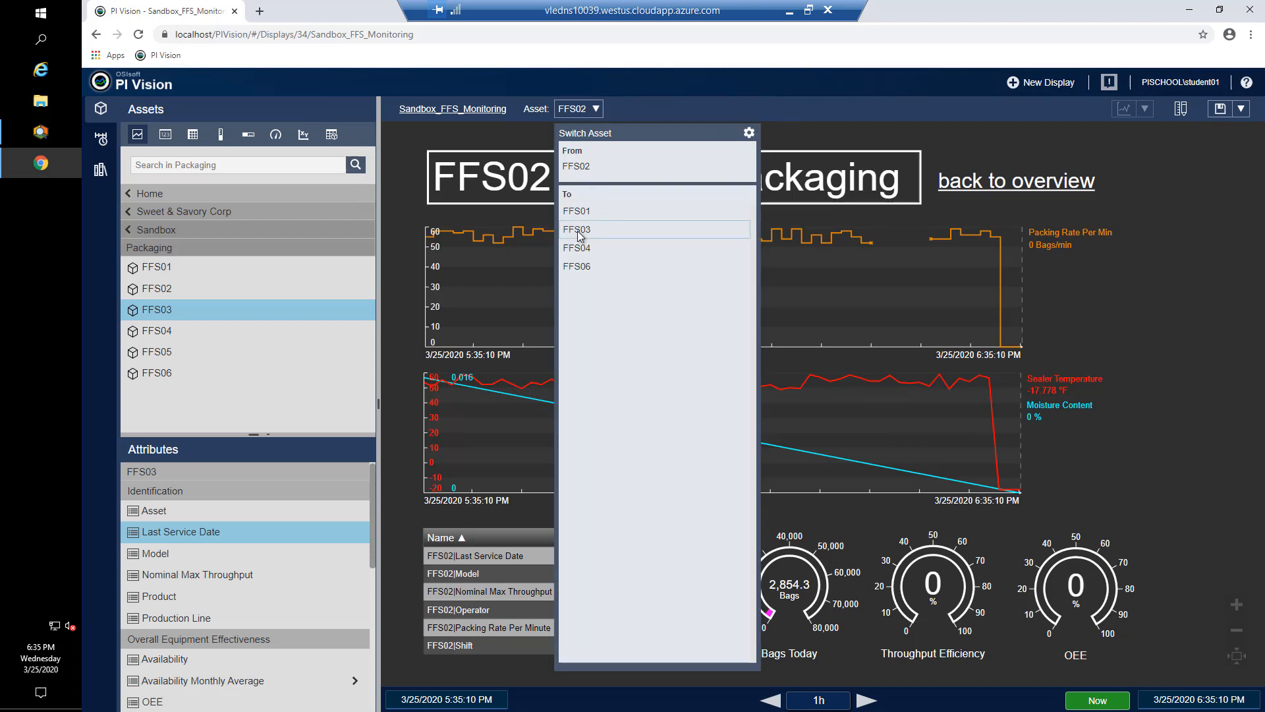
{"action": "left_click", "coordinate": [576, 230]}
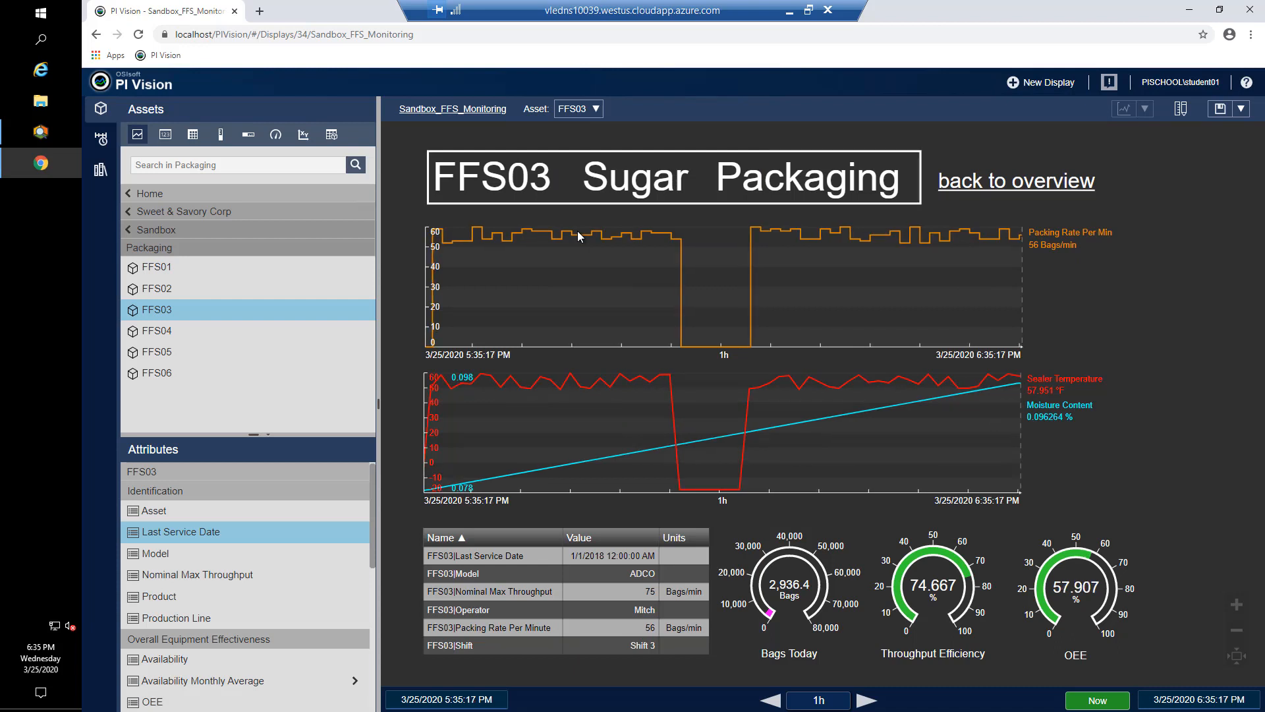
{"action": "mouse_move", "coordinate": [590, 109]}
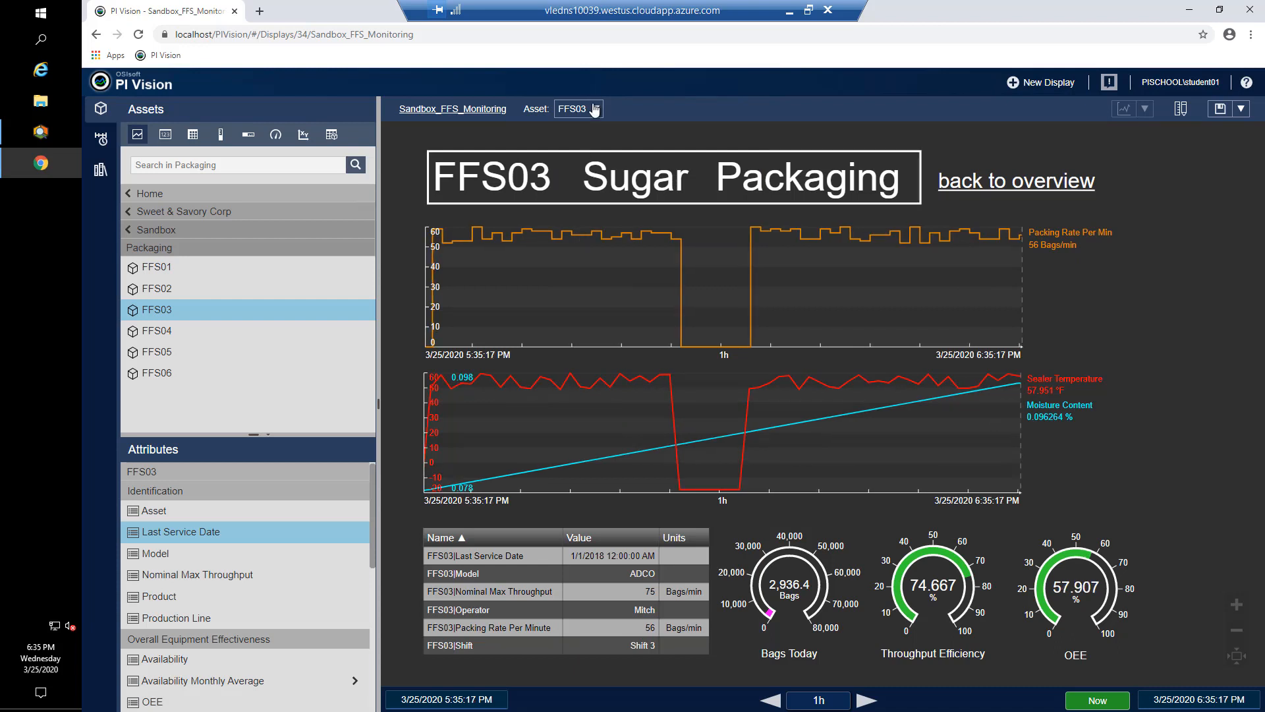
{"action": "left_click", "coordinate": [596, 110]}
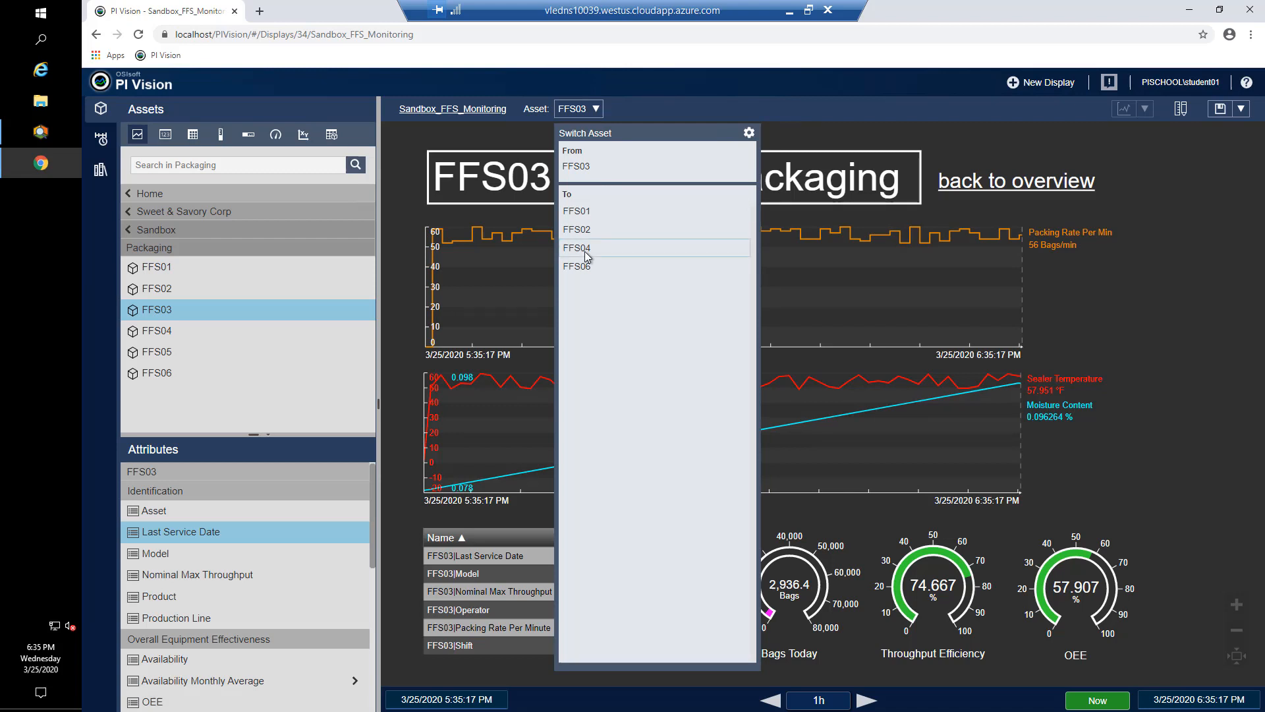
{"action": "left_click", "coordinate": [576, 248]}
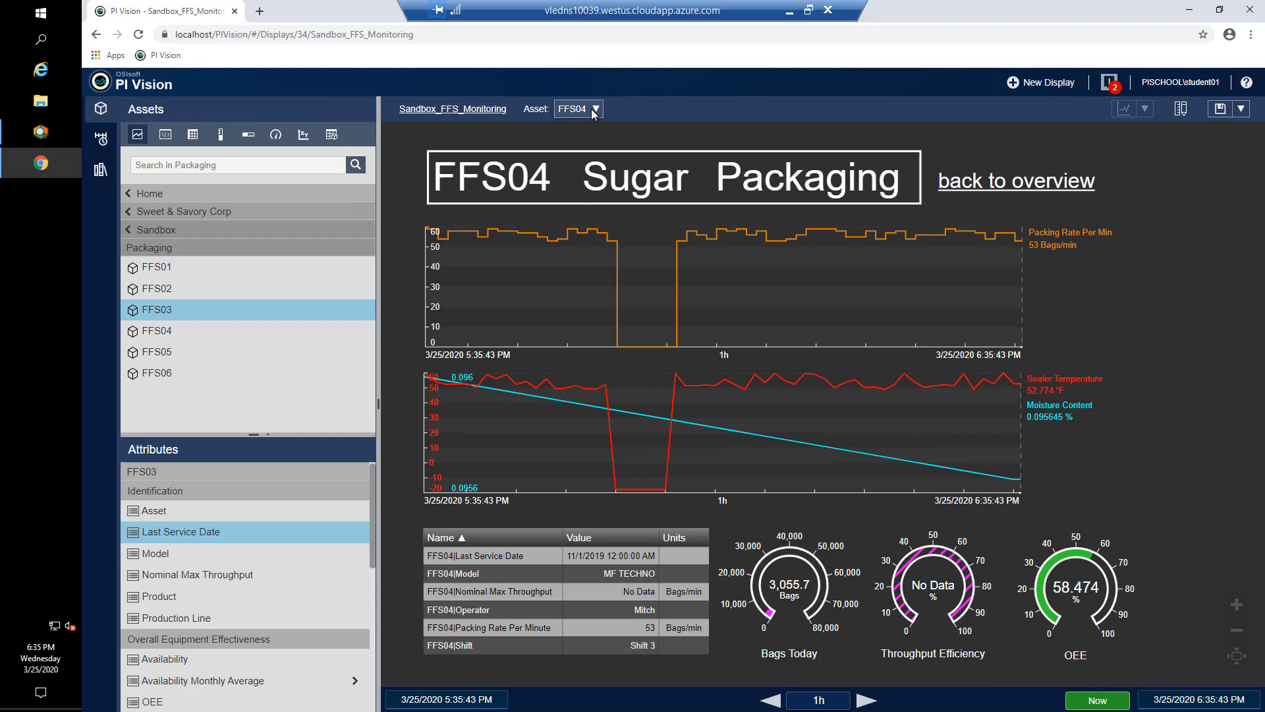
Switch the monitoring display's asset to FFS06 Sugar Packaging
{"action": "left_click", "coordinate": [595, 109]}
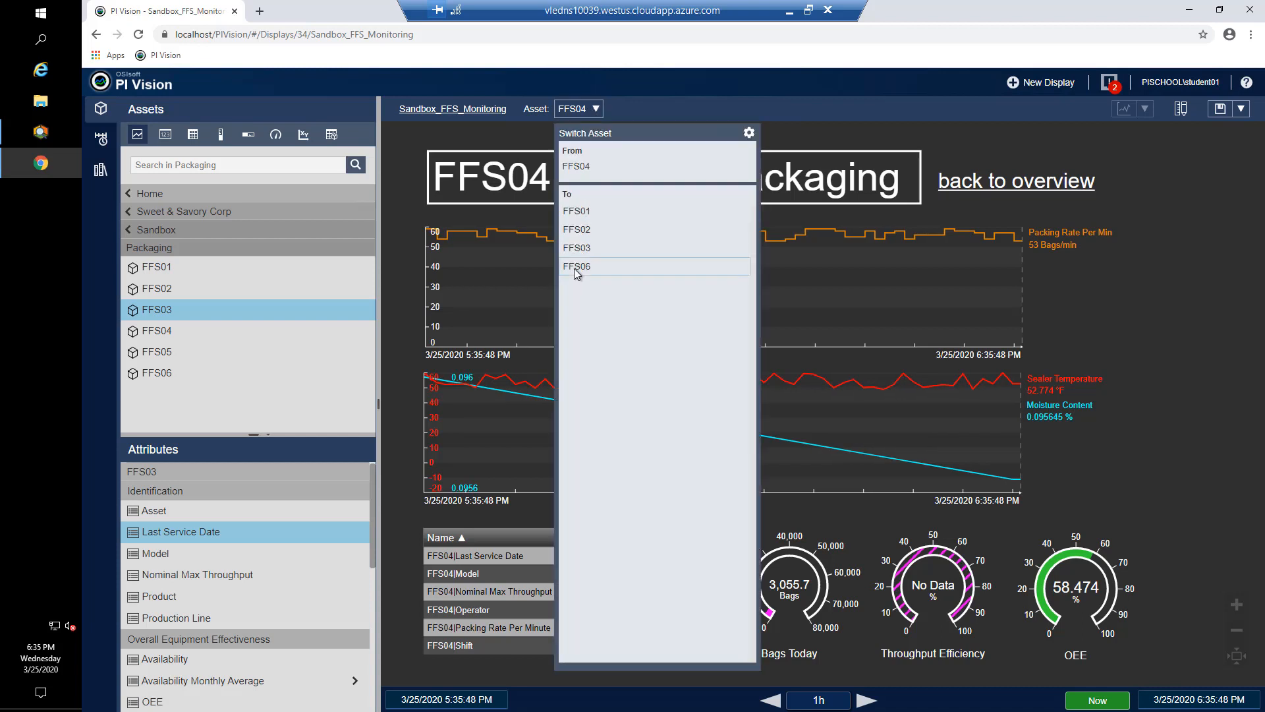
{"action": "left_click", "coordinate": [576, 266]}
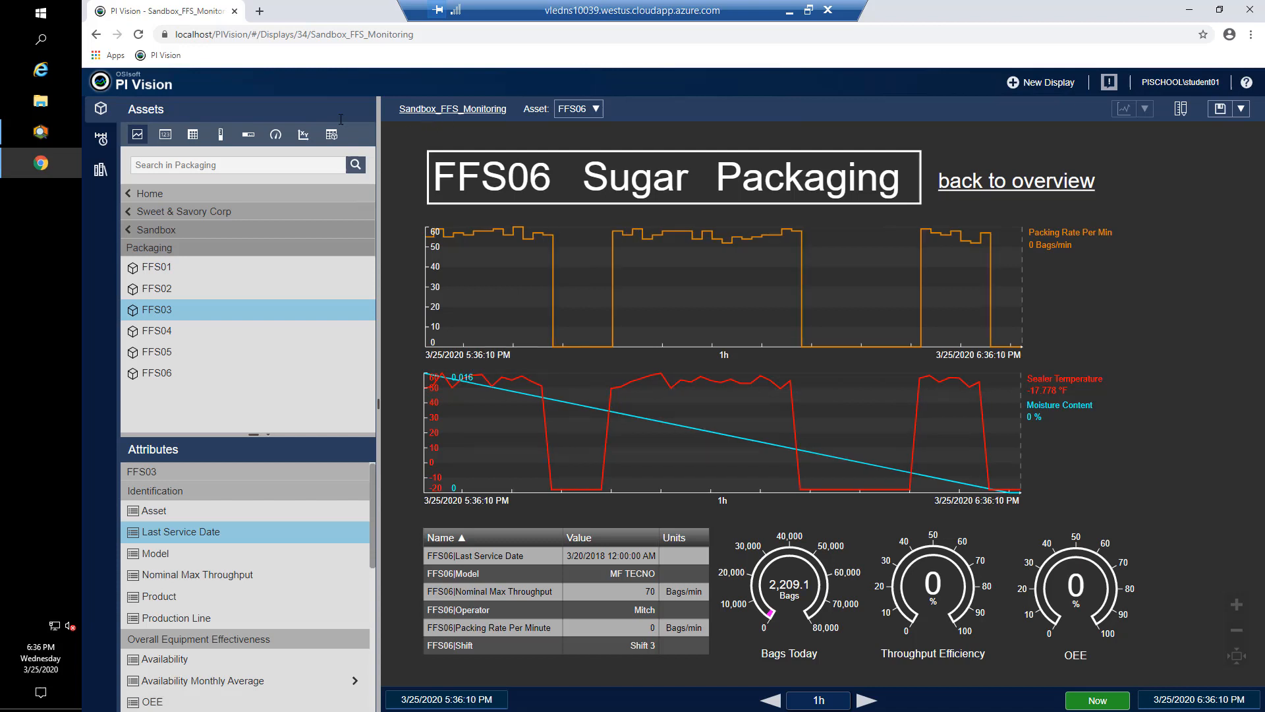
{"action": "mouse_move", "coordinate": [127, 84]}
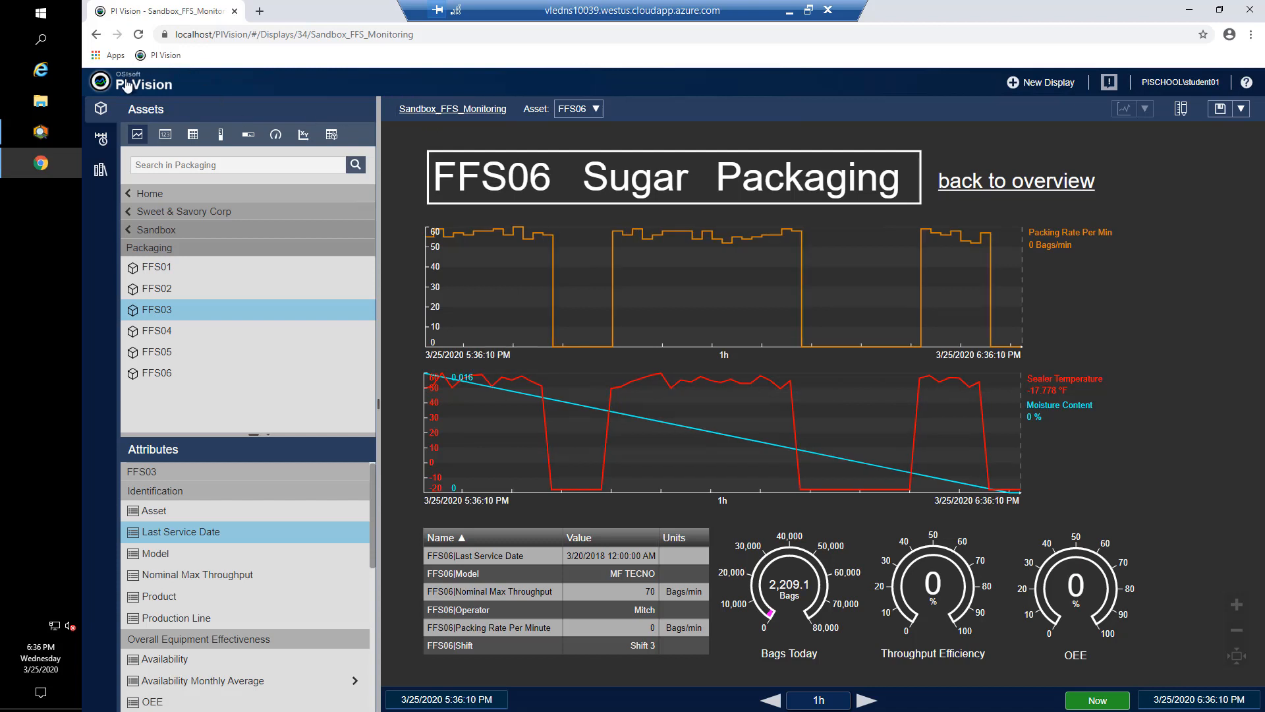
Return to the All Displays library via the PI Vision logo
{"action": "left_click", "coordinate": [143, 84]}
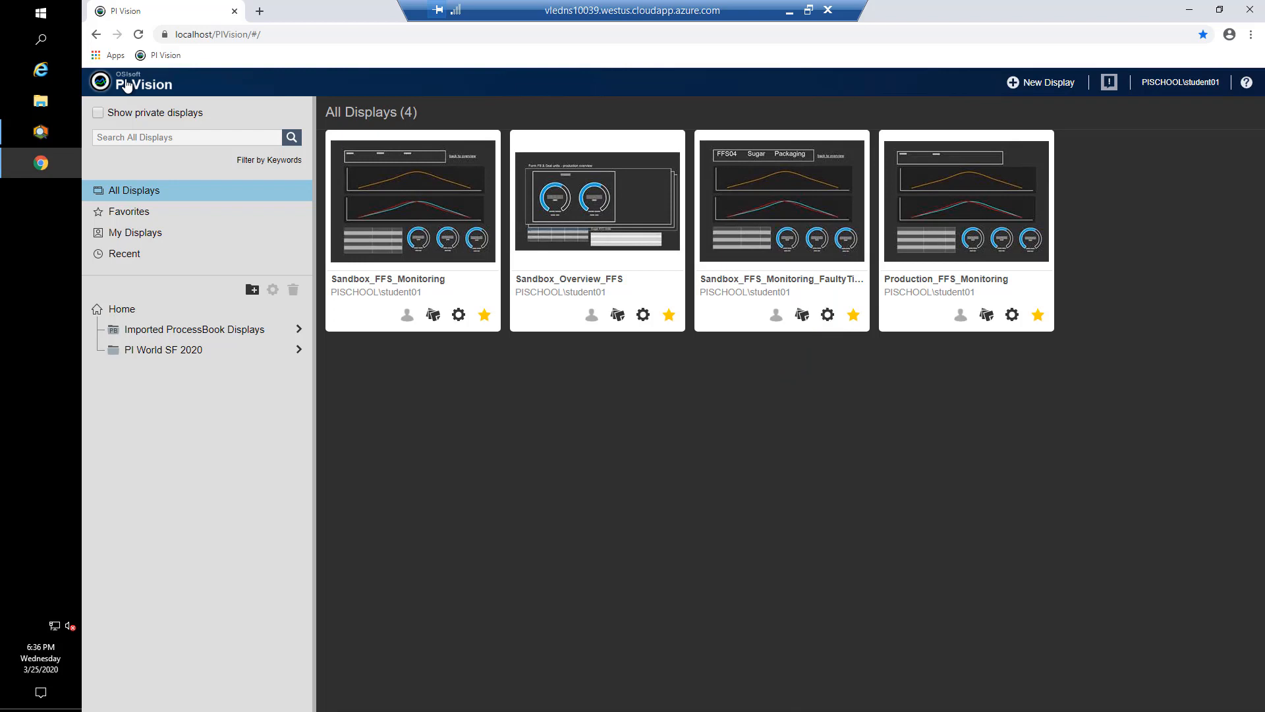
{"action": "mouse_move", "coordinate": [809, 271]}
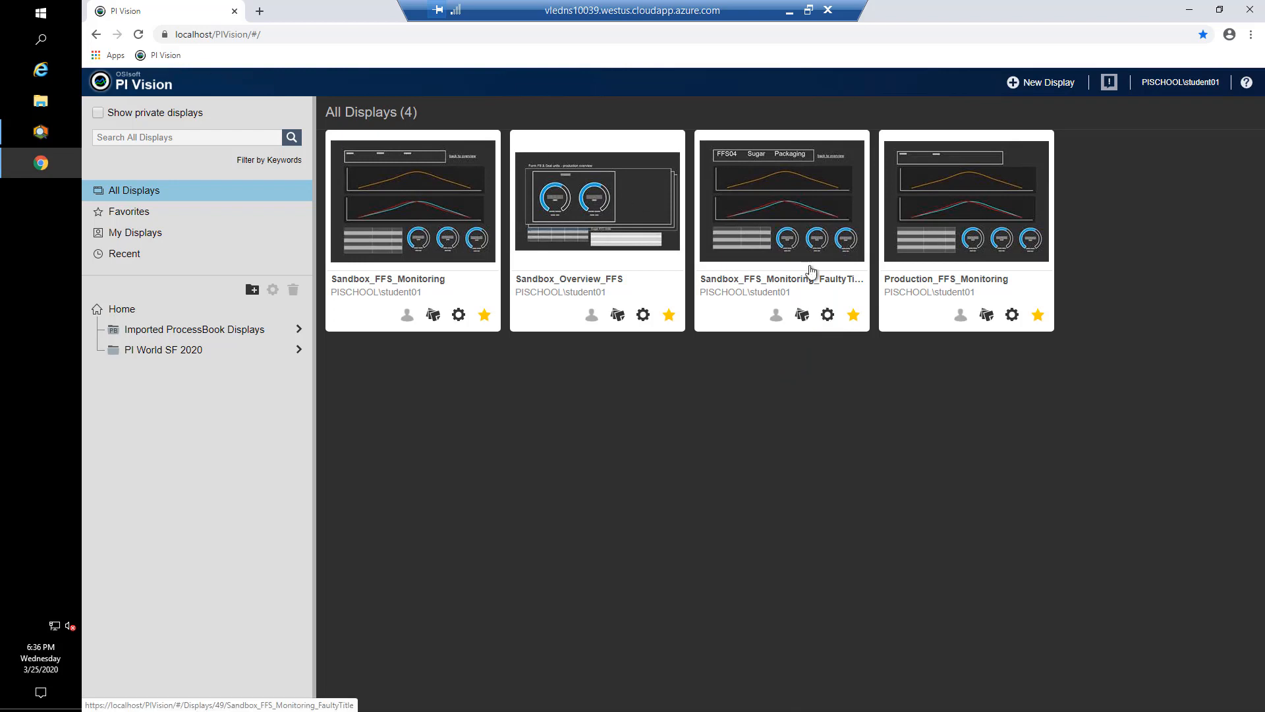
{"action": "mouse_move", "coordinate": [807, 226]}
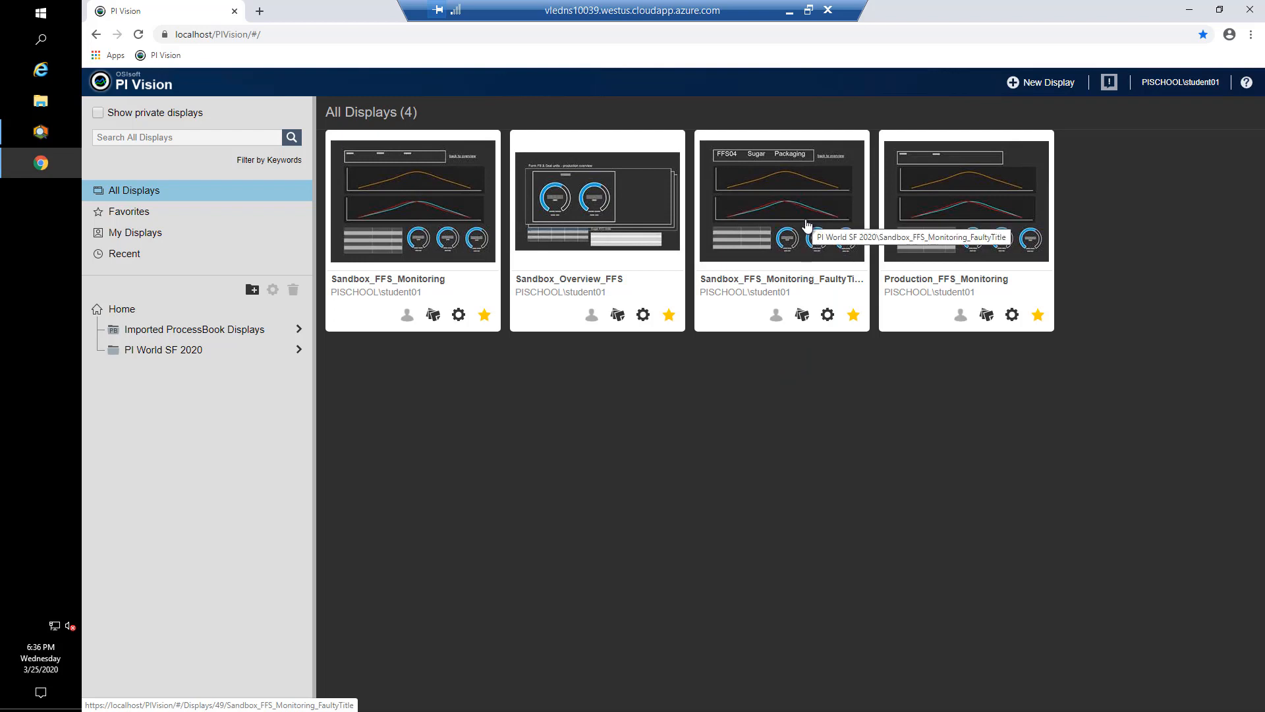
Switch the FaultyTitle display from FFS01 to FFS02, then FFS03; title still reads FFS04 Sugar Packaging
{"action": "left_click", "coordinate": [781, 198]}
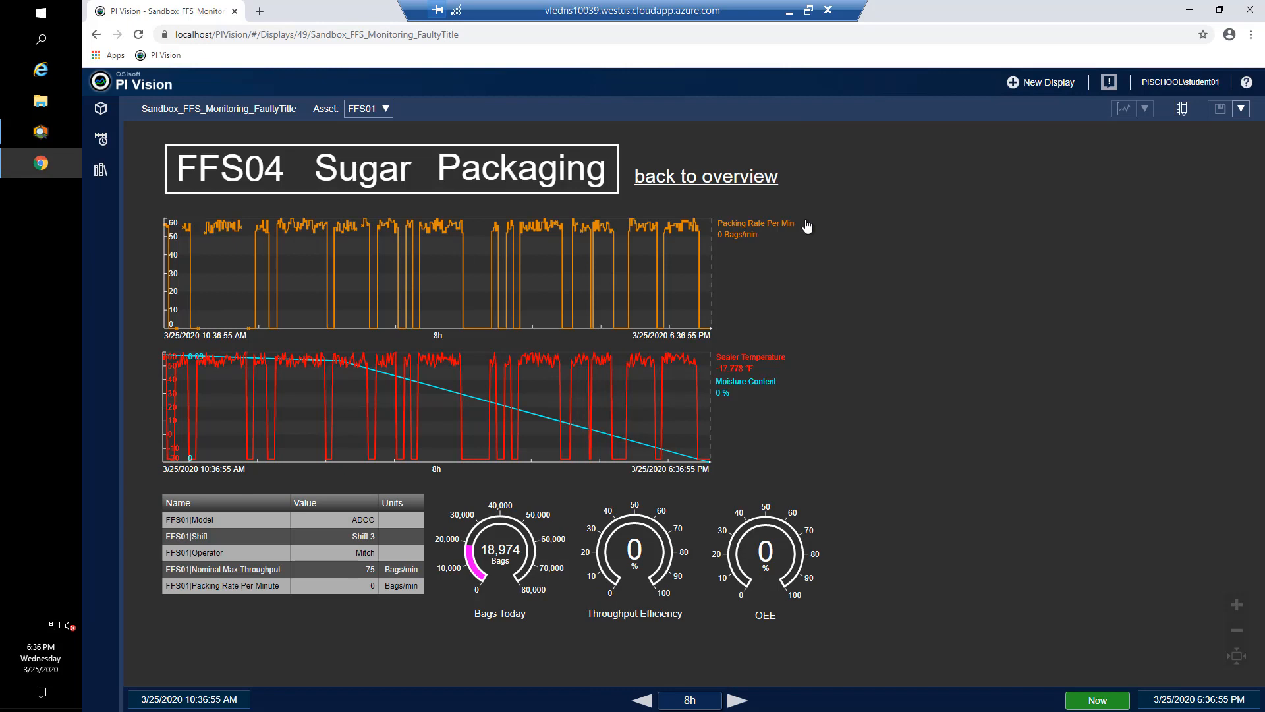
{"action": "mouse_move", "coordinate": [680, 166]}
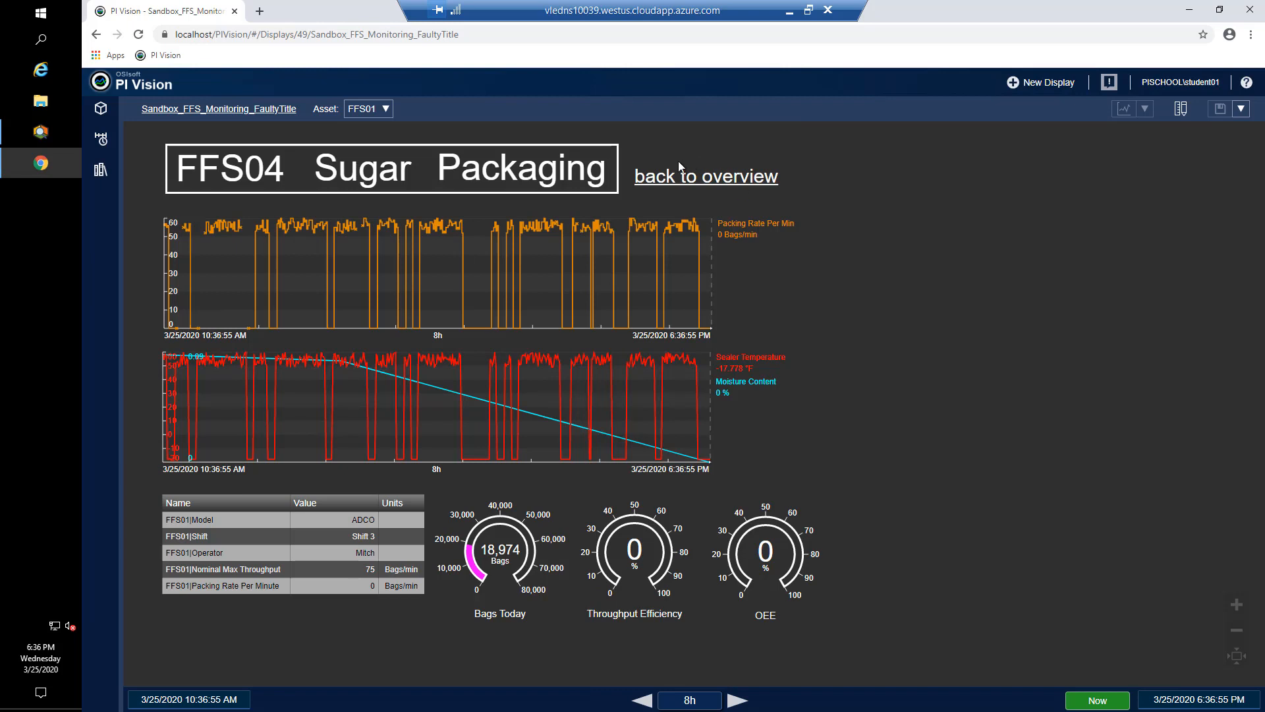
{"action": "left_click", "coordinate": [368, 108]}
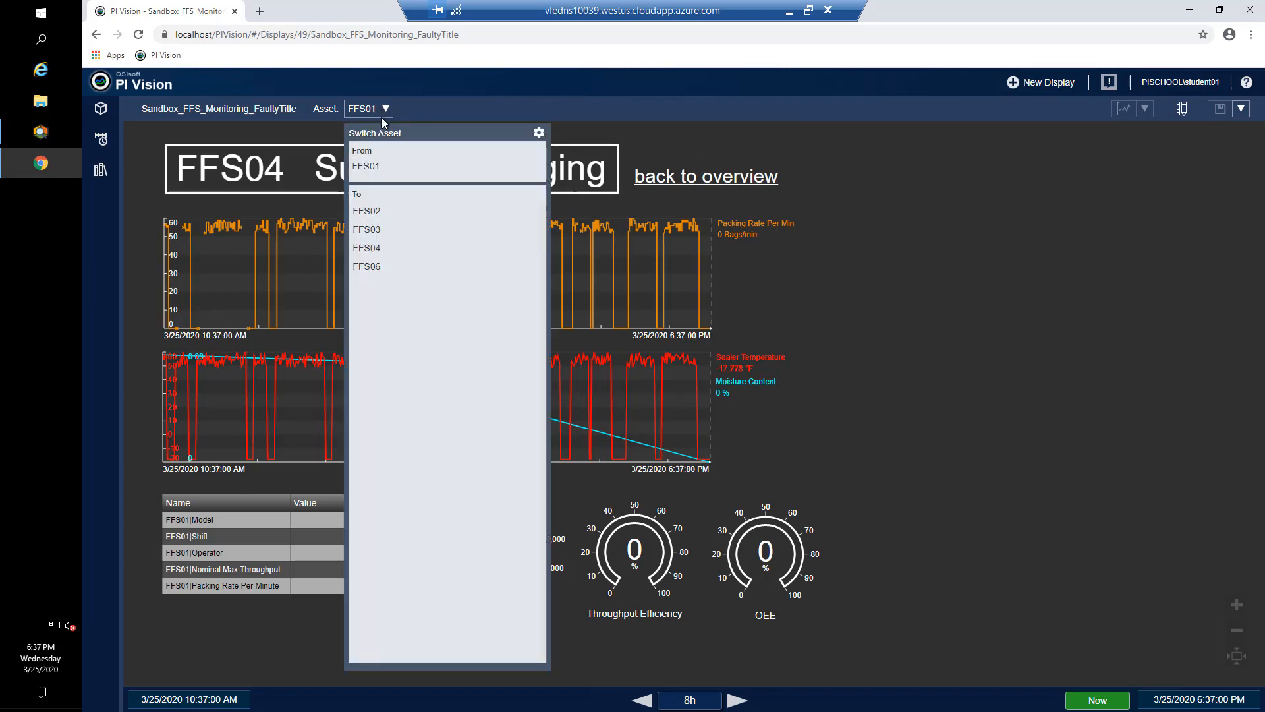
{"action": "left_click", "coordinate": [366, 211]}
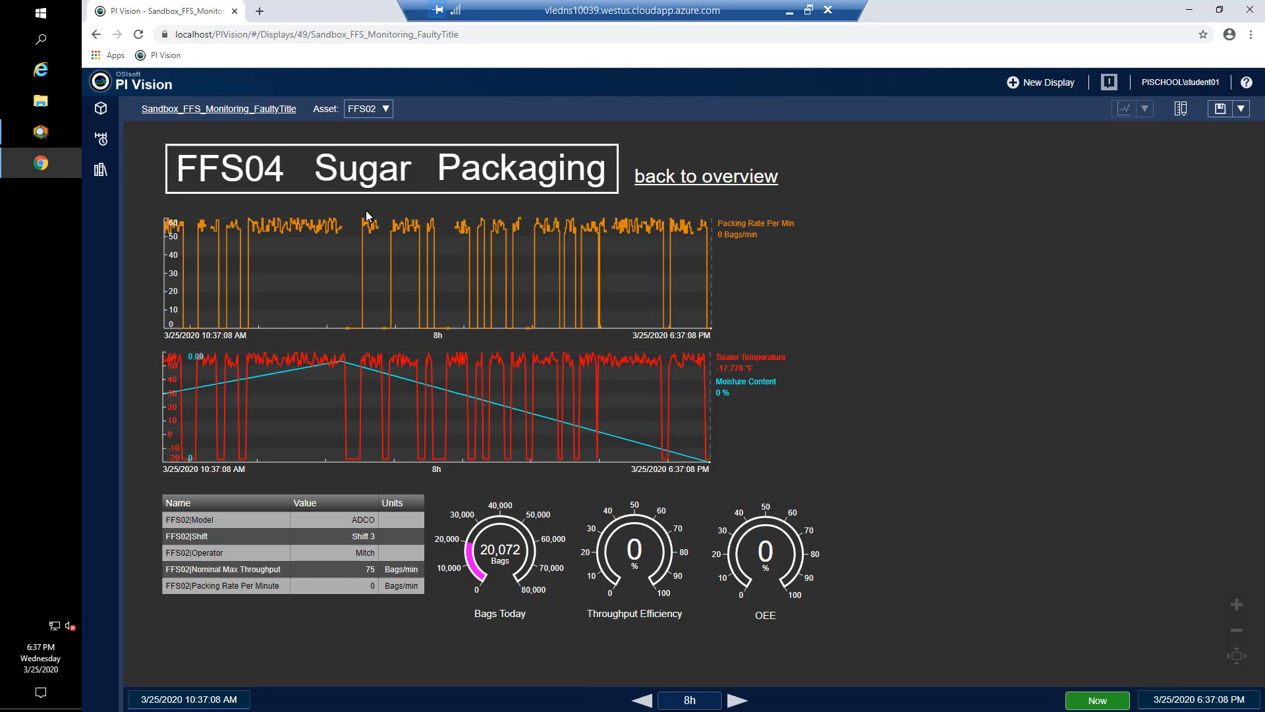
{"action": "mouse_move", "coordinate": [383, 130]}
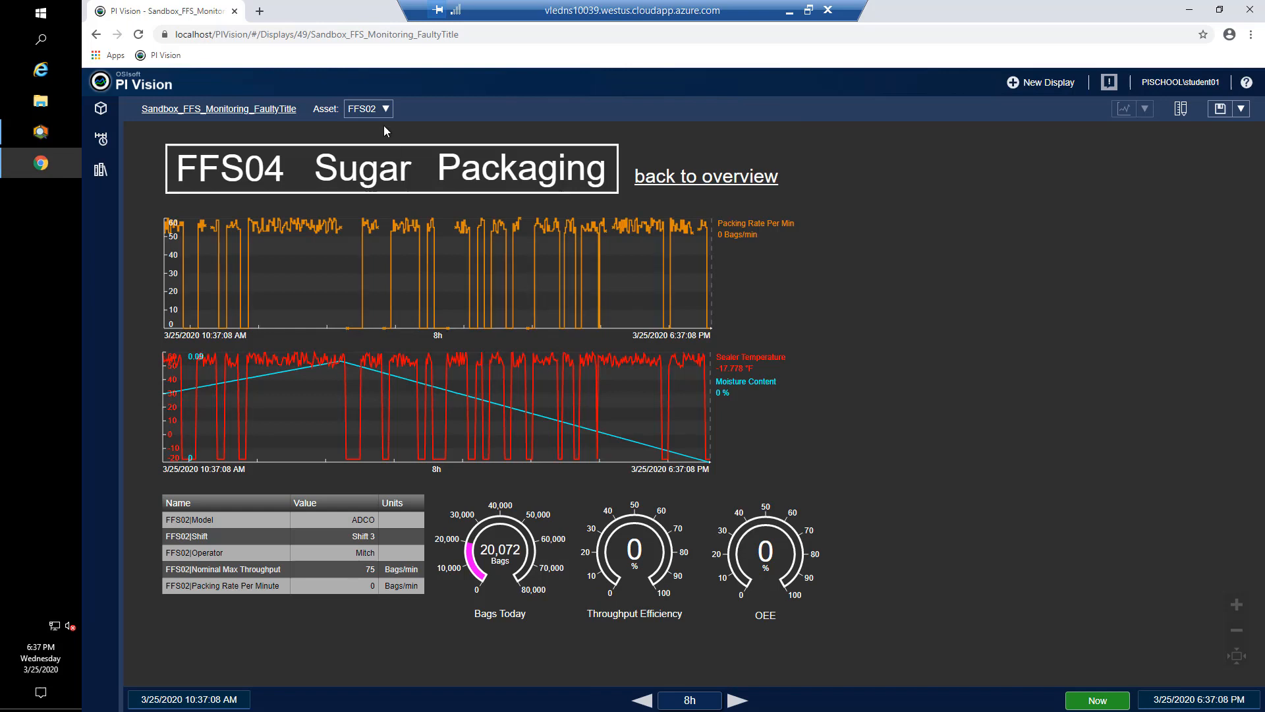
{"action": "left_click", "coordinate": [368, 108]}
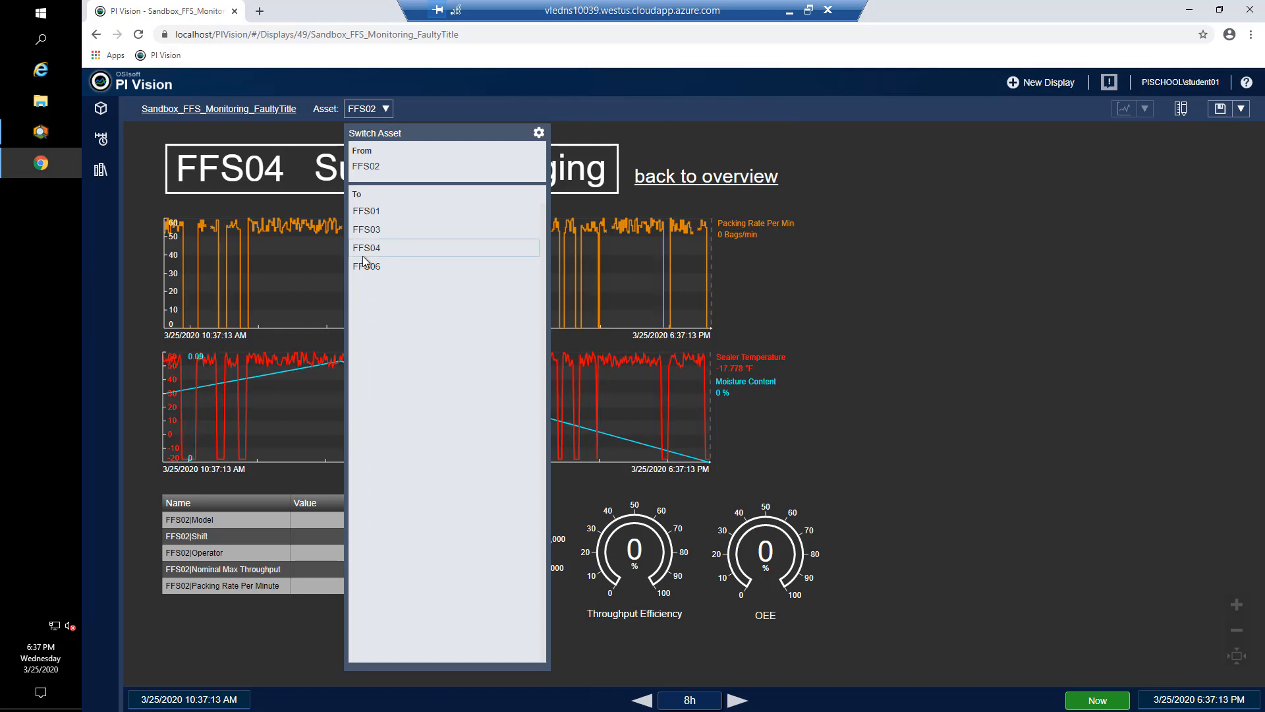
{"action": "mouse_move", "coordinate": [368, 235]}
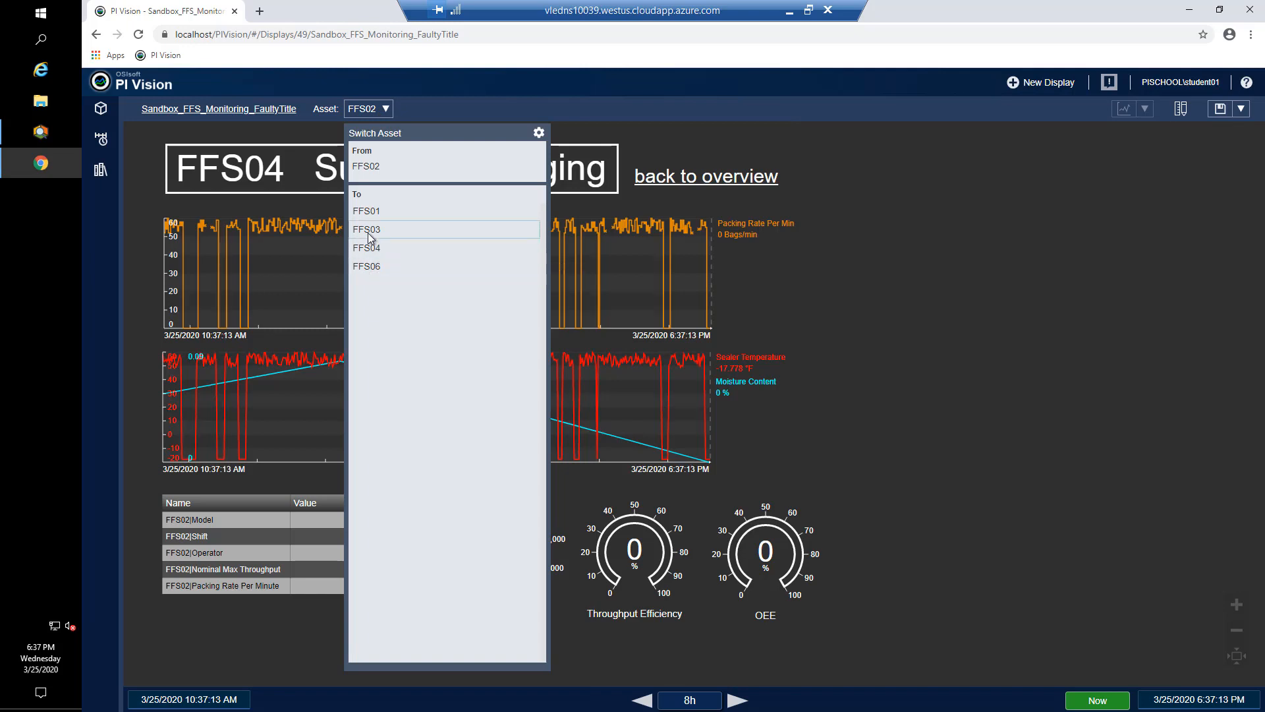
{"action": "left_click", "coordinate": [367, 229]}
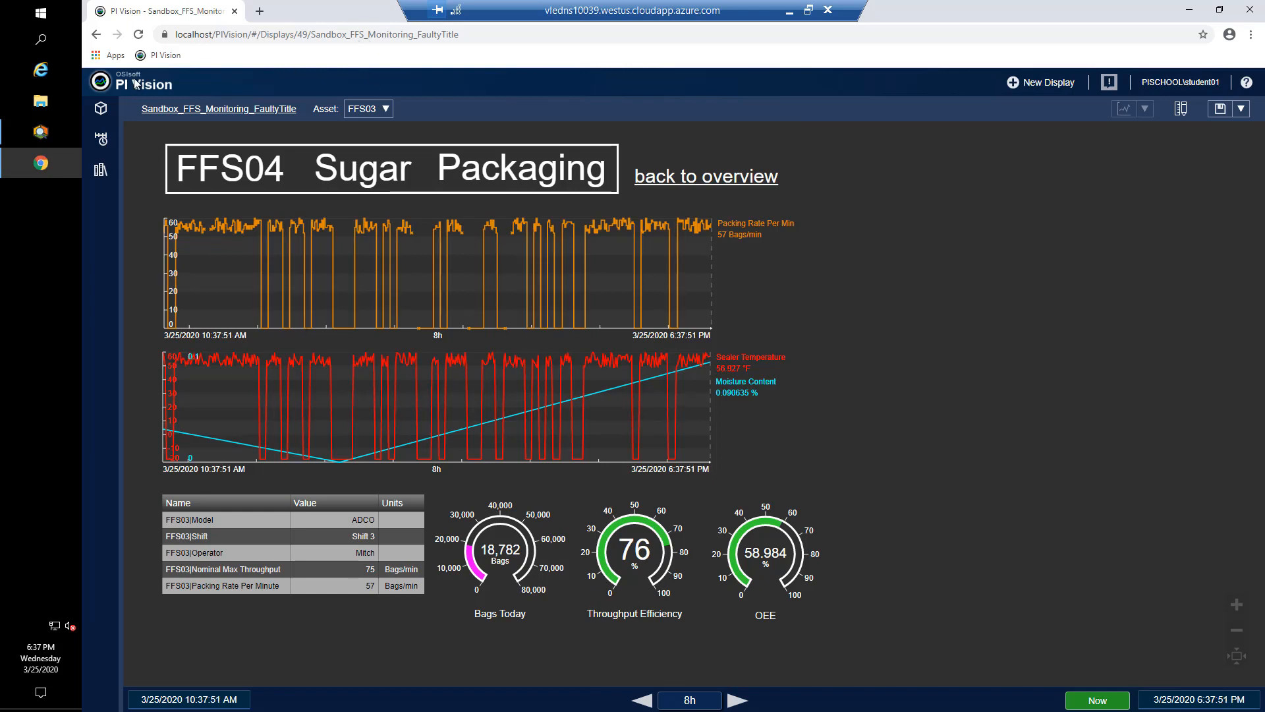
From All Displays, enter Sandbox_Overview_FFS and drill into the FFS01 Salt Packaging display
{"action": "left_click", "coordinate": [144, 84]}
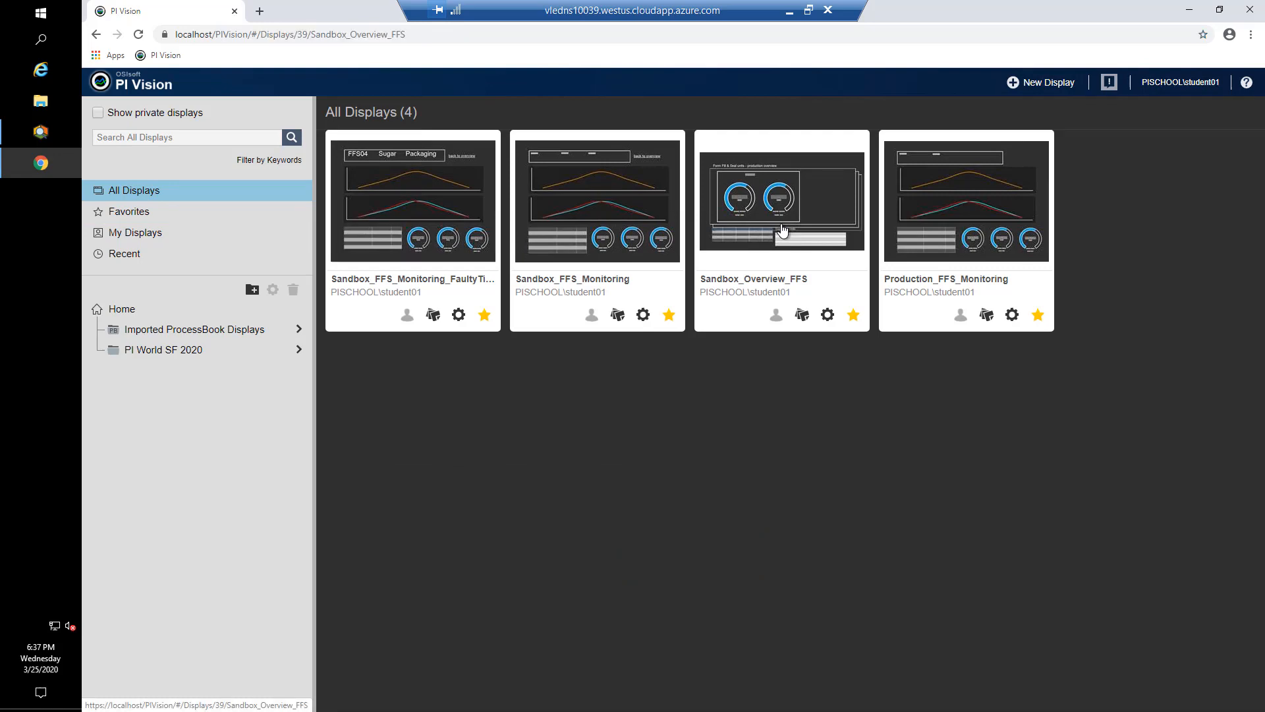
{"action": "left_click", "coordinate": [780, 199]}
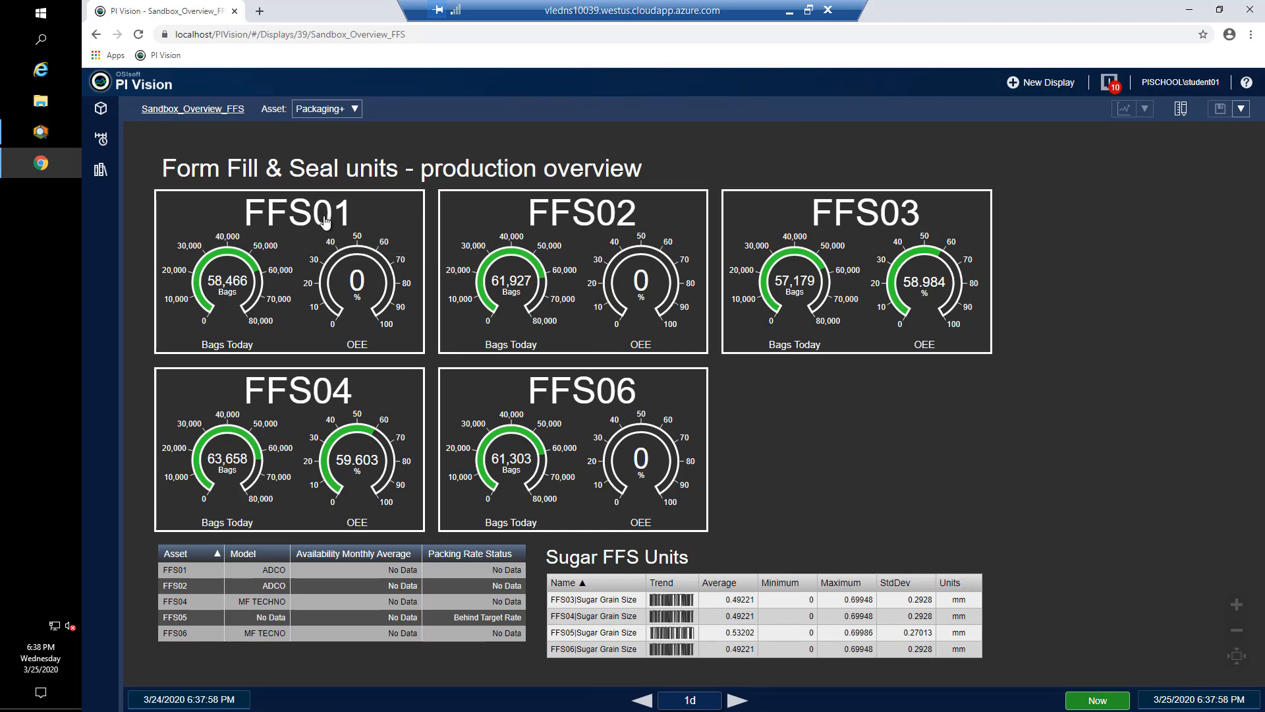
{"action": "left_click", "coordinate": [297, 211]}
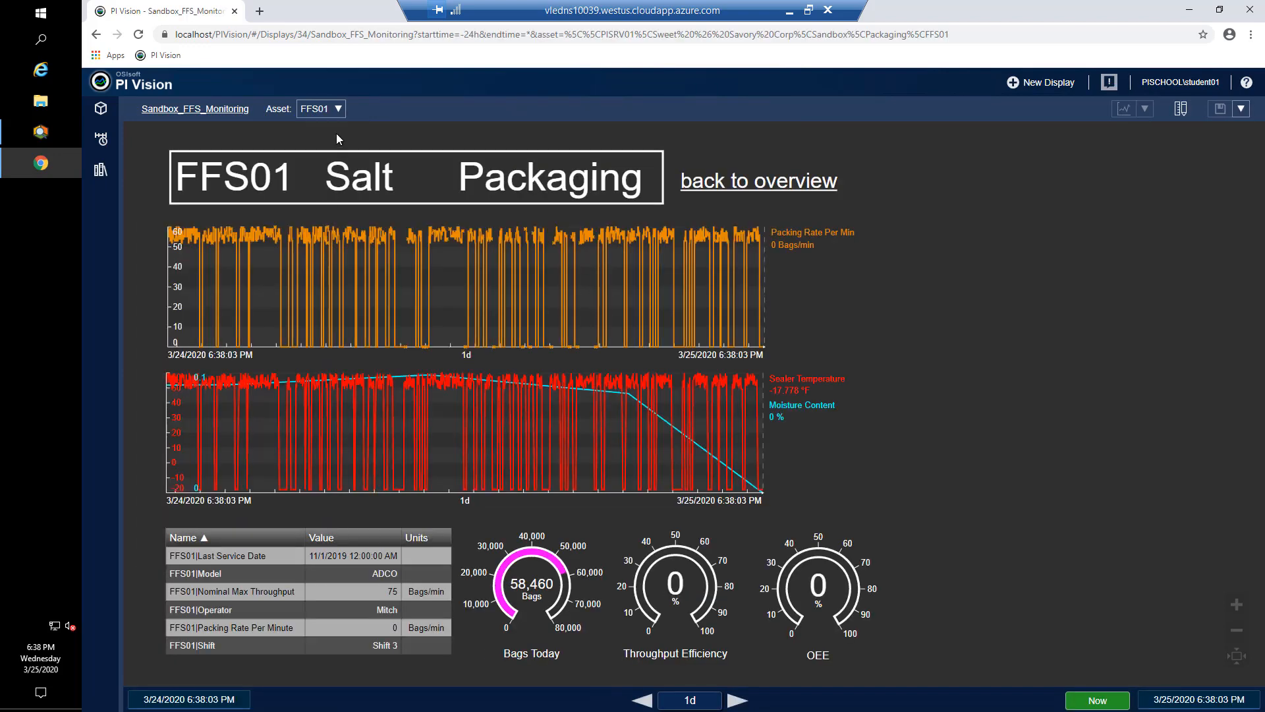
Check the asset choices without switching, then go back to the production overview
{"action": "left_click", "coordinate": [338, 108]}
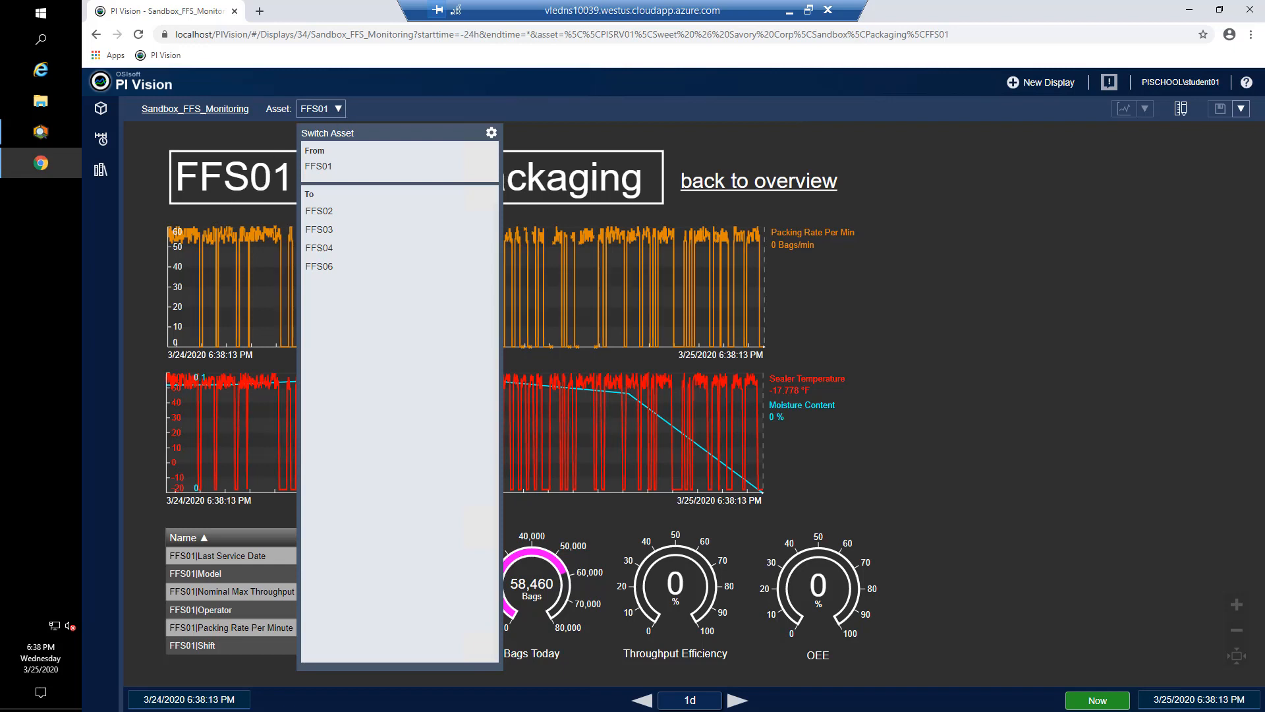
{"action": "left_click", "coordinate": [726, 189]}
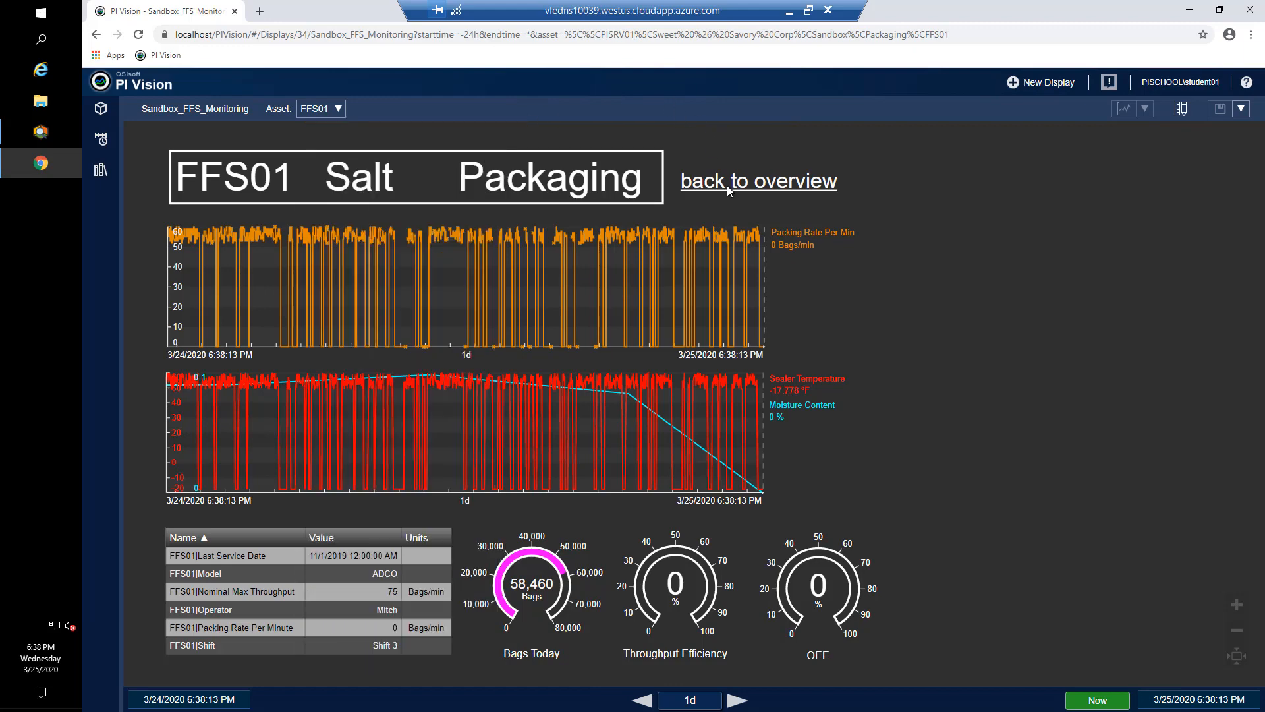
{"action": "left_click", "coordinate": [756, 180]}
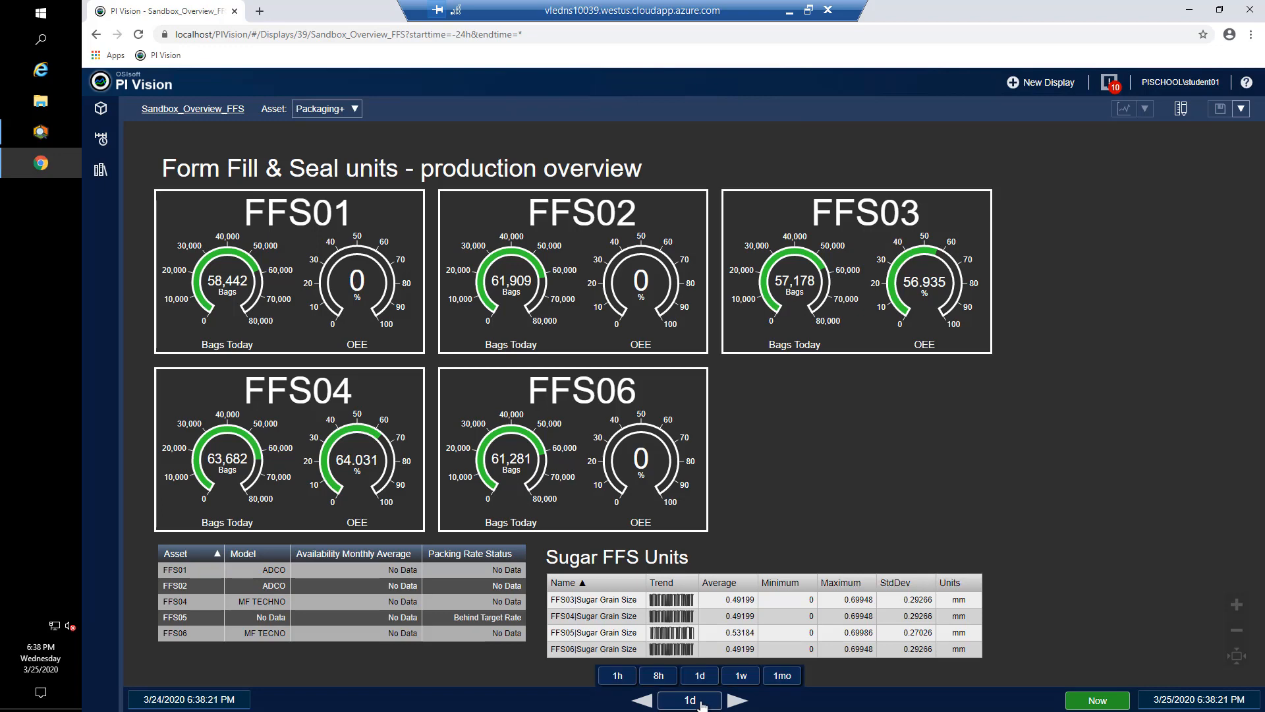
Set the overview time range to 1h and drill into the FFS01 Salt Packaging display
{"action": "left_click", "coordinate": [615, 675]}
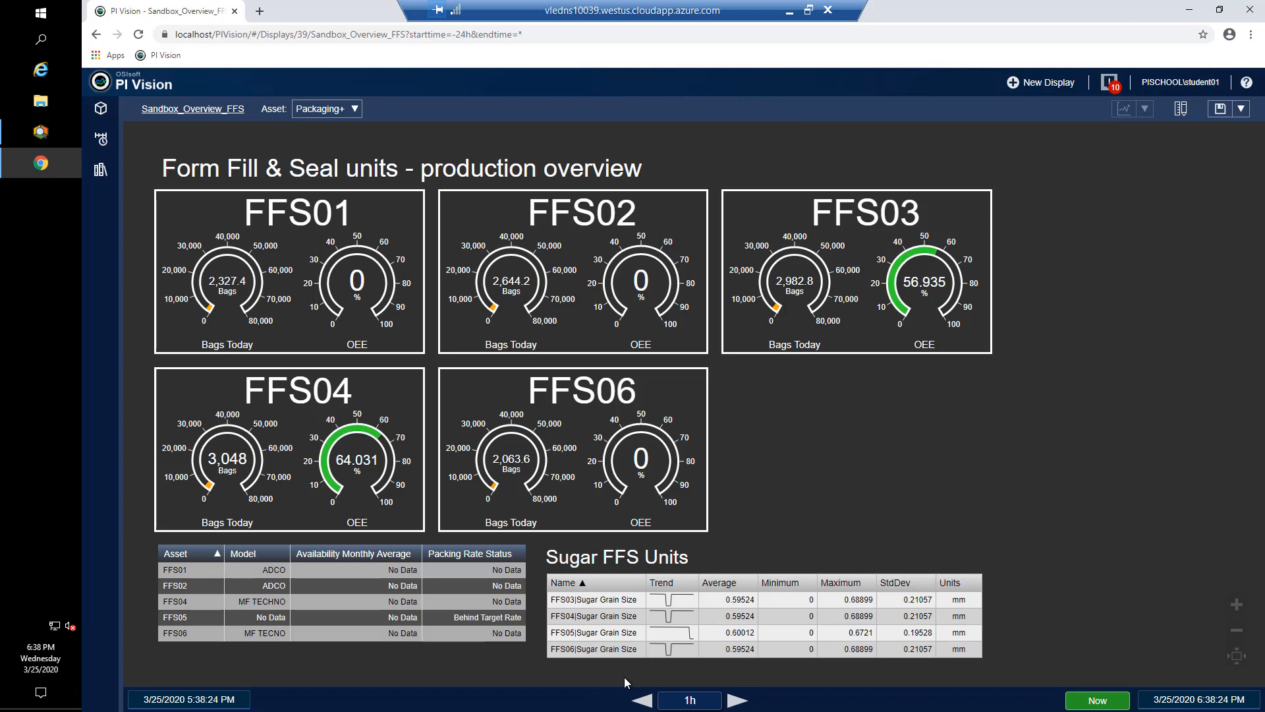
{"action": "mouse_move", "coordinate": [320, 215]}
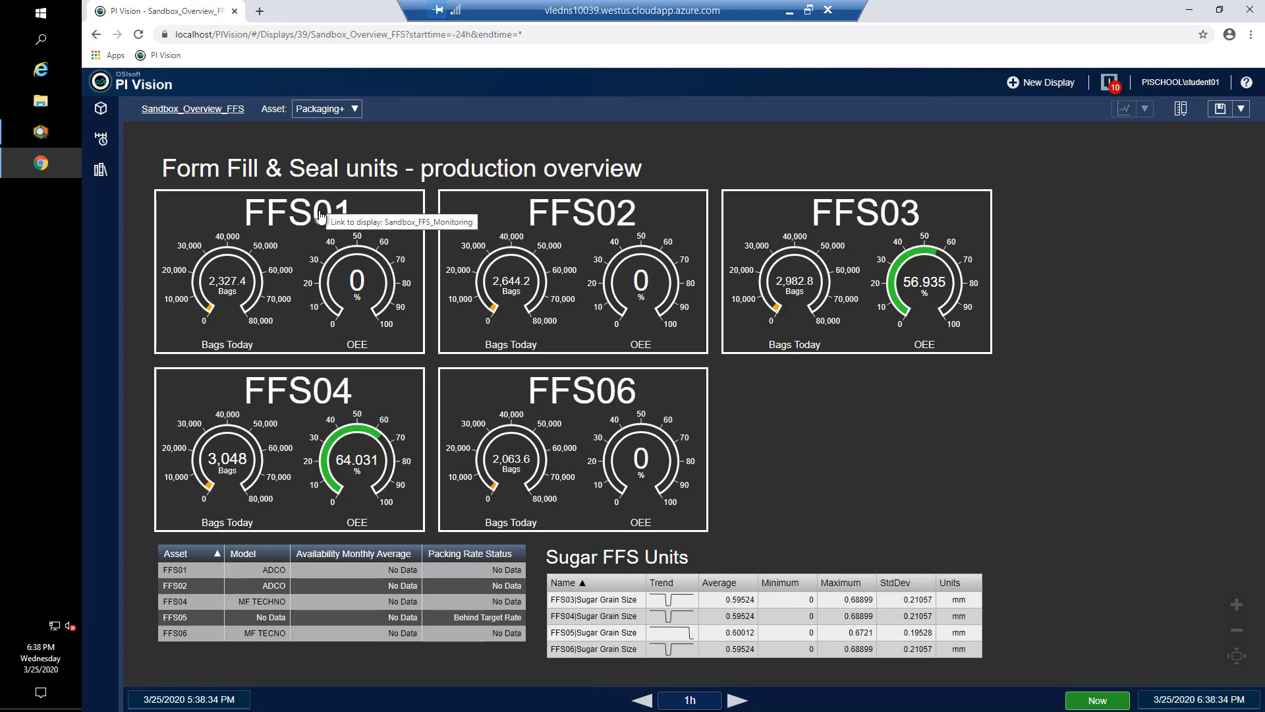
{"action": "left_click", "coordinate": [315, 211]}
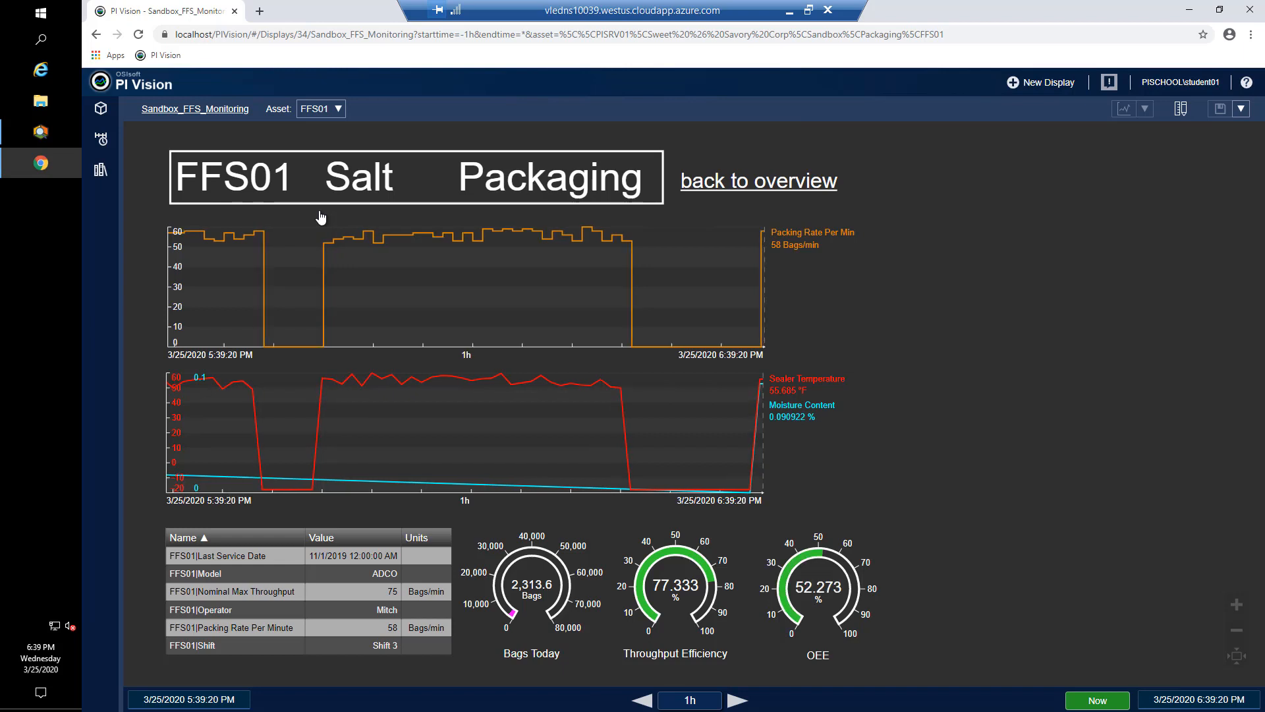
Switch the display to FFS04 (No Data, Calc Failed), then to FFS06 with zero OEE
{"action": "left_click", "coordinate": [320, 108]}
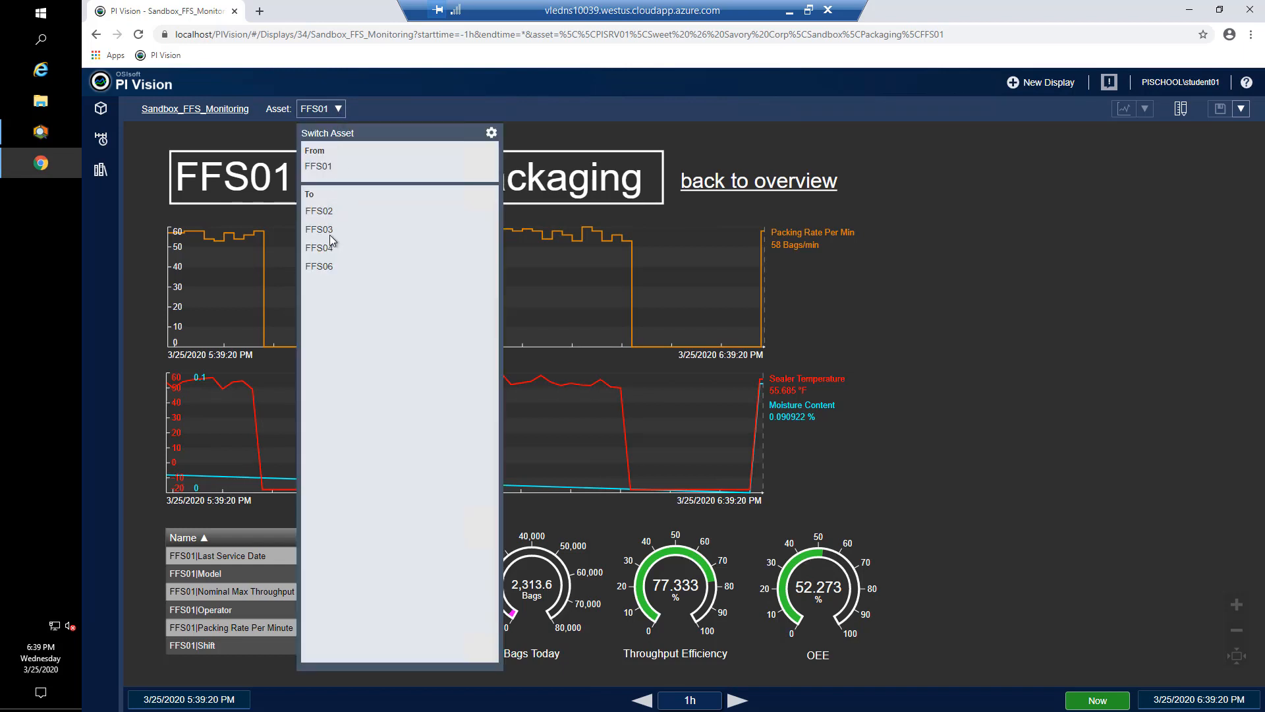
{"action": "left_click", "coordinate": [319, 246]}
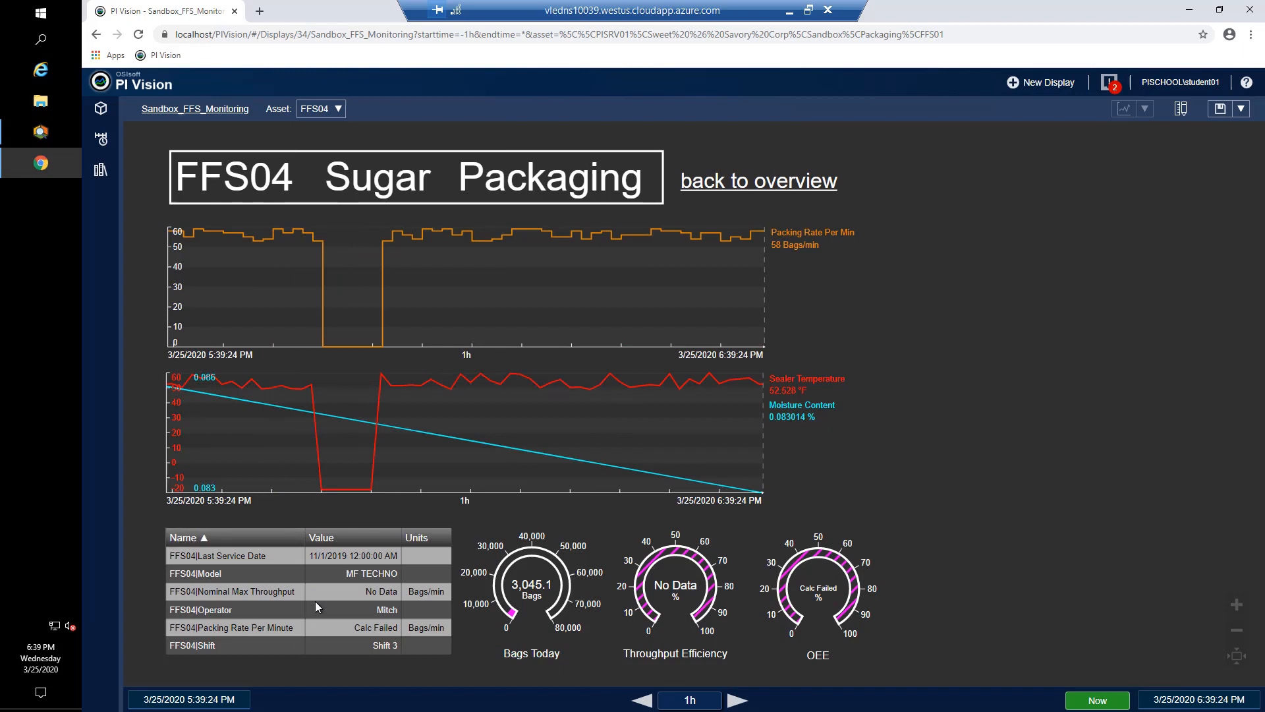
{"action": "mouse_move", "coordinate": [315, 606]}
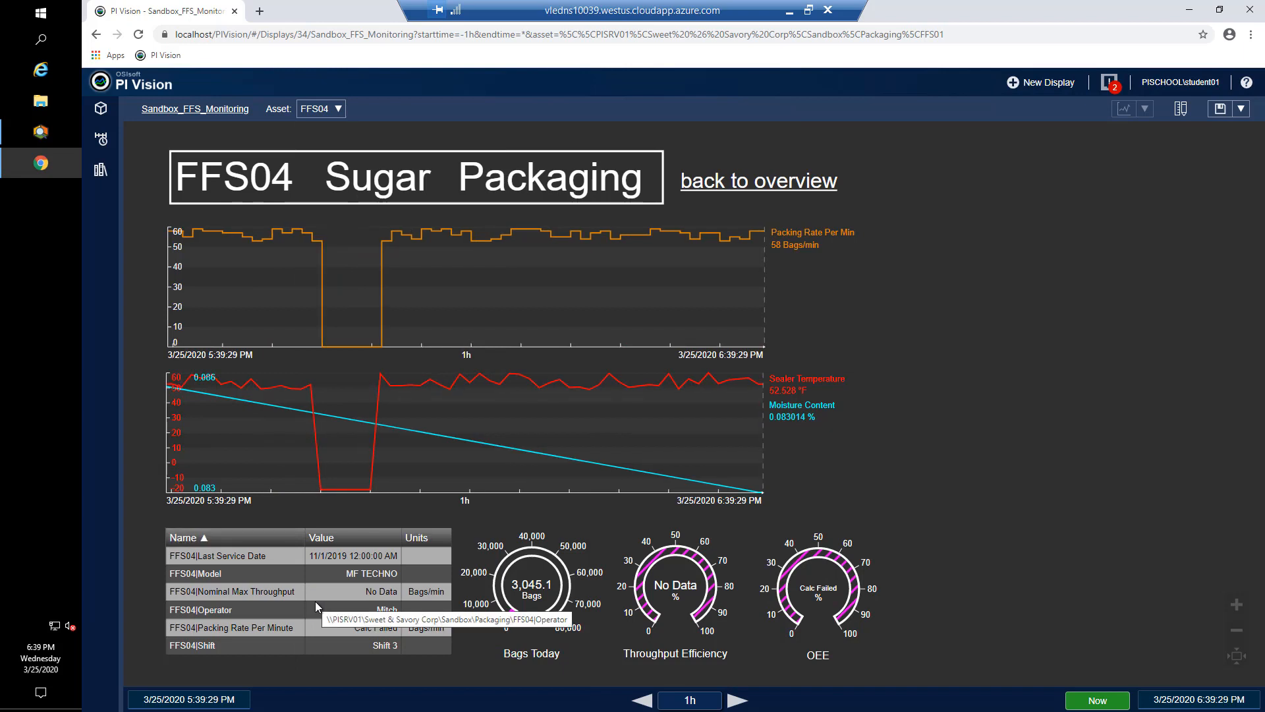
{"action": "mouse_move", "coordinate": [519, 247]}
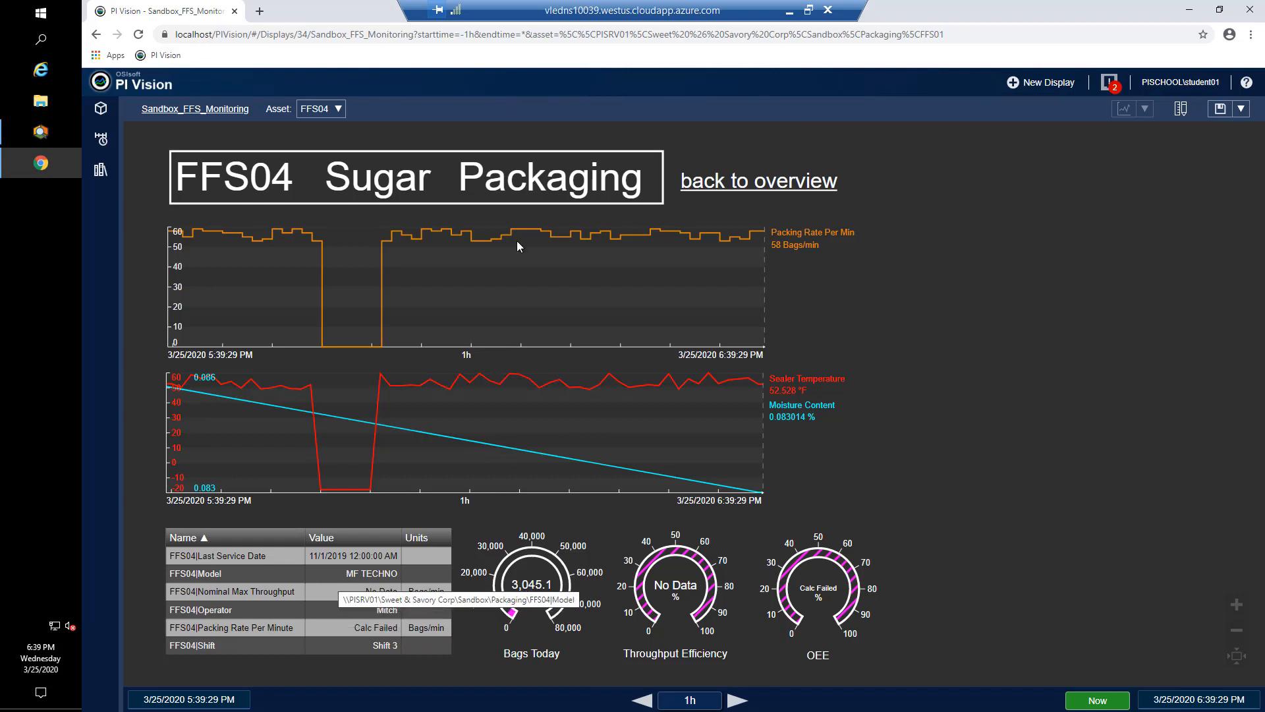
{"action": "left_click", "coordinate": [320, 108]}
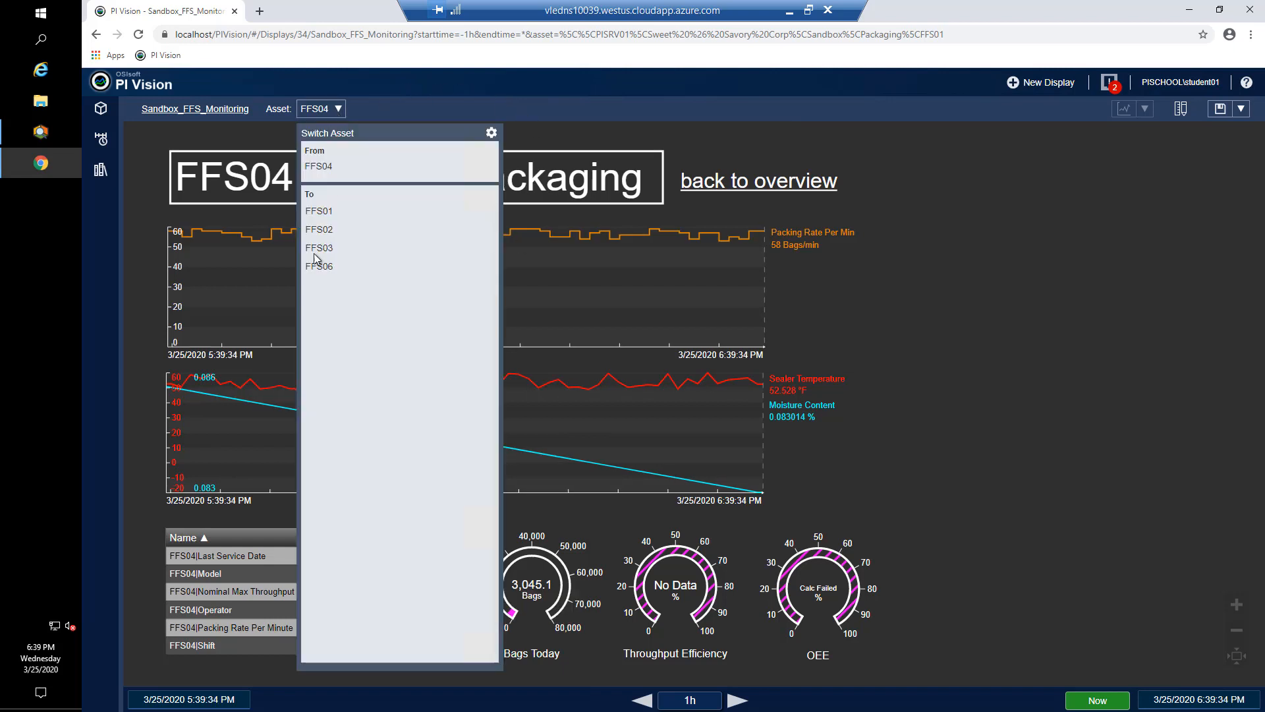
{"action": "left_click", "coordinate": [319, 265]}
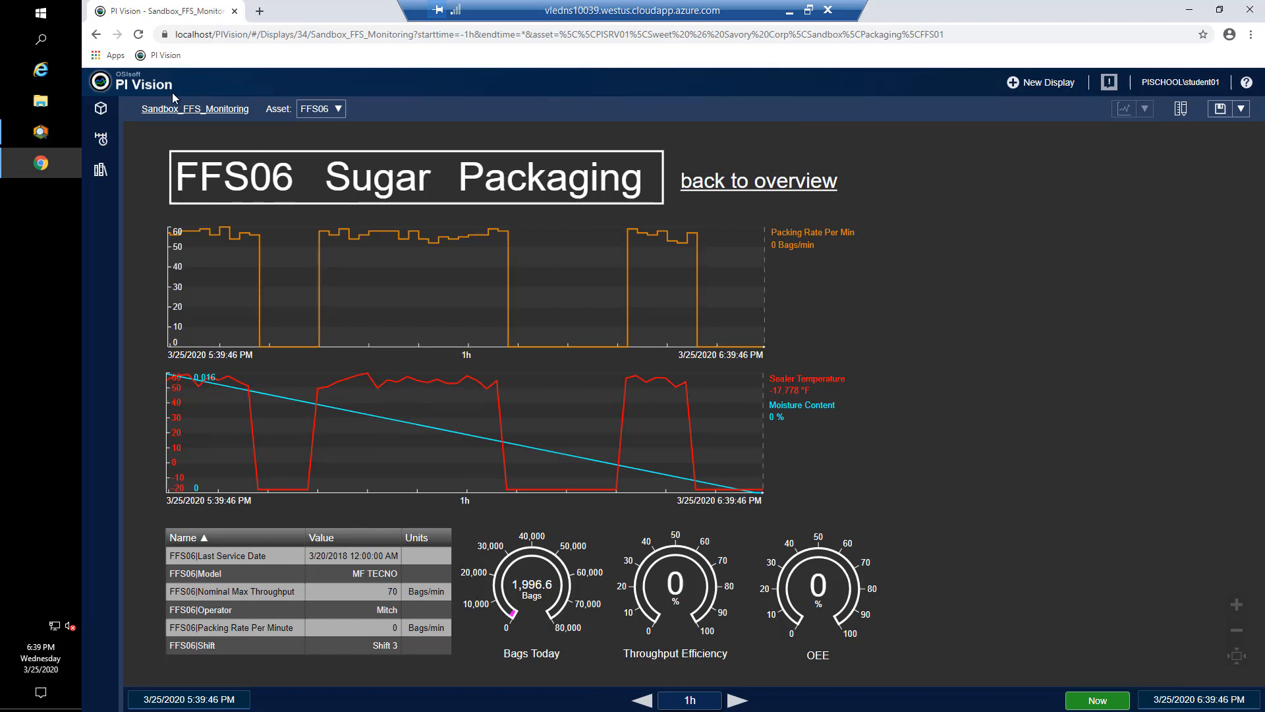
Go back to All Displays and reopen Sandbox_FFS_Monitoring_FaultyTitle on asset FFS01
{"action": "left_click", "coordinate": [145, 84]}
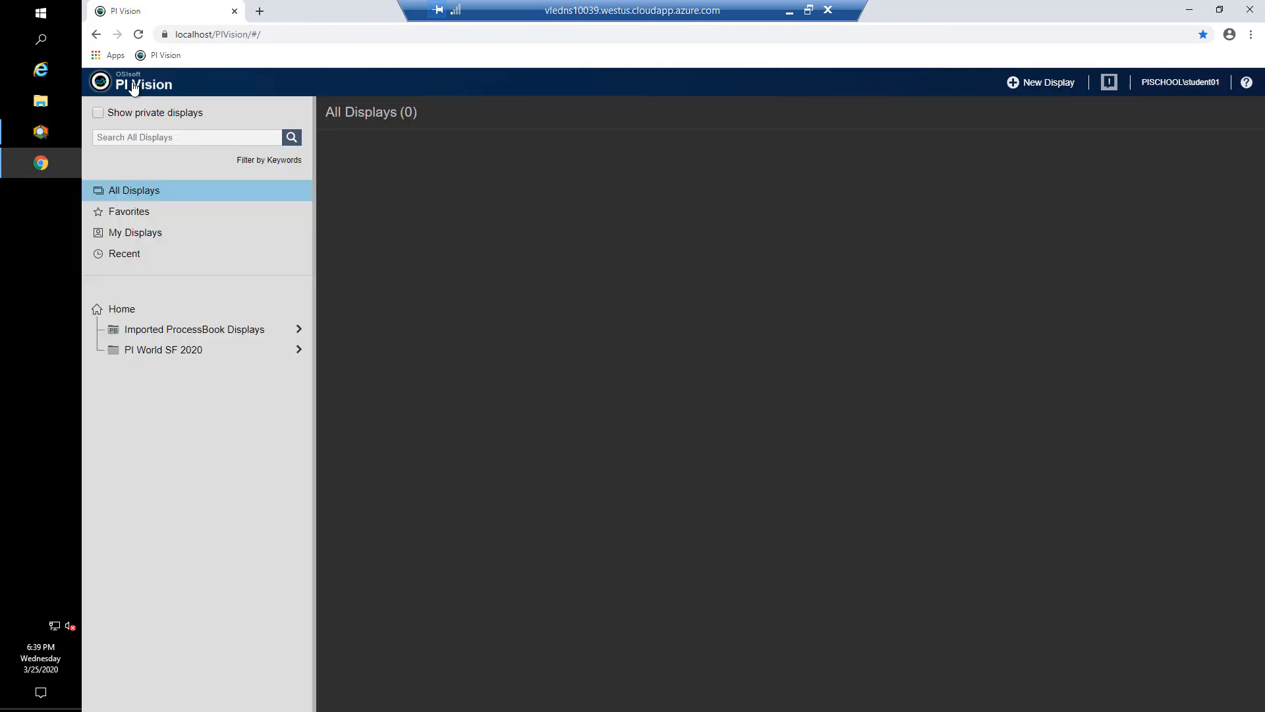
{"action": "left_click", "coordinate": [133, 189]}
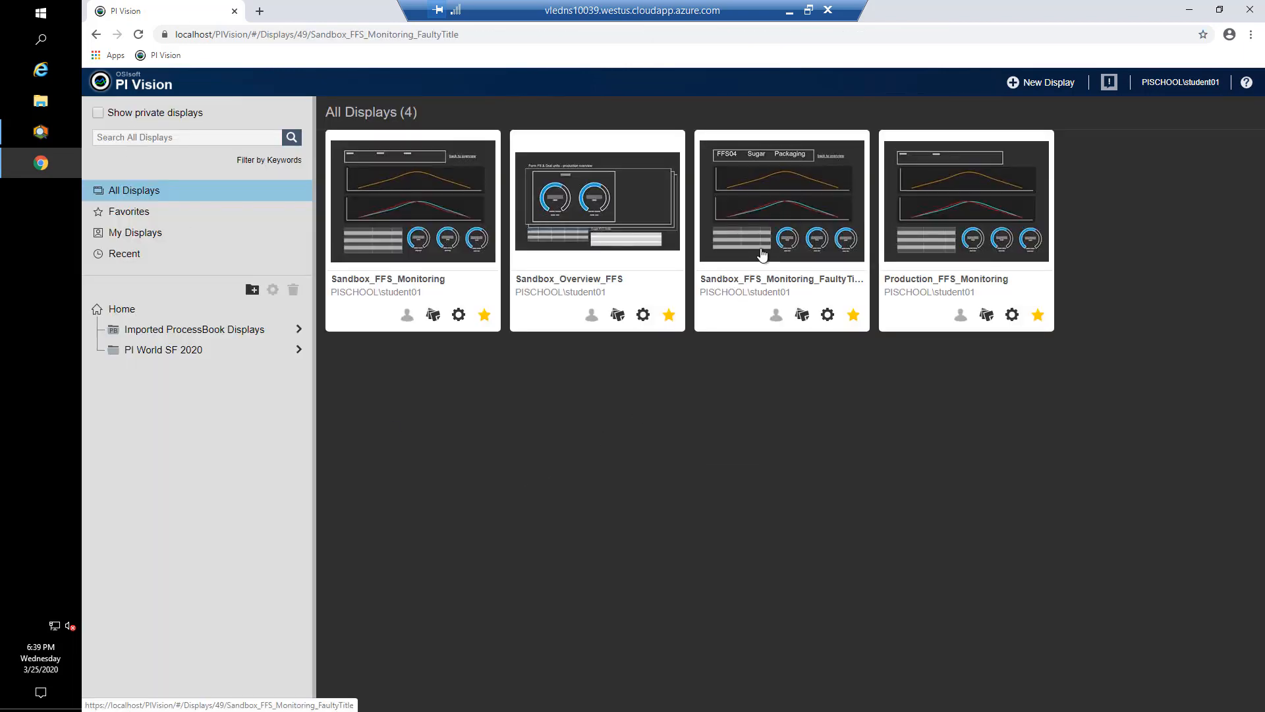
{"action": "left_click", "coordinate": [781, 198]}
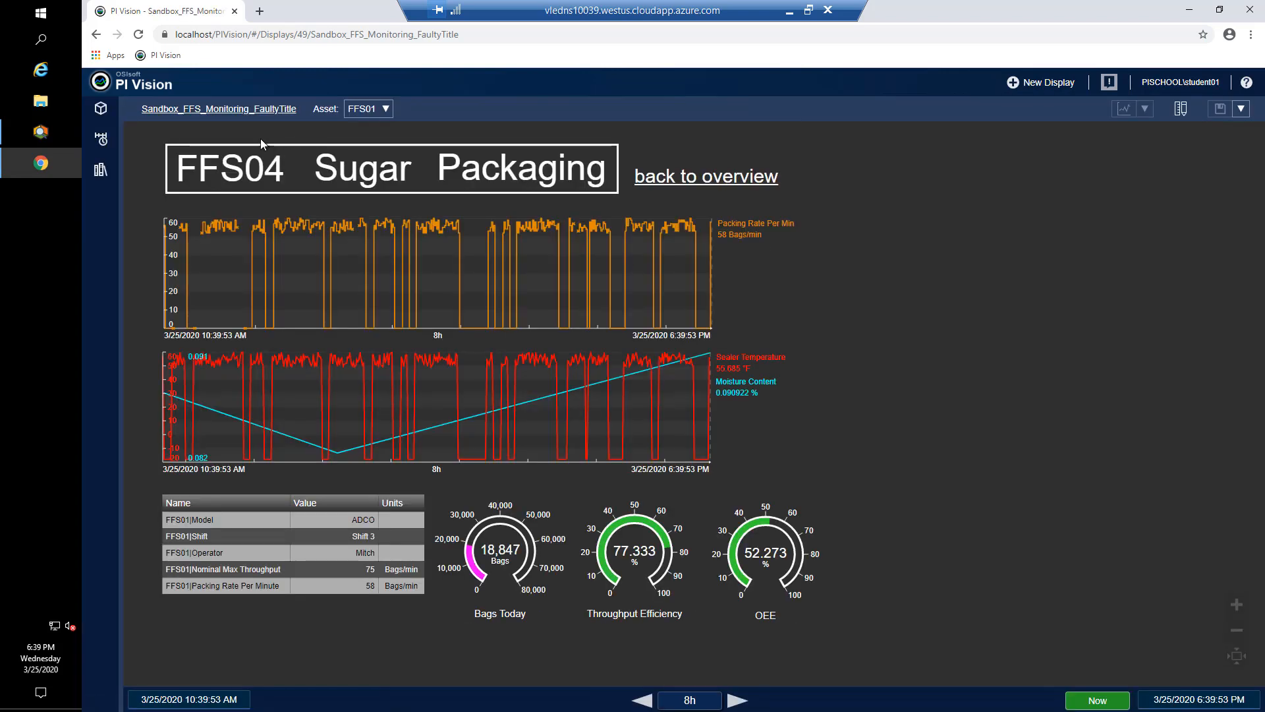
{"action": "mouse_move", "coordinate": [171, 132]}
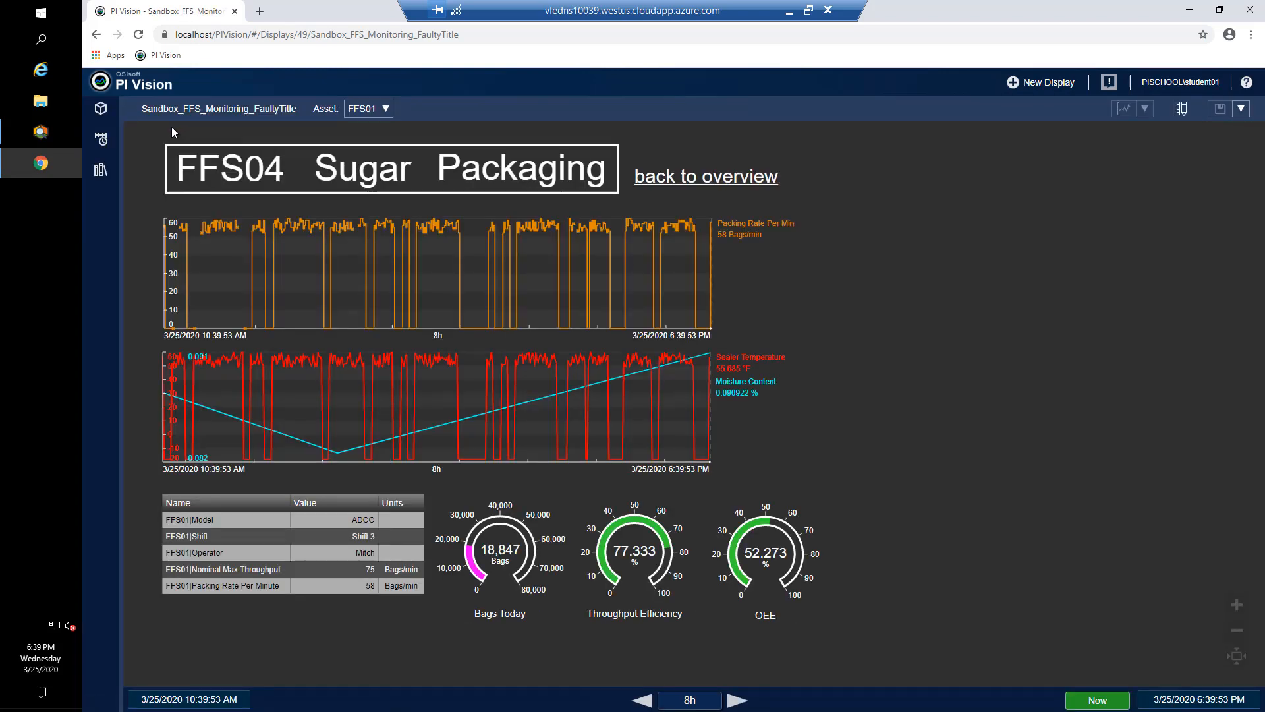